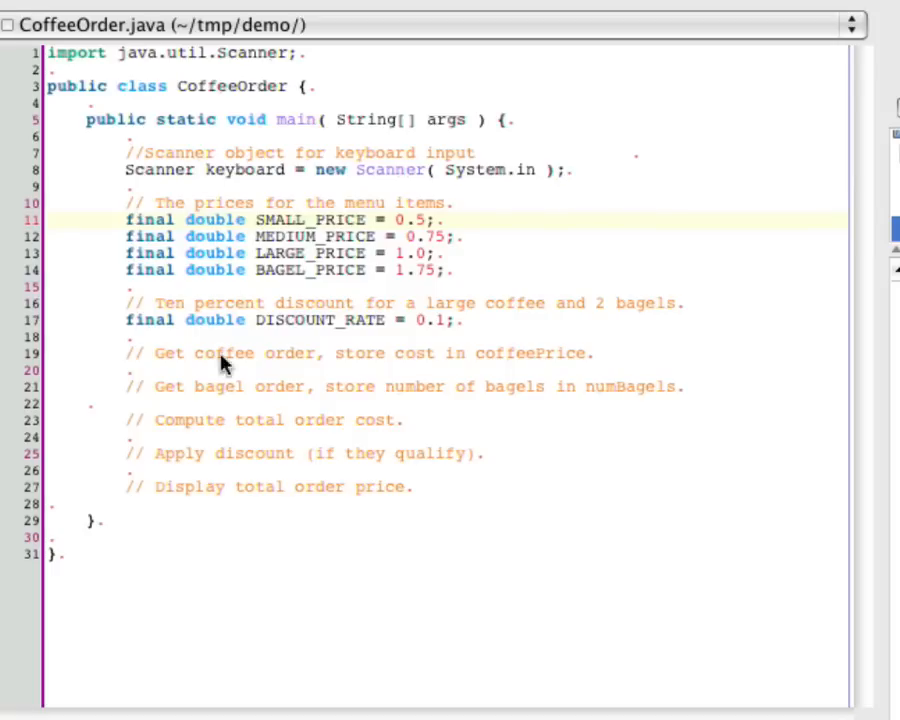
Step: Above the coffee order comment, declare commented String size and int numBagels
{"action": "left_click", "coordinate": [210, 337]}
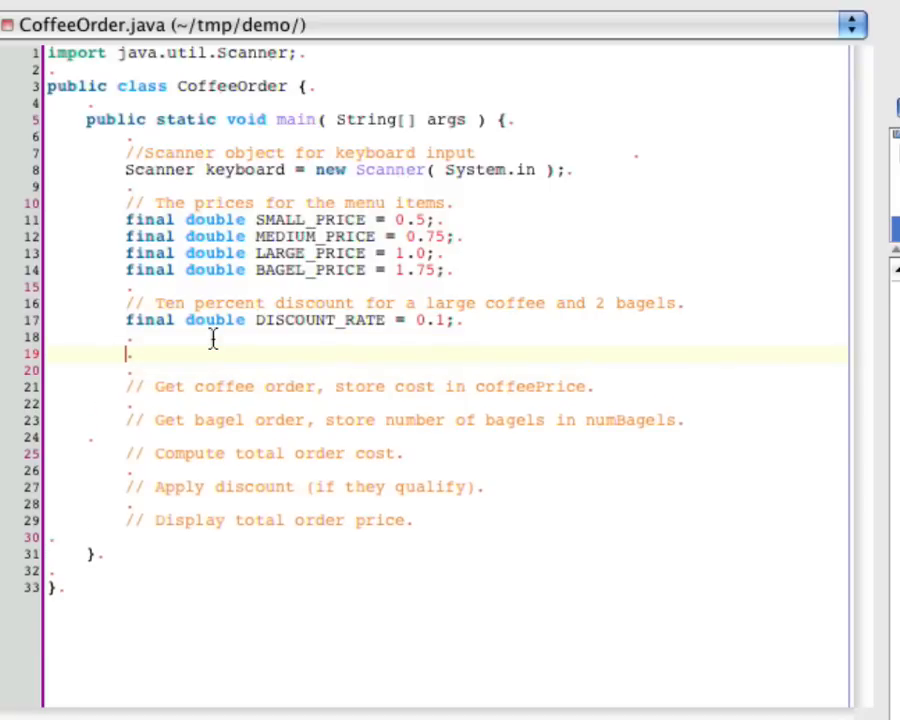
{"action": "type", "text": "String"}
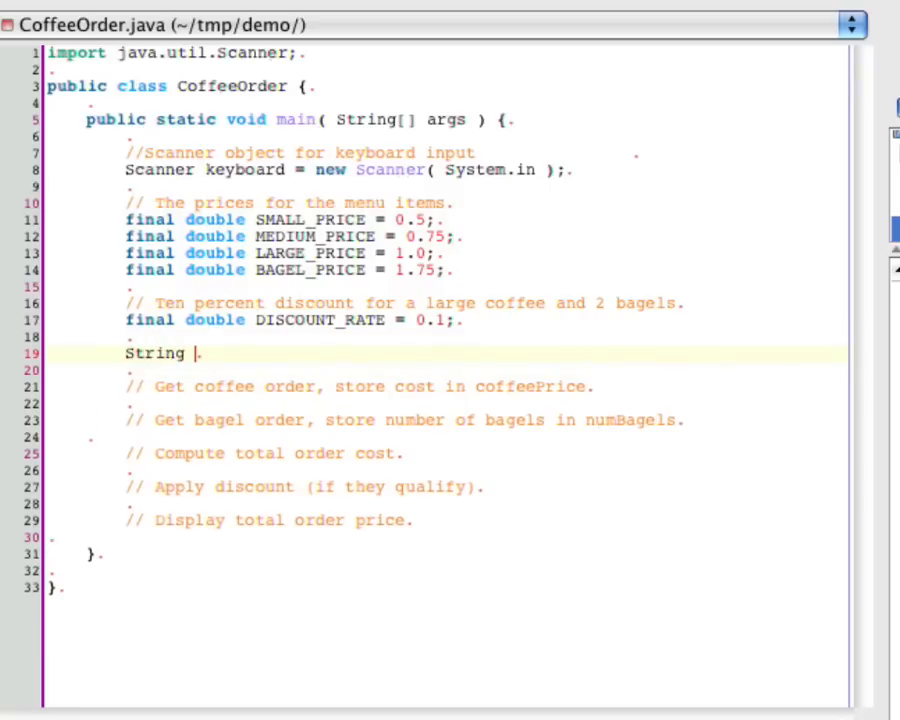
{"action": "type", "text": "siz"}
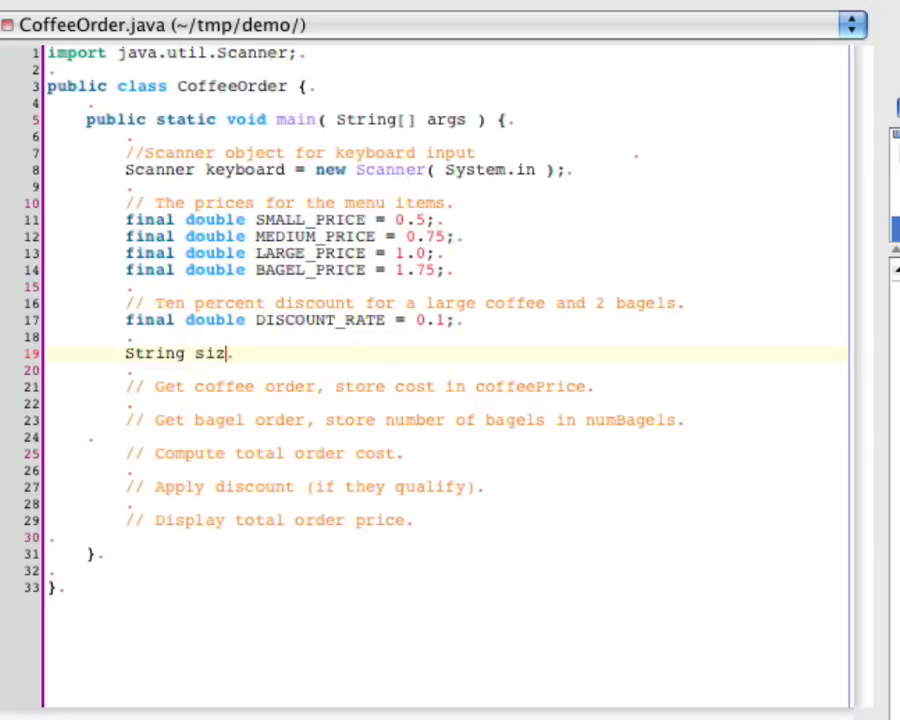
{"action": "type", "text": "e;"}
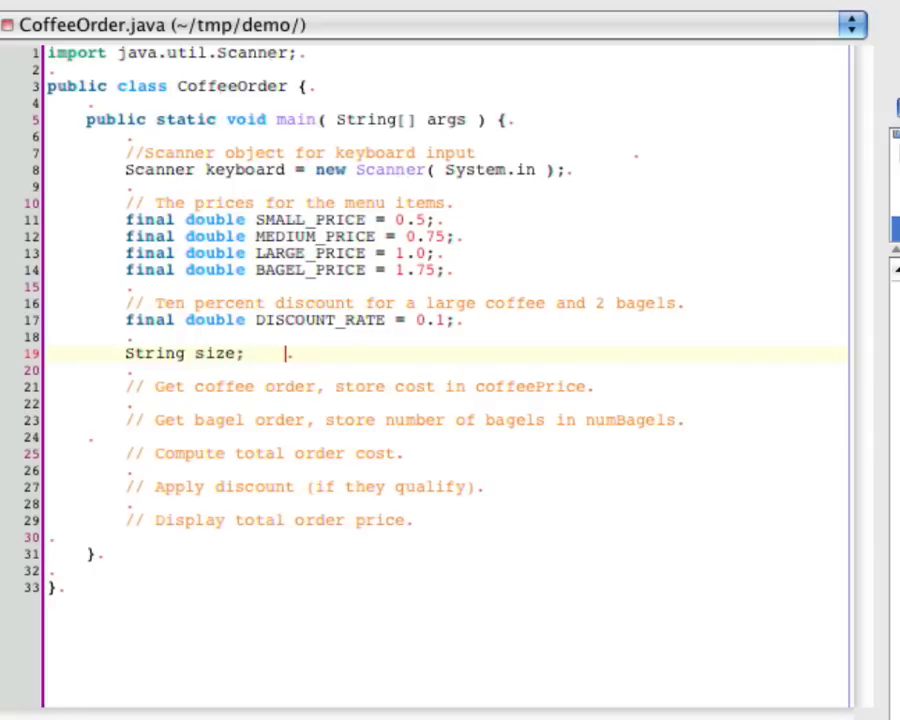
{"action": "type", "text": "//"}
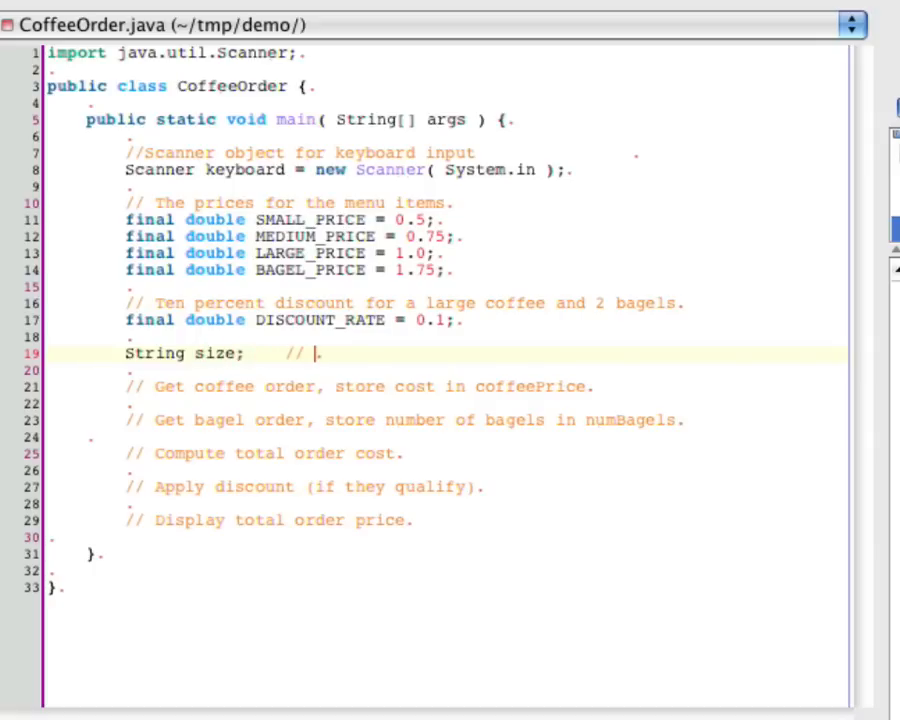
{"action": "type", "text": "Coffee size"}
{"action": "type", "text": "int numB"}
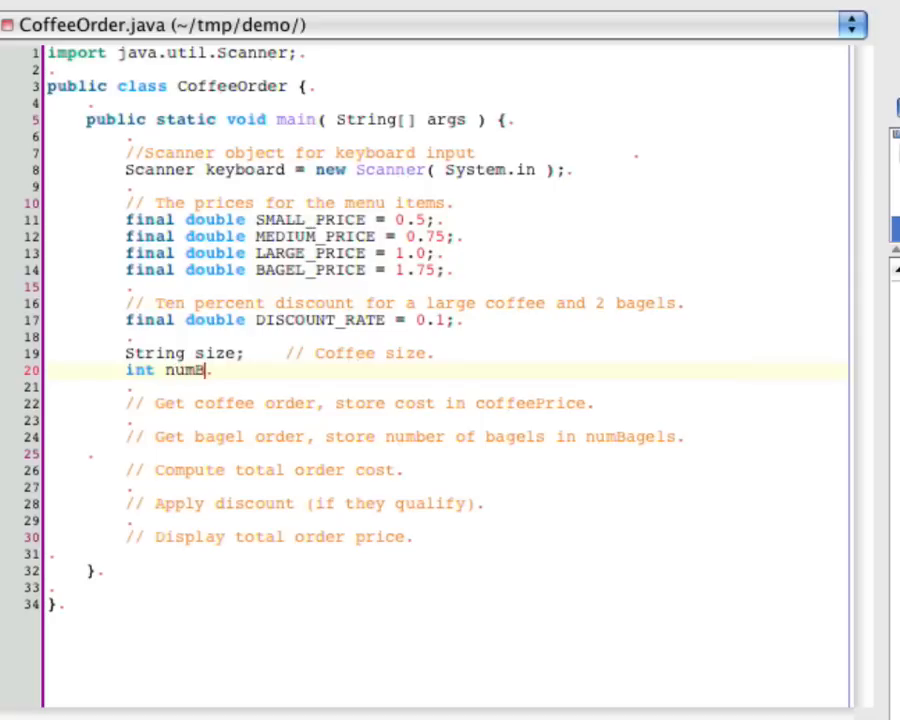
{"action": "type", "text": "agels; //"}
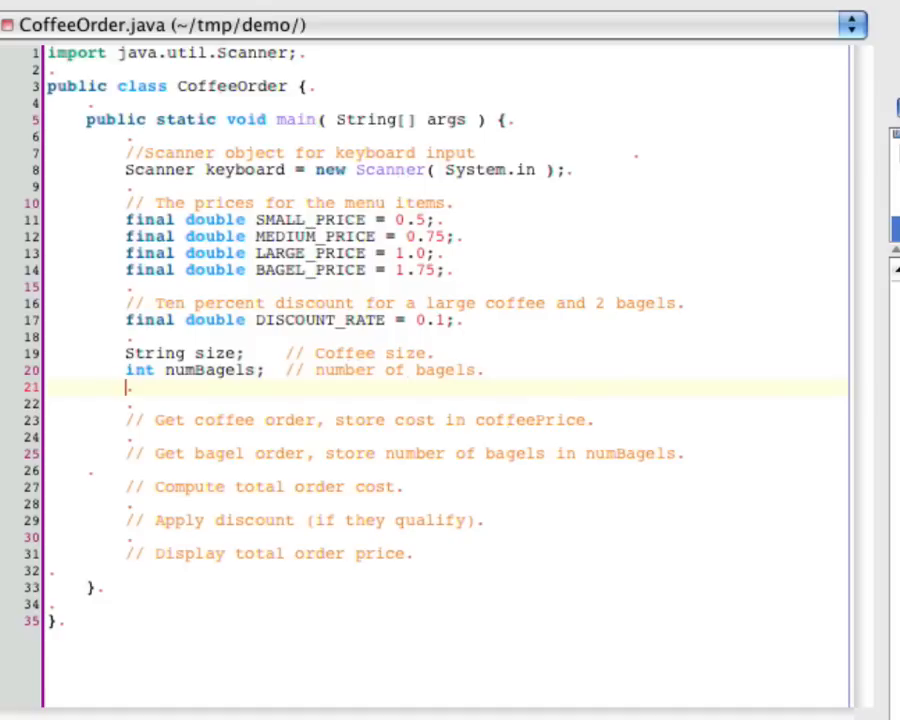
Step: Declare double coffeePrice = 0.0 with the comment 'Price of the coffee'
{"action": "type", "text": "double c"}
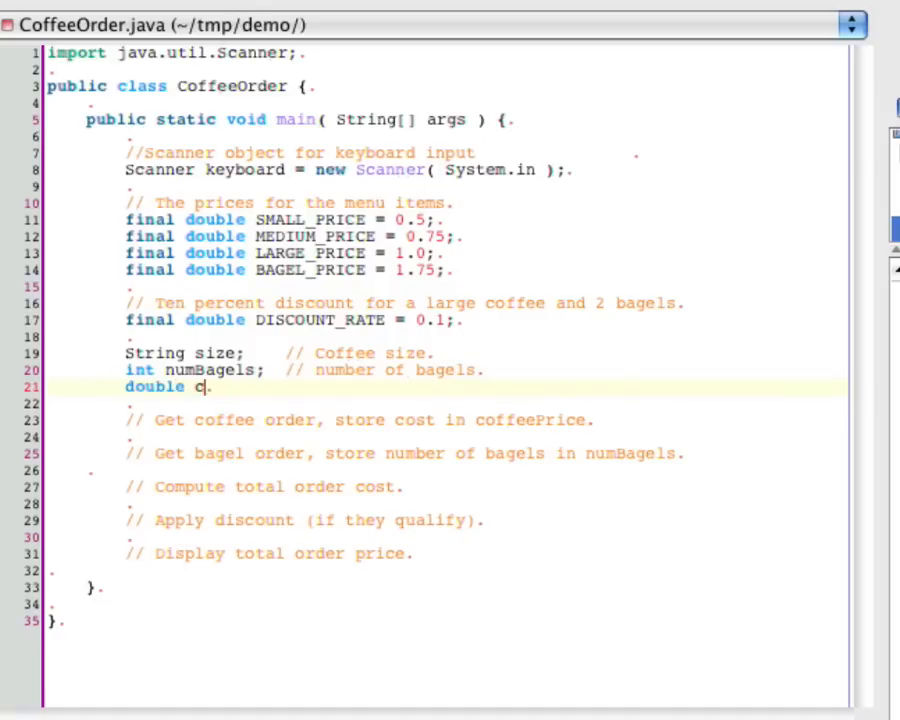
{"action": "type", "text": "offeePrice"}
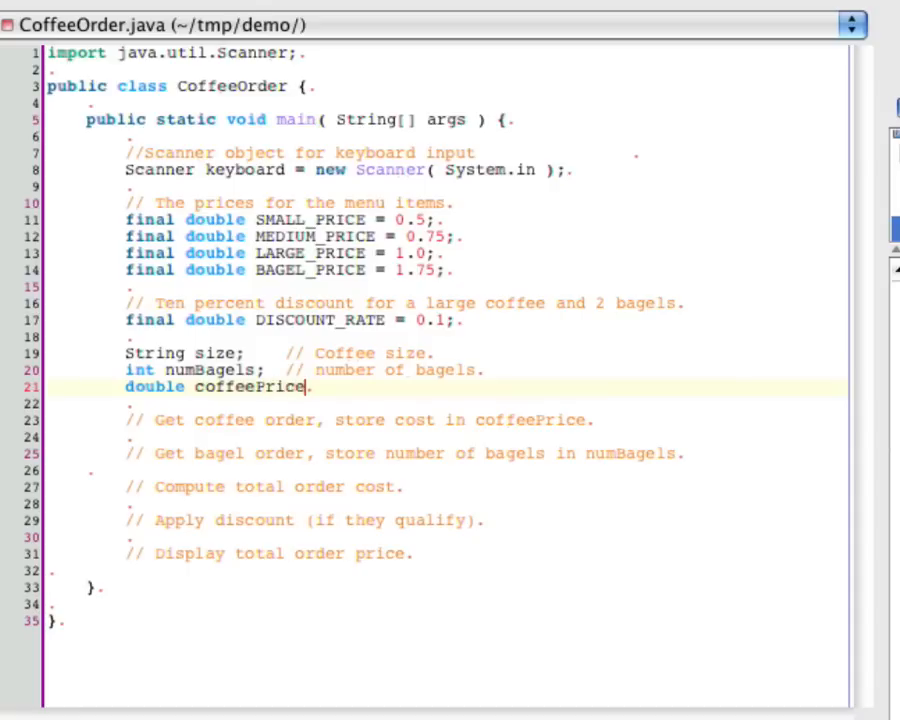
{"action": "type", "text": "; //"}
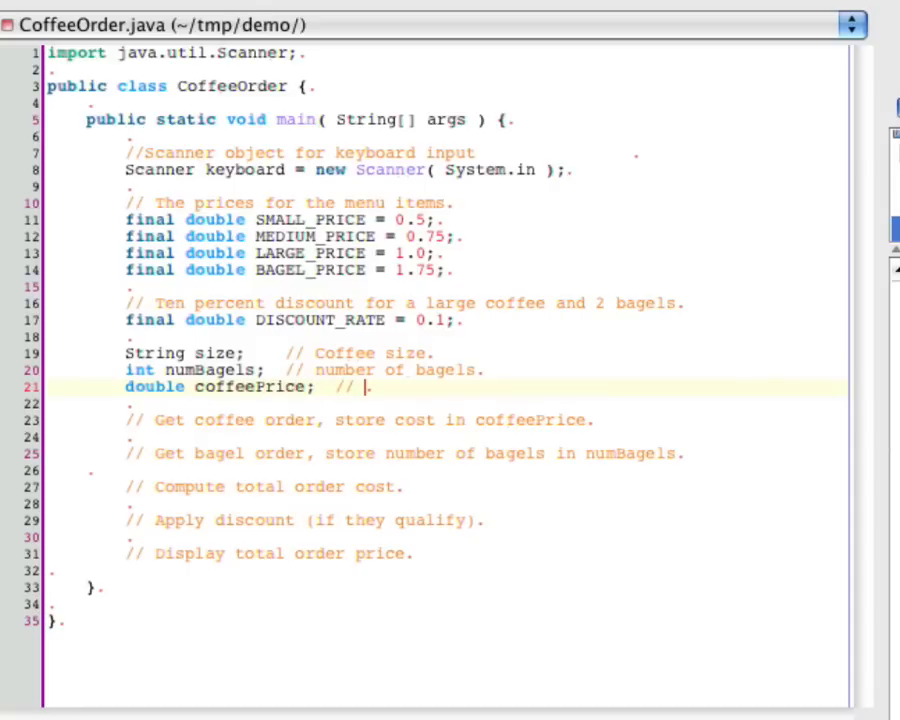
{"action": "type", "text": "Price of th"}
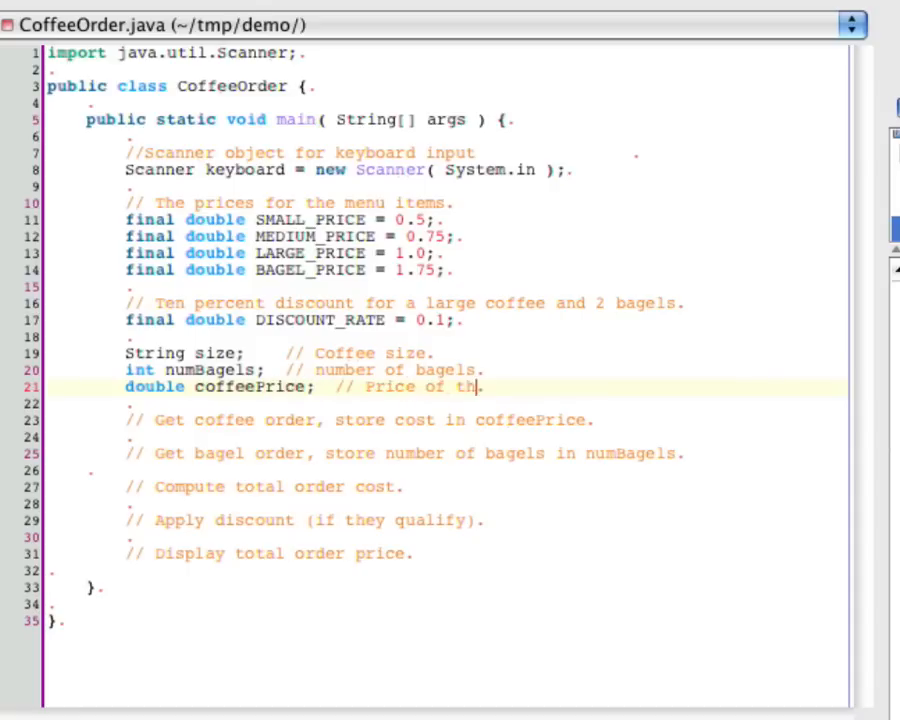
{"action": "type", "text": "e coffee"}
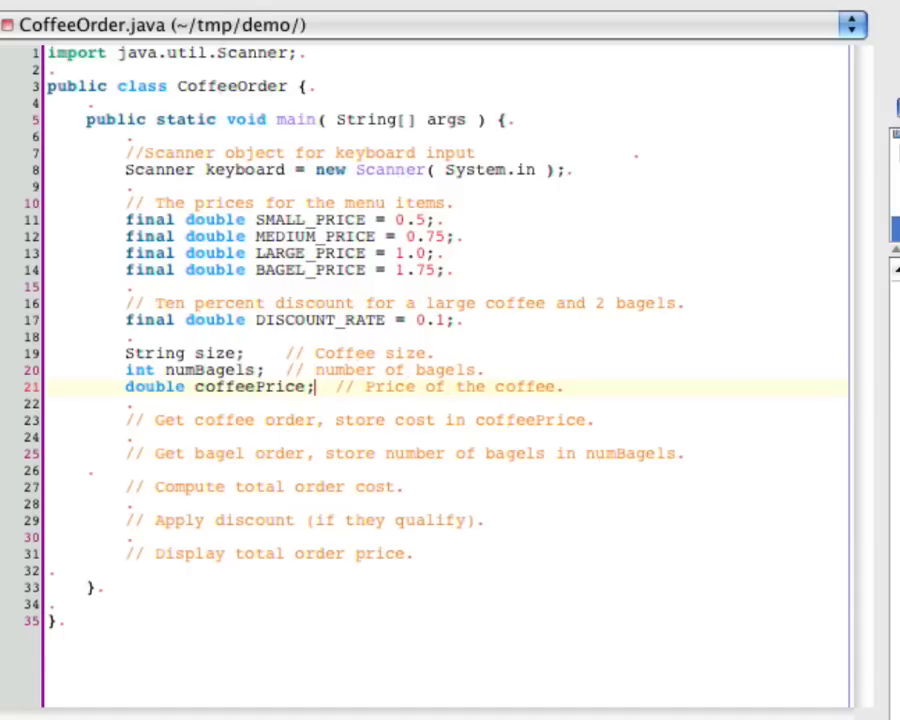
{"action": "type", "text": "= 0.0"}
{"action": "type", "text": "Syste"}
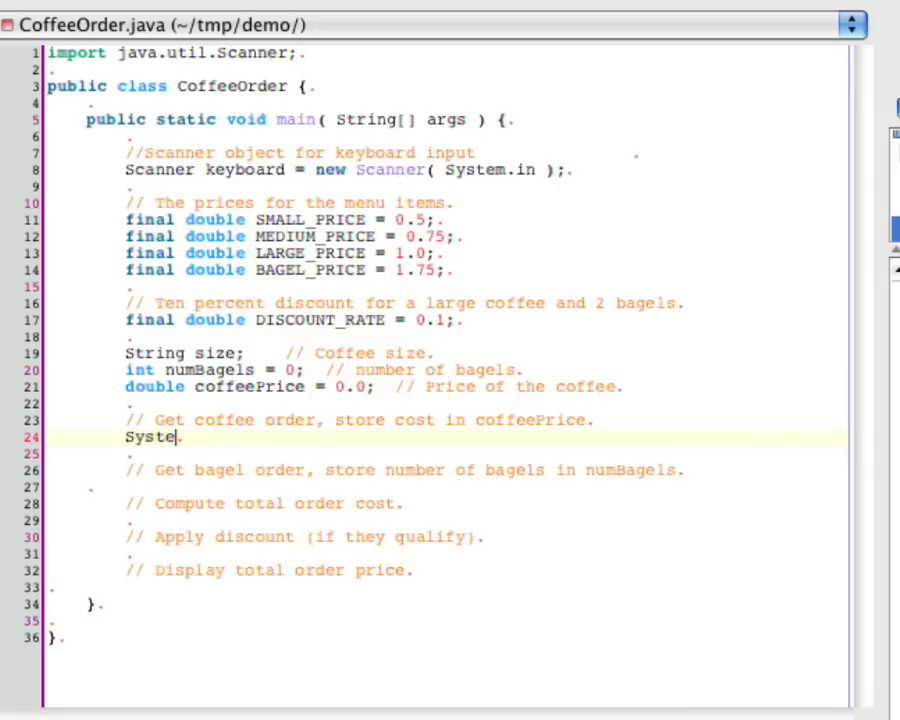
Step: Add System.out.print("What size coffee would you like? ");
{"action": "type", "text": "m.out.print"}
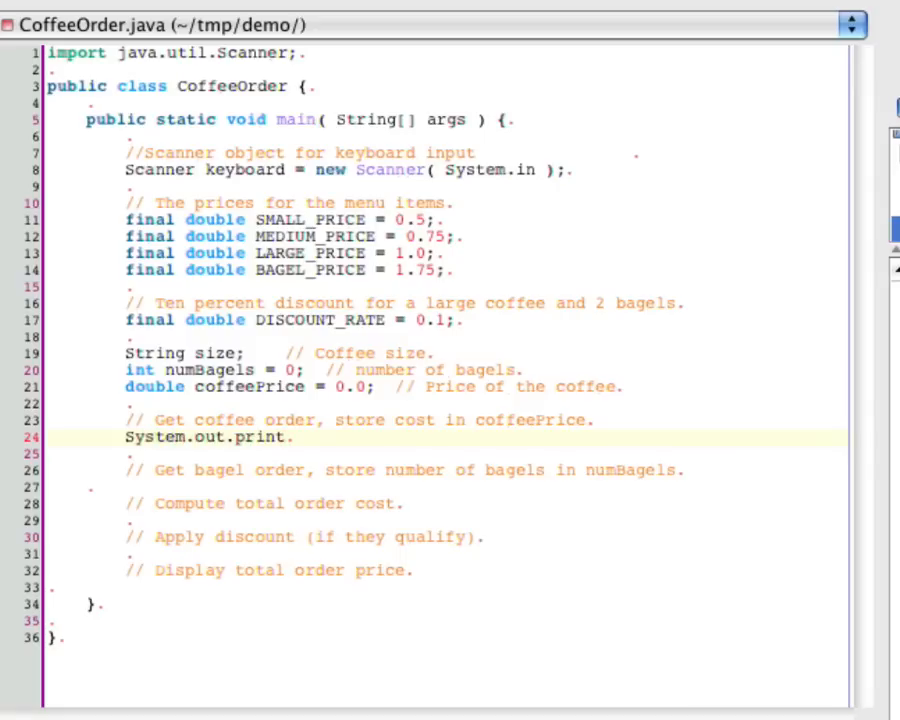
{"action": "type", "text": "(\"W"}
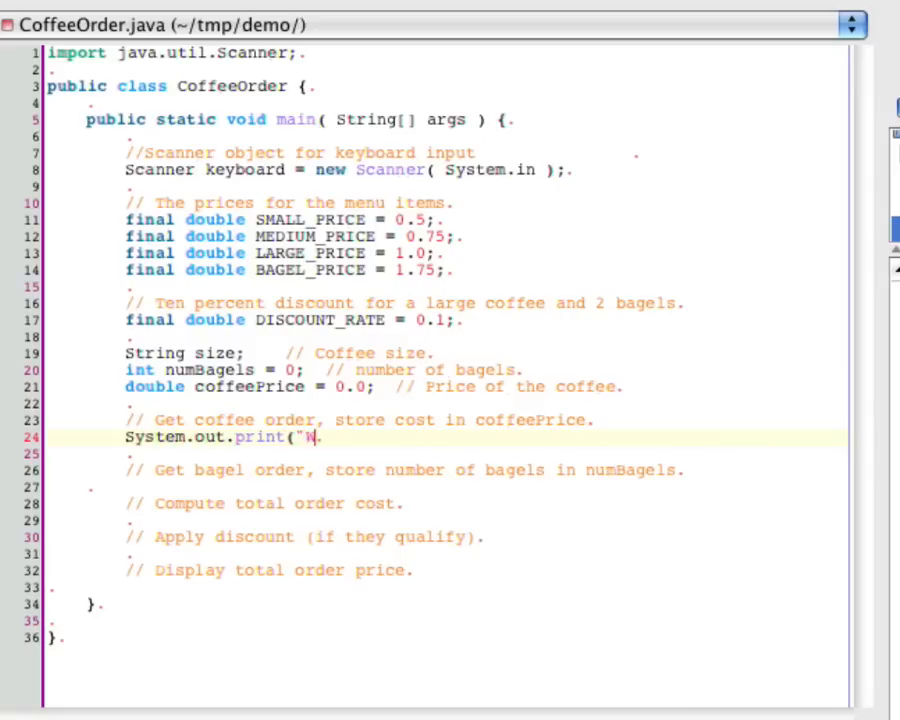
{"action": "type", "text": "hat size co"}
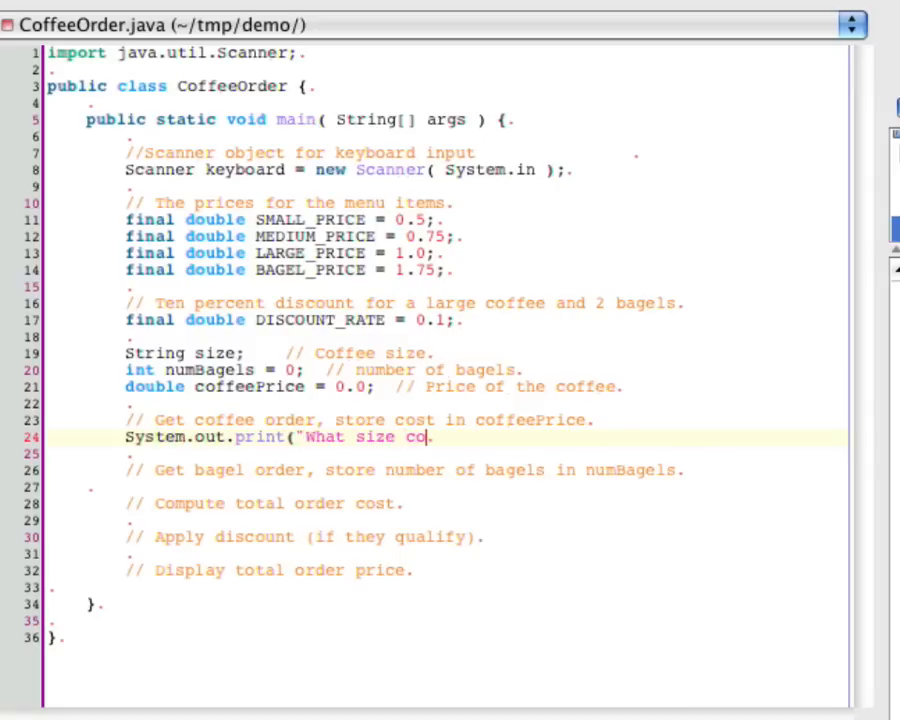
{"action": "type", "text": "ffee would you"}
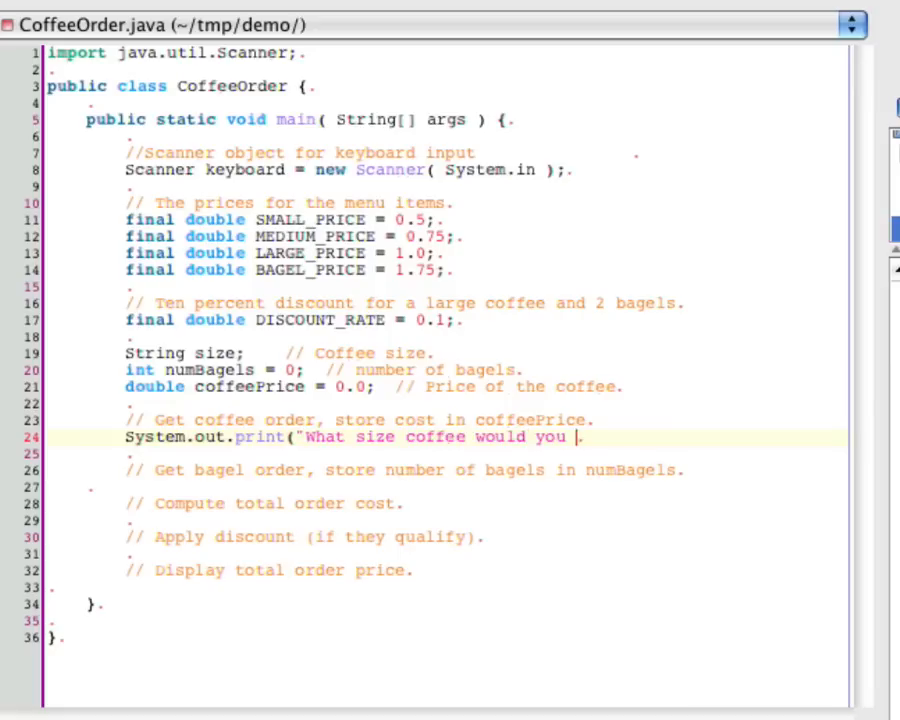
{"action": "type", "text": "like? \");"}
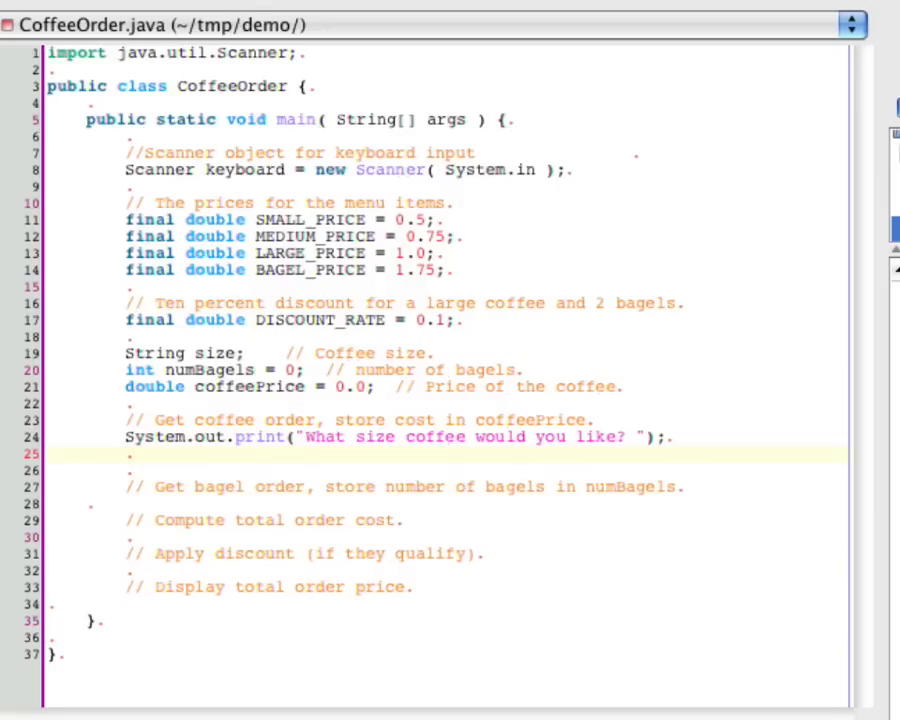
Step: Read the reply with size = keyboard.nextLine(); and start a new line
{"action": "type", "text": "size ="}
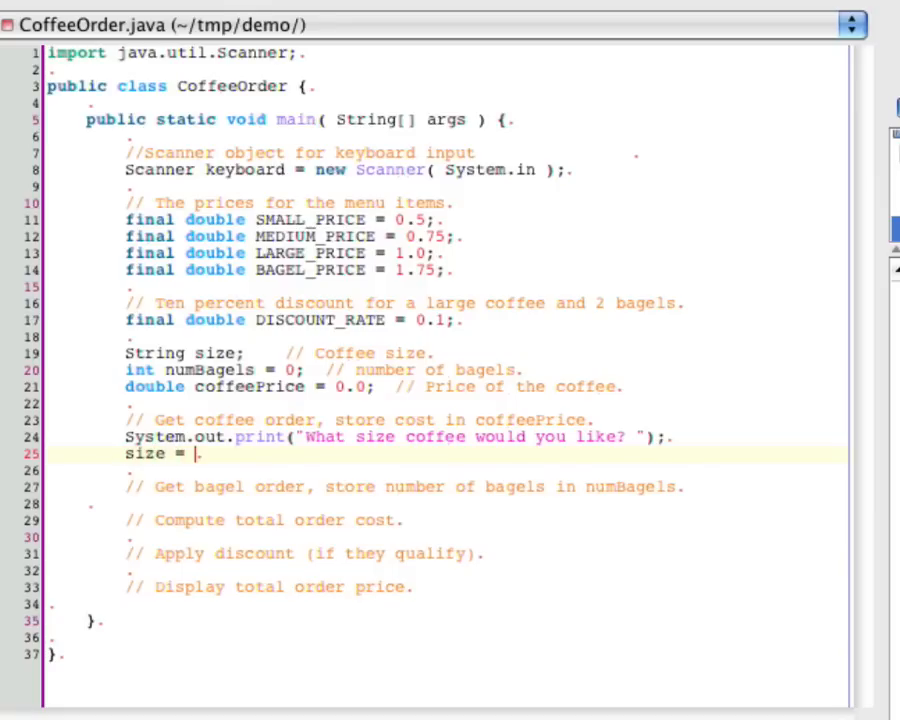
{"action": "type", "text": "key"}
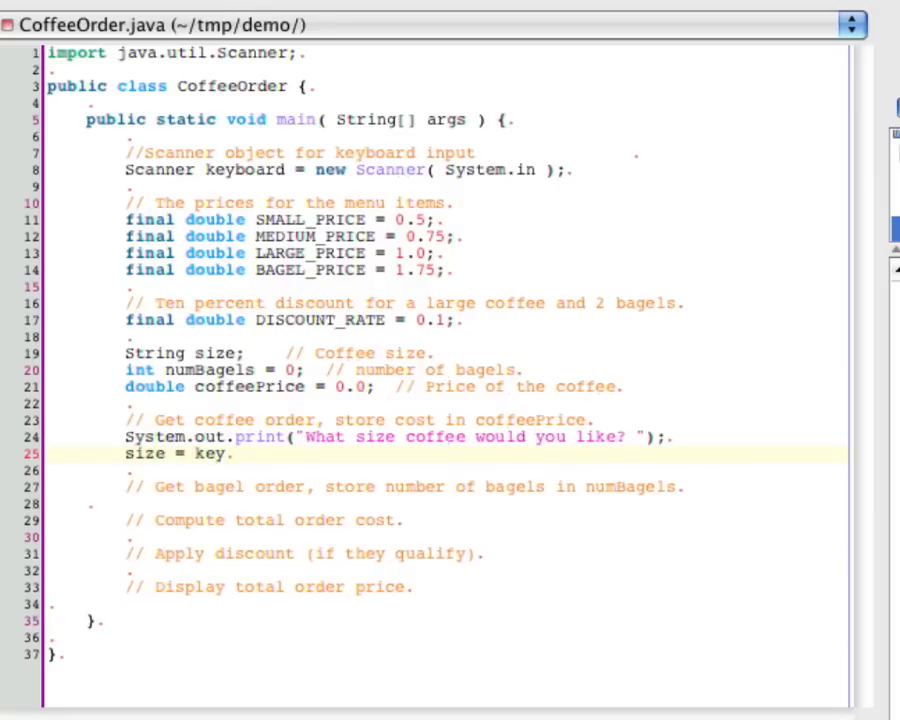
{"action": "type", "text": "b"}
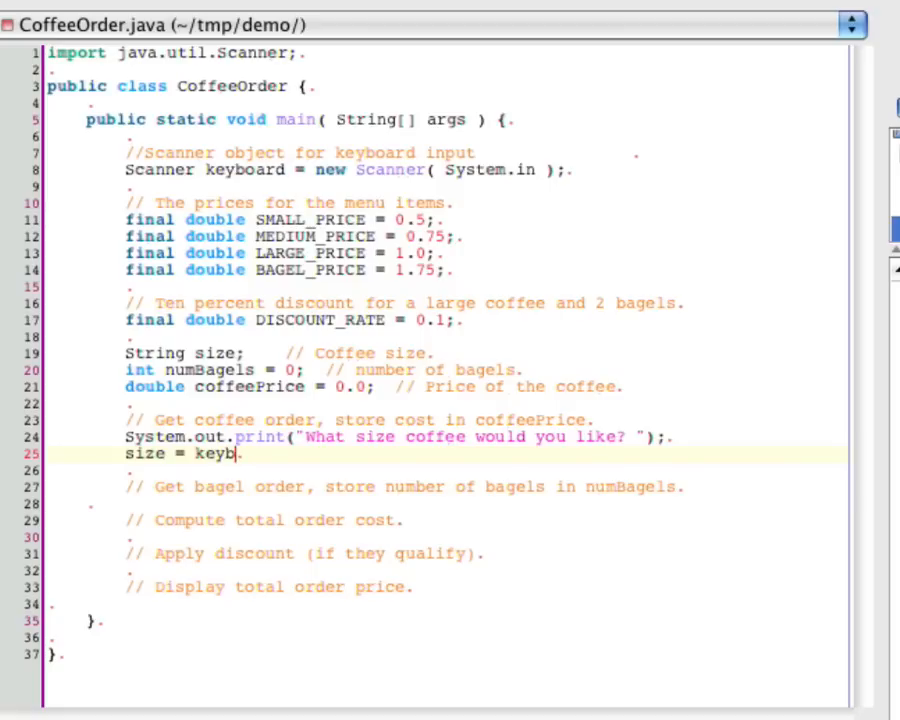
{"action": "type", "text": "oard.."}
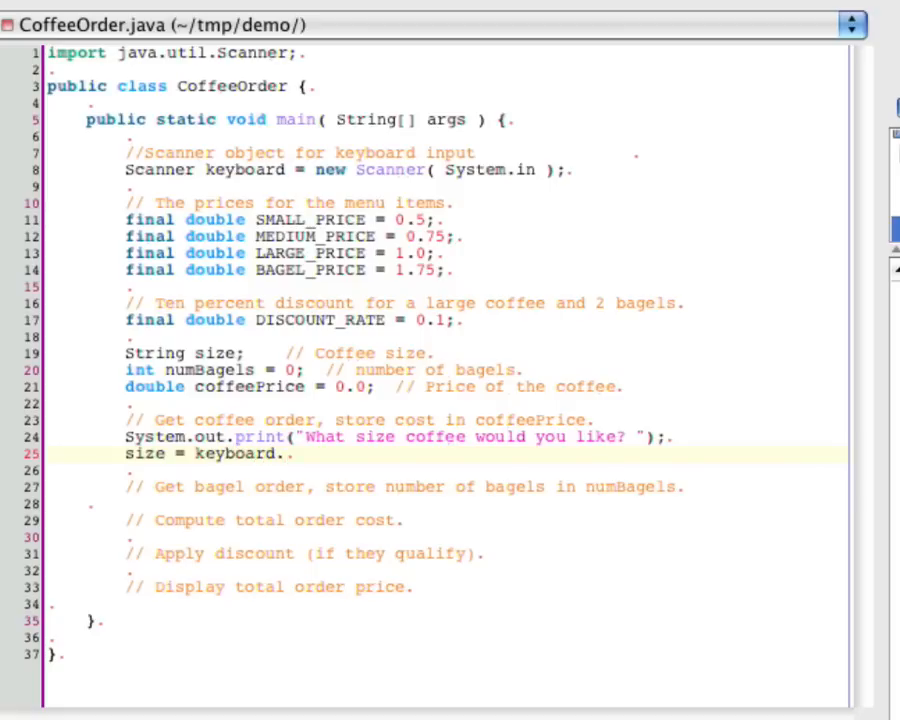
{"action": "type", "text": "nextLine();"}
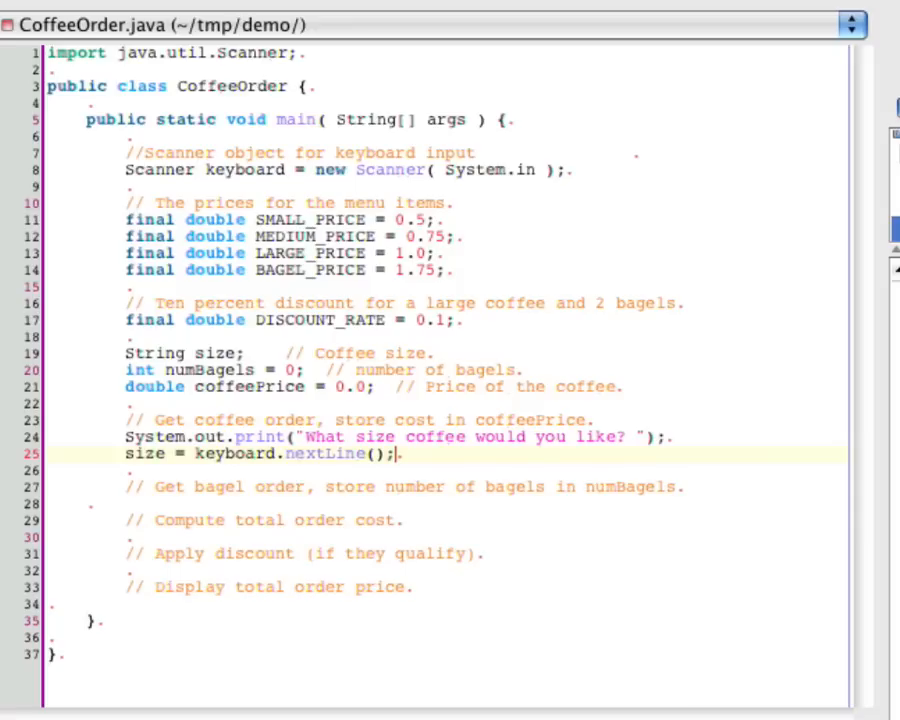
{"action": "key", "text": "Return"}
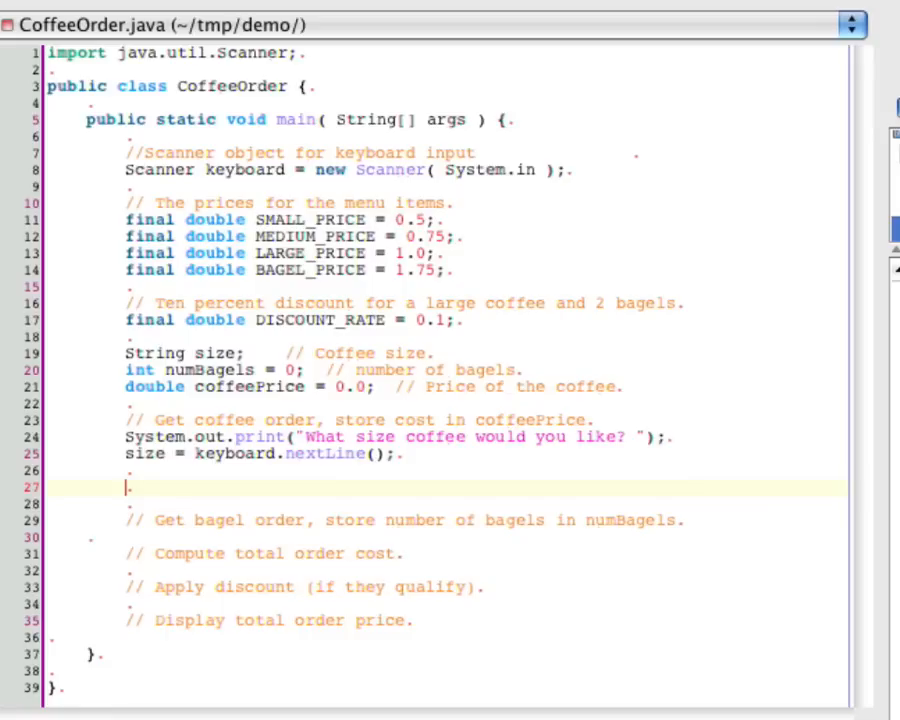
Step: Write if( size.equalsIgnoreCase("small") ) with coffeePrice = SMALL_PRICE; inside
{"action": "type", "text": "if("}
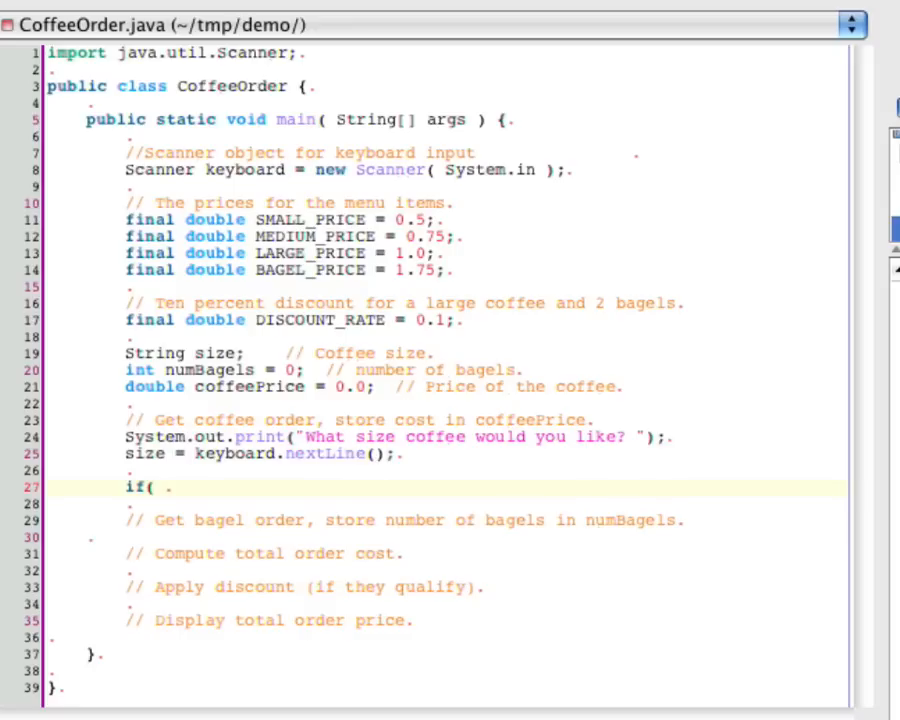
{"action": "type", "text": "size."}
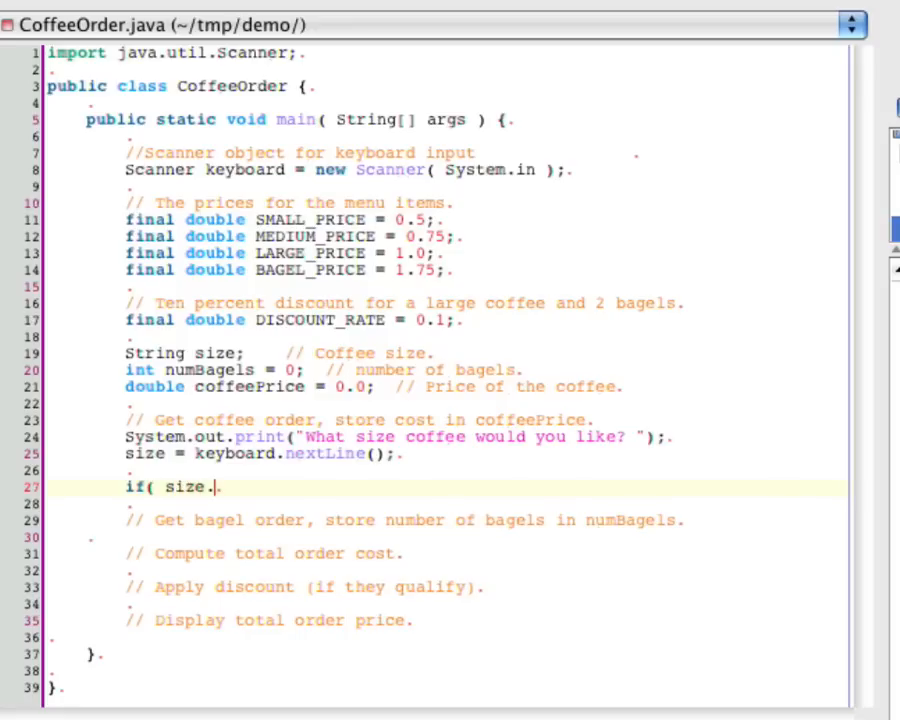
{"action": "type", "text": "equalsIgn"}
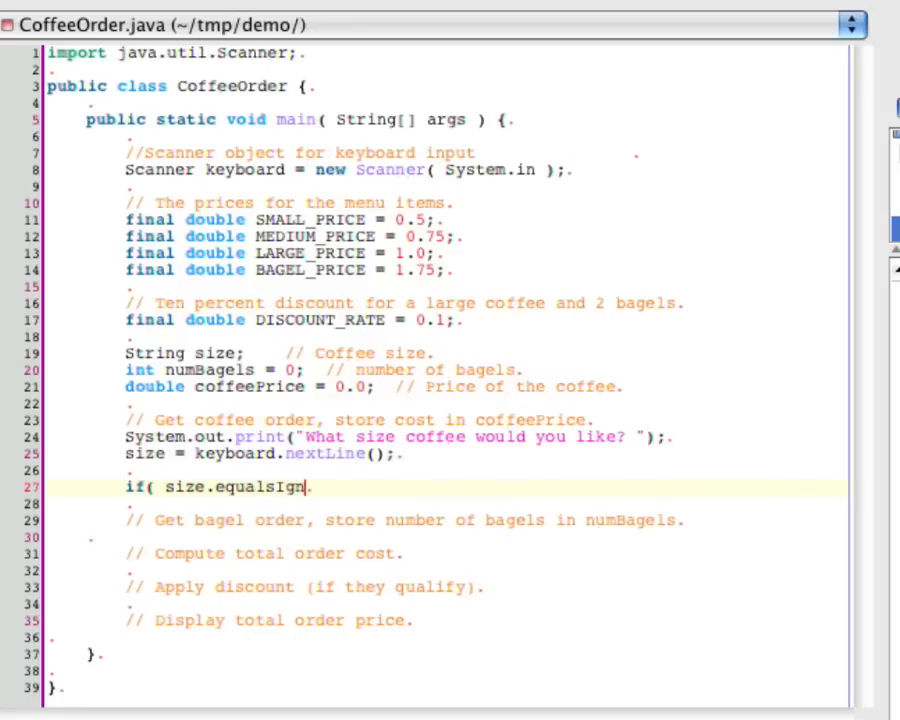
{"action": "type", "text": "oreCase("}
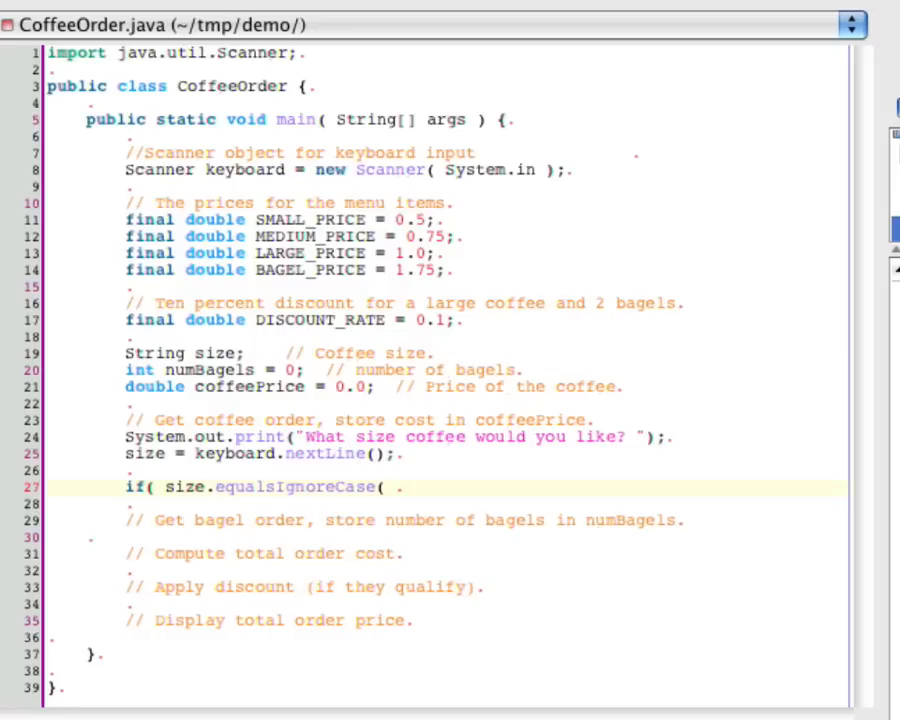
{"action": "type", "text": "\"s"}
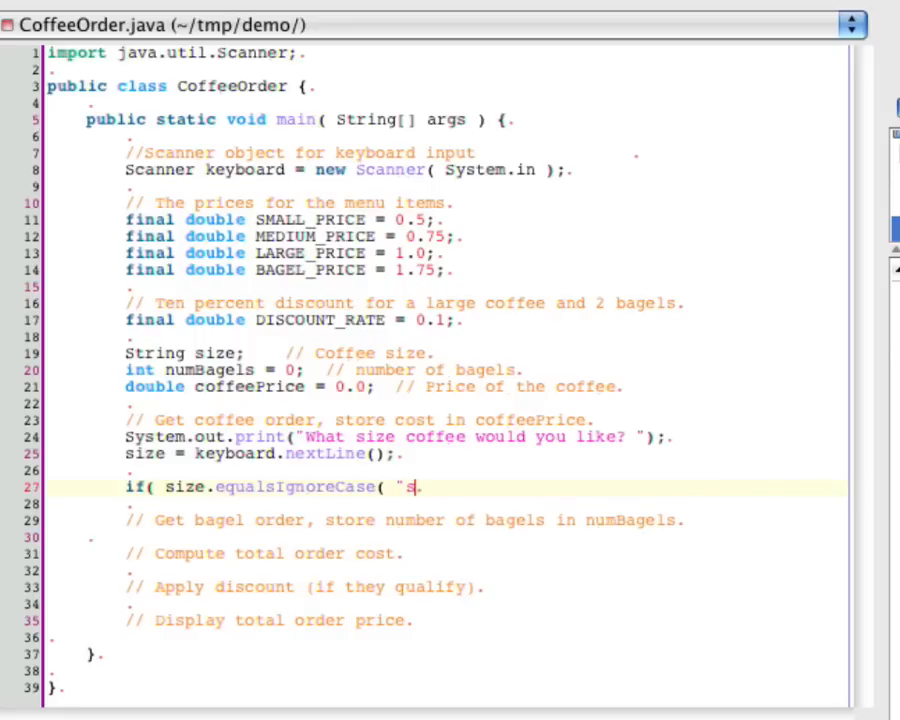
{"action": "type", "text": "mall\" ) ) {"}
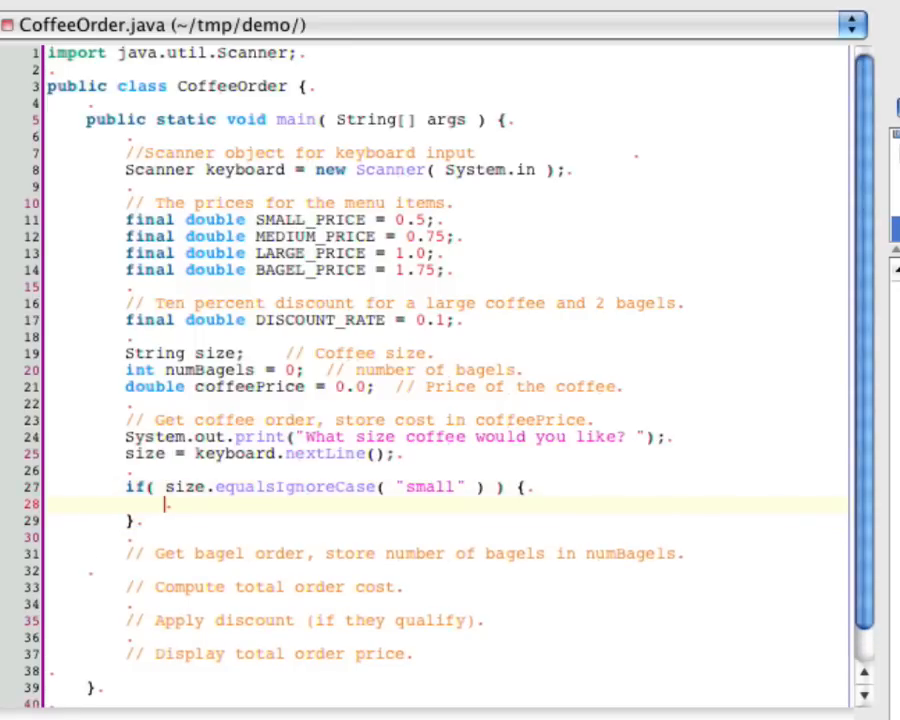
{"action": "type", "text": "coffeePrice = SMALL_"}
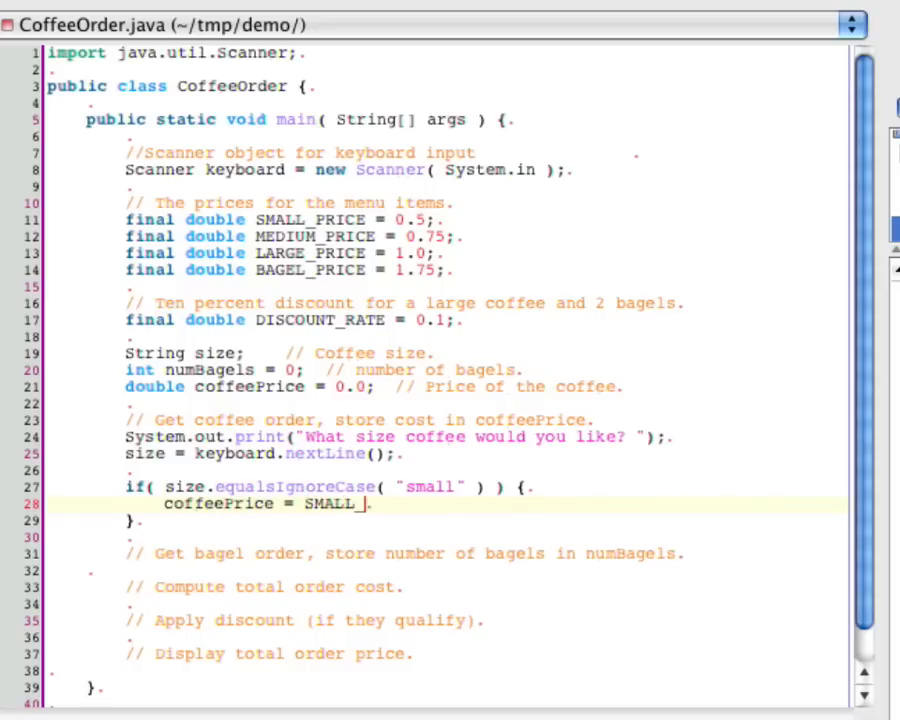
{"action": "type", "text": "PRICE;"}
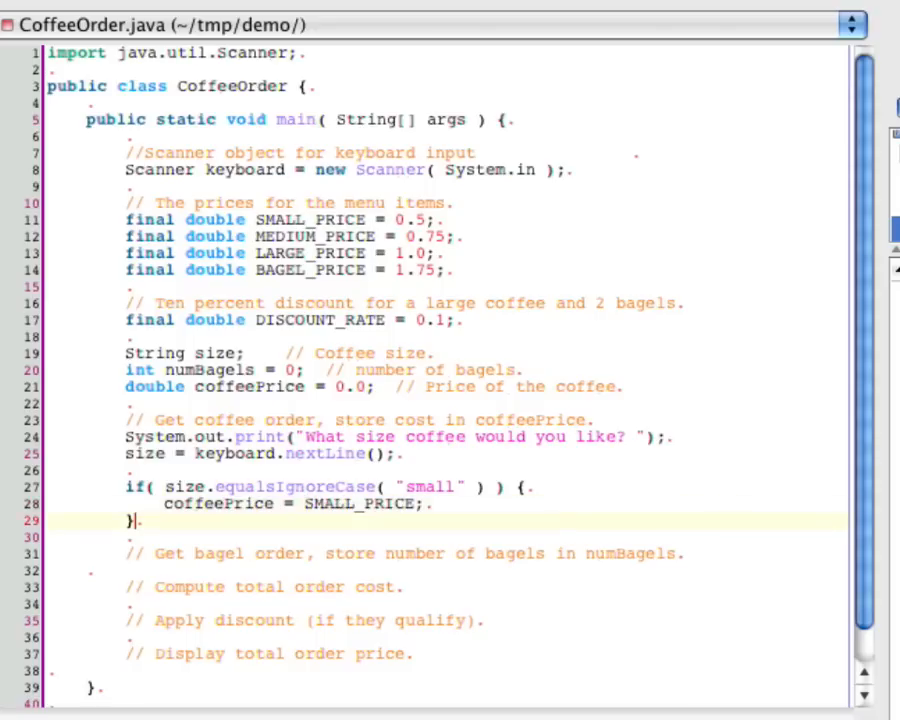
Step: Add an else-if branch for "medium" setting coffeePrice = MEDIUM_PRICE
{"action": "type", "text": "else"}
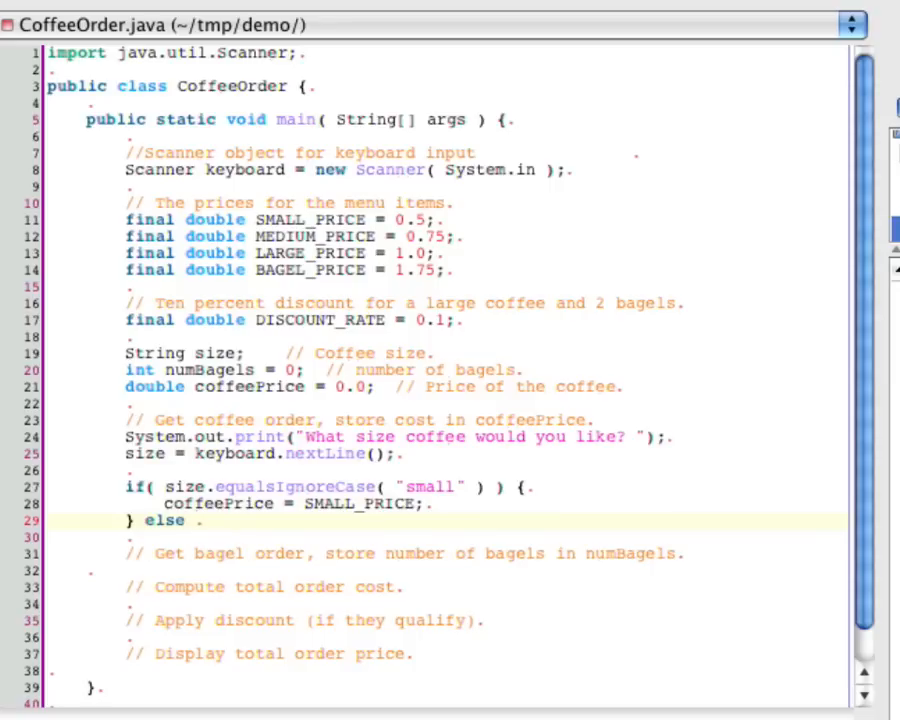
{"action": "type", "text": "if ("}
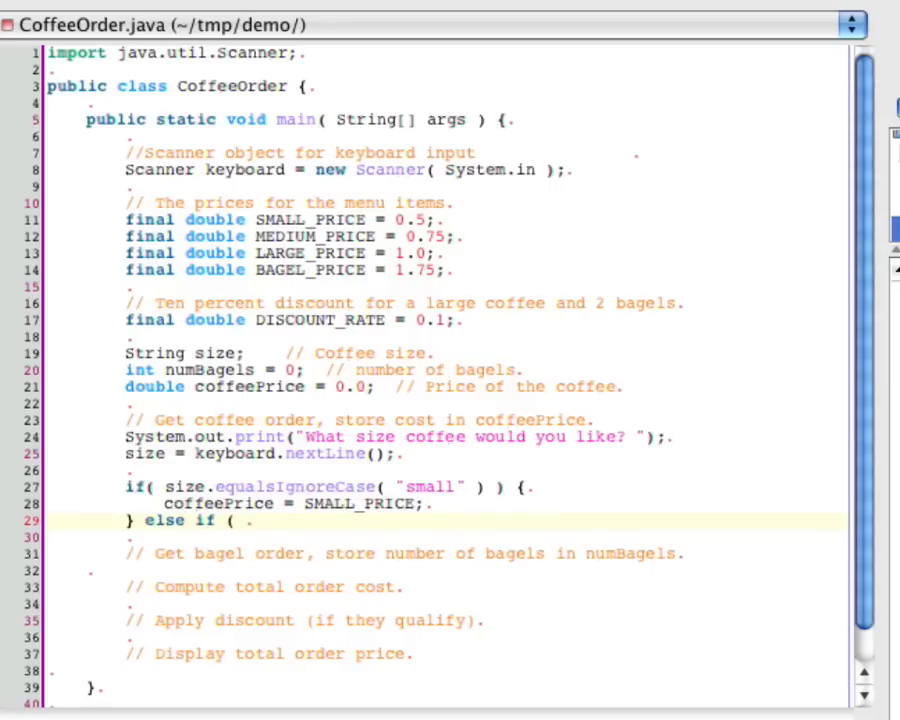
{"action": "type", "text": "size."}
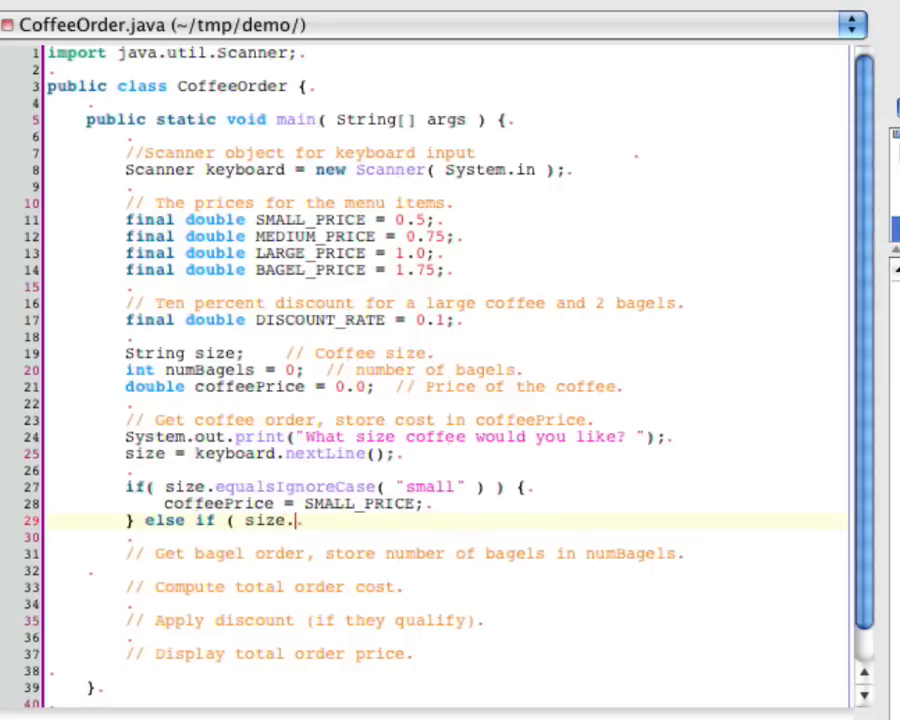
{"action": "type", "text": "equalsIgned"}
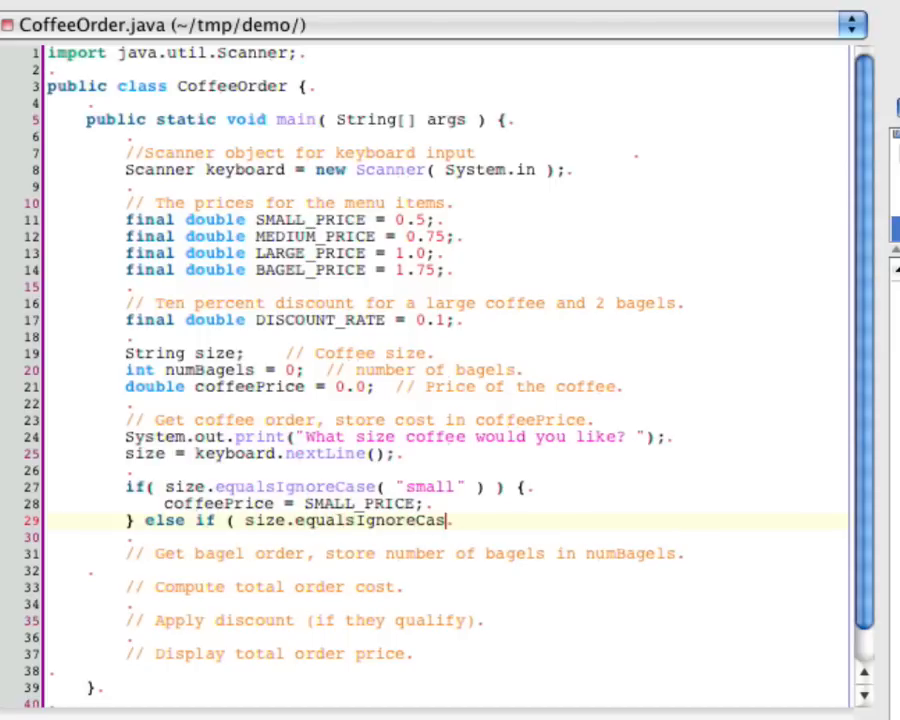
{"action": "type", "text": "e( \"medium\" ) ) {"}
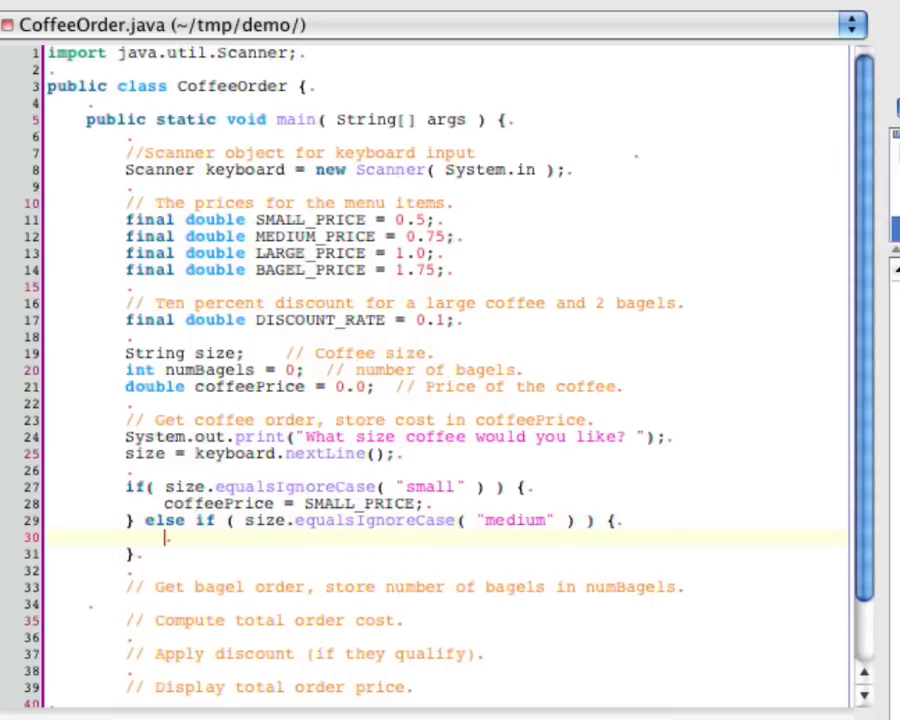
{"action": "type", "text": "coffeePrice ="}
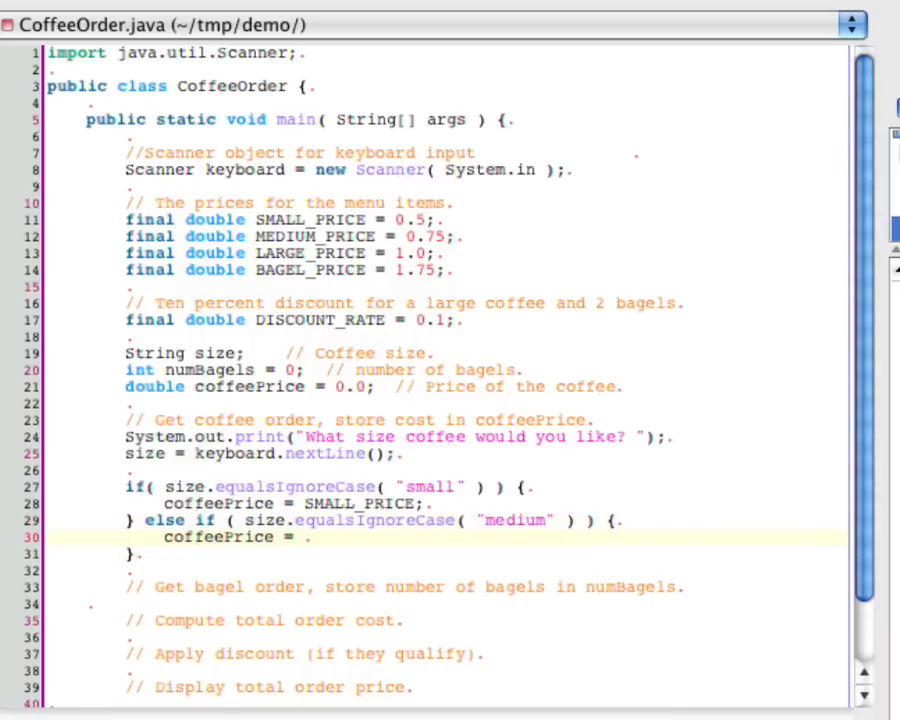
{"action": "type", "text": "MEDIUM_PRICE;"}
{"action": "left_click", "coordinate": [444, 554]}
{"action": "type", "text": " else if ("}
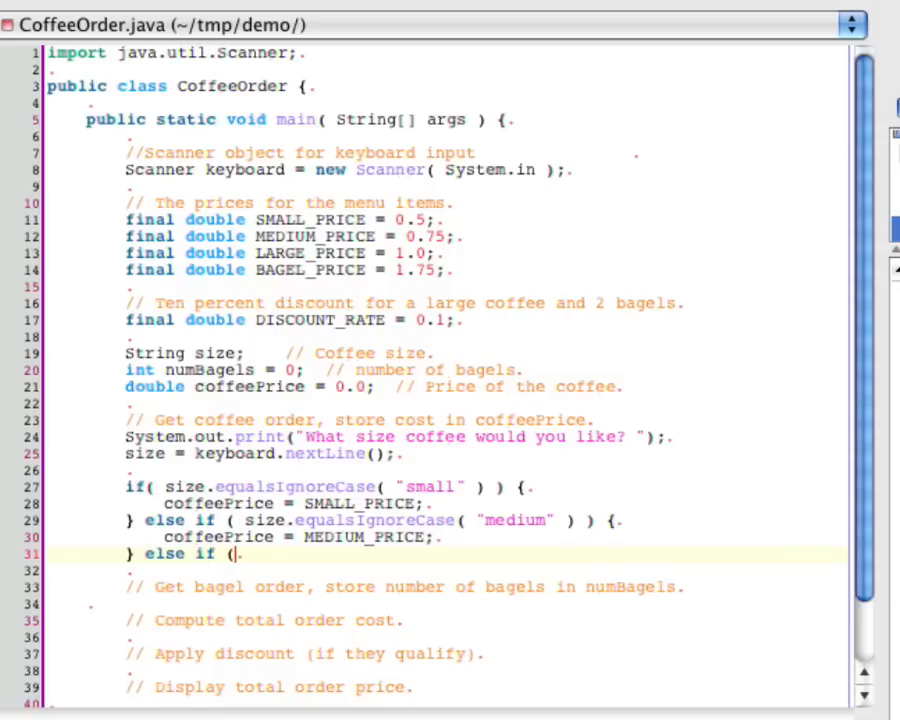
Step: Add an else-if branch for "large" that begins the coffeePrice assignment
{"action": "type", "text": "size."}
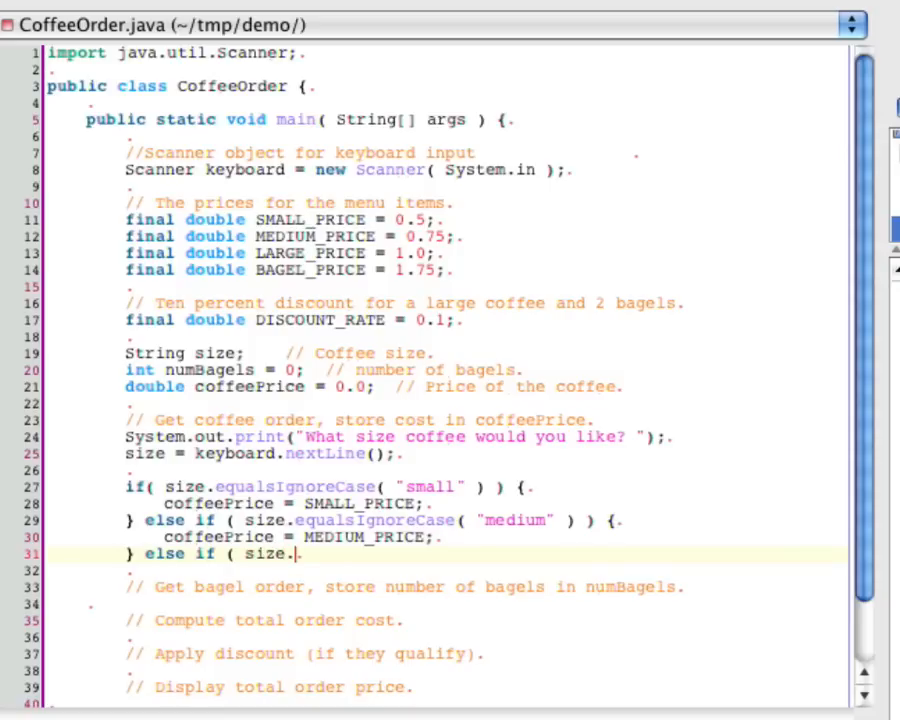
{"action": "type", "text": "equalsI"}
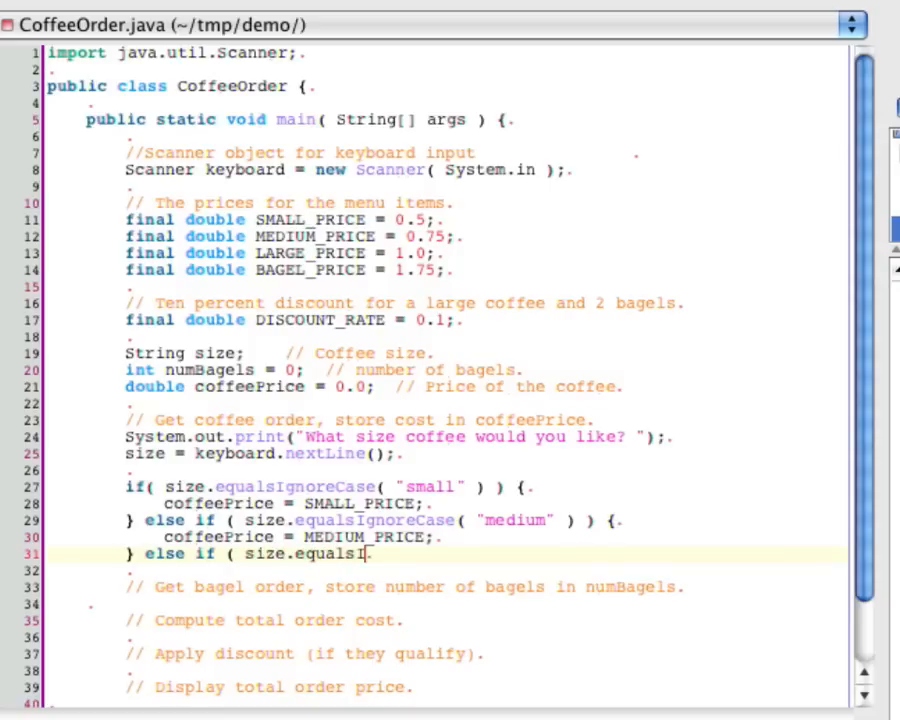
{"action": "type", "text": "gn"}
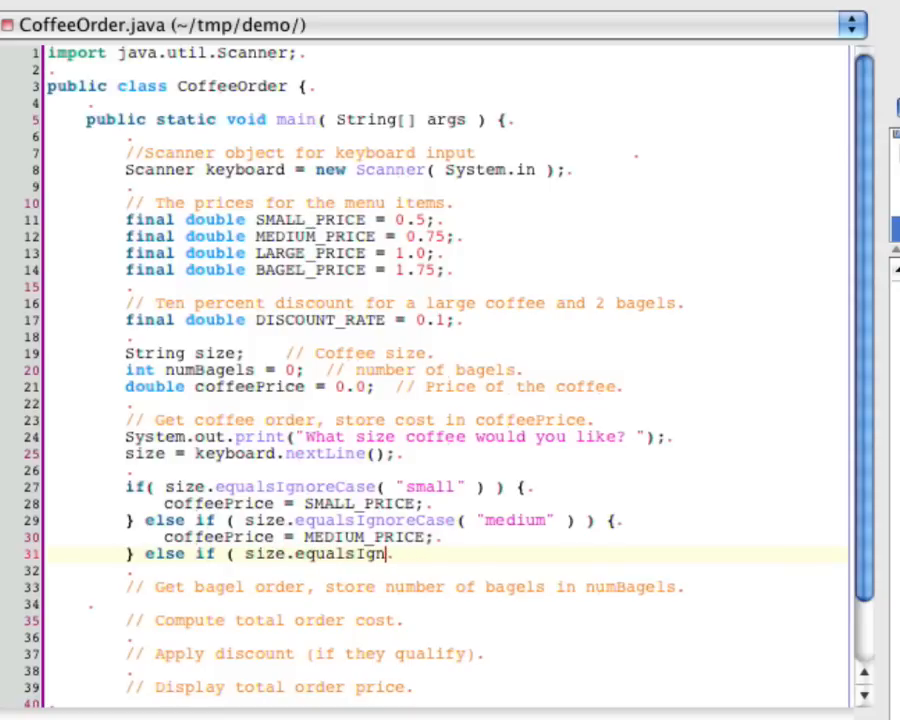
{"action": "type", "text": "oreCase( \""}
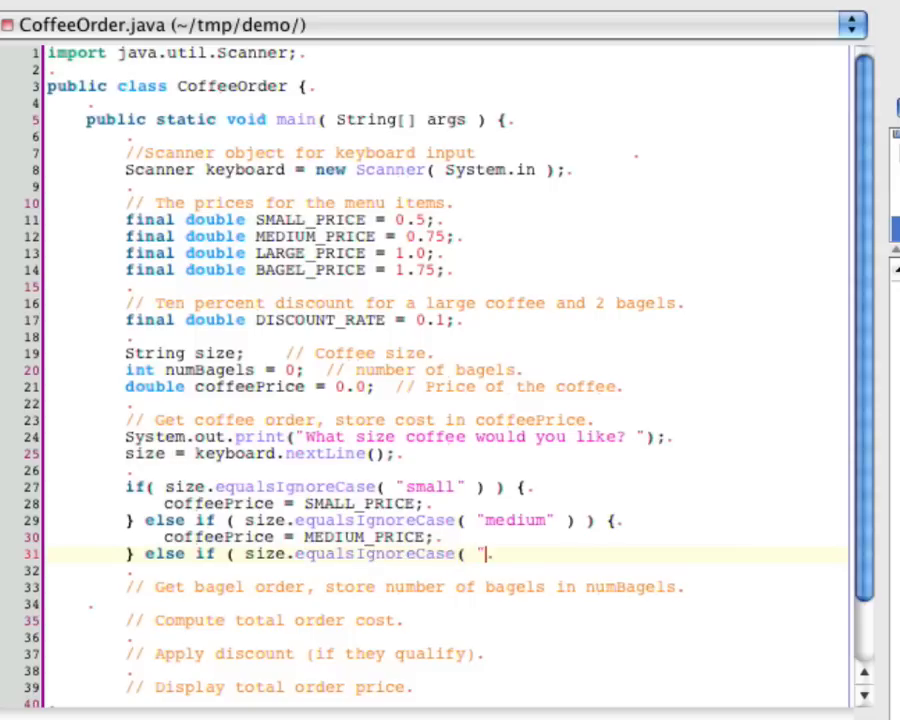
{"action": "type", "text": "large\" ) ) {"}
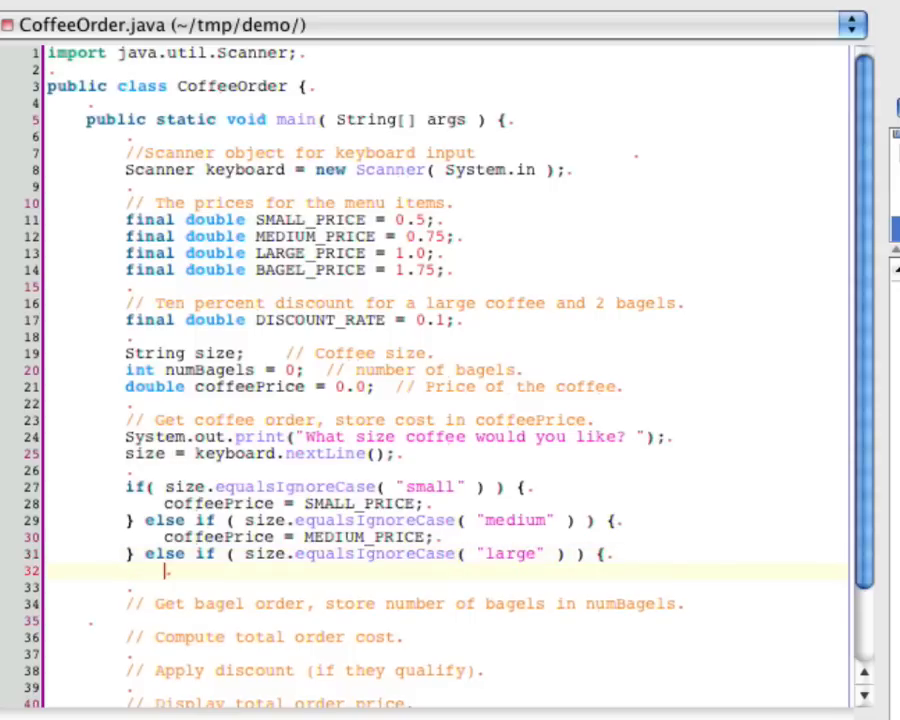
{"action": "type", "text": "coffe"}
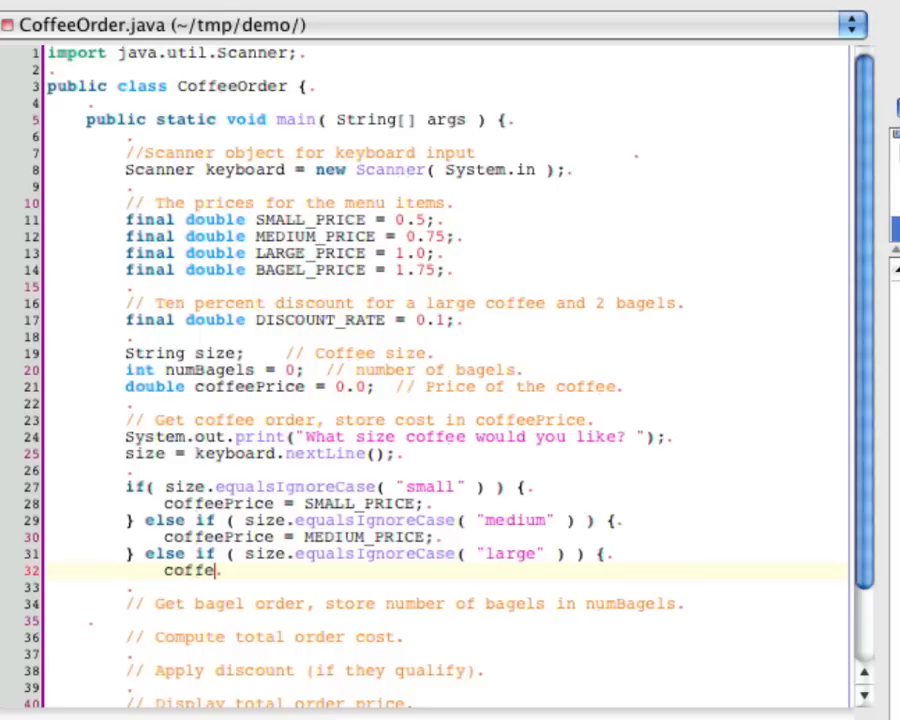
{"action": "type", "text": "ePrice."}
{"action": "type", "text": "} else {"}
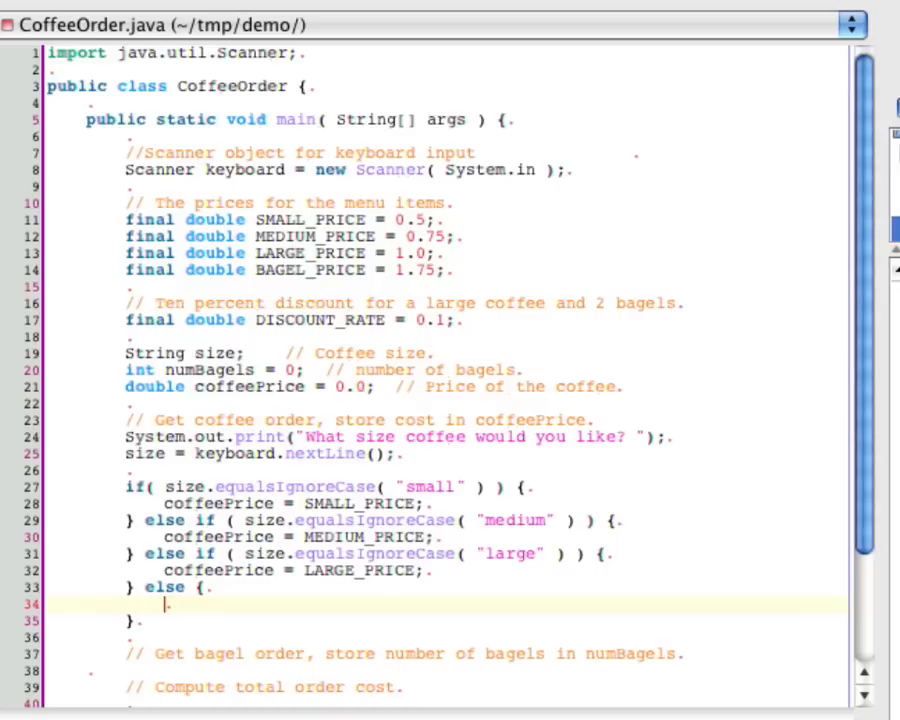
Step: Write the else block printing "I didn't recognize that statement." and calling System.exit(1)
{"action": "type", "text": "Systtem.out.pr"}
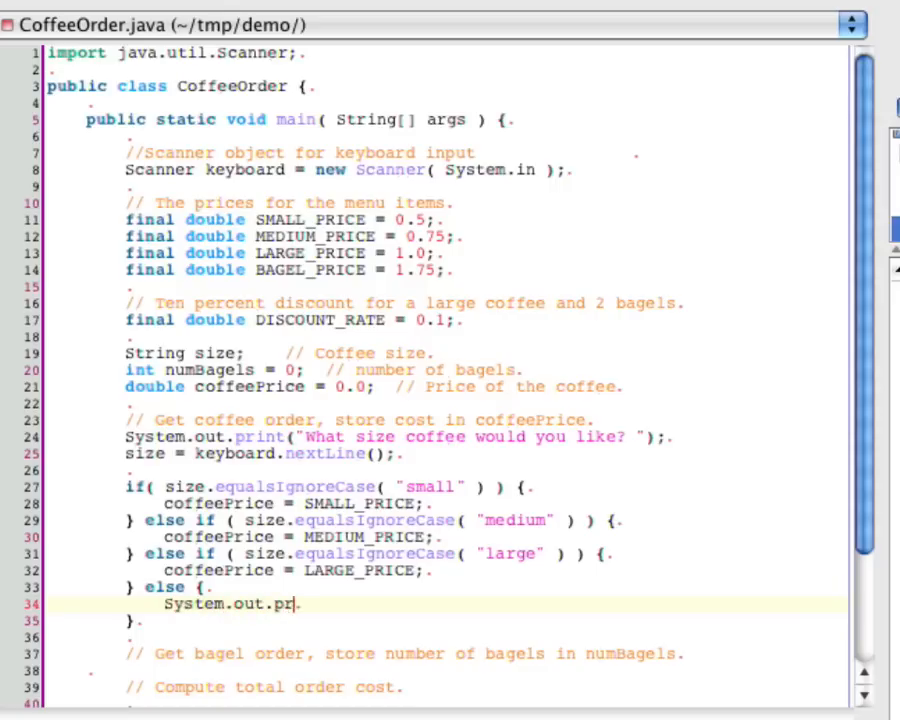
{"action": "type", "text": "intln("}
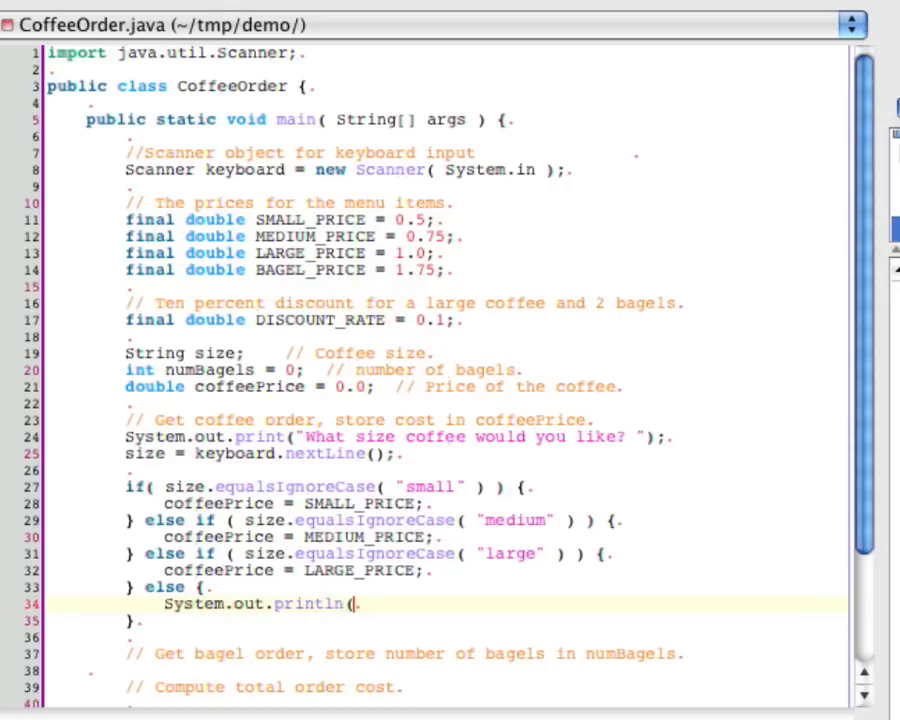
{"action": "type", "text": "\""}
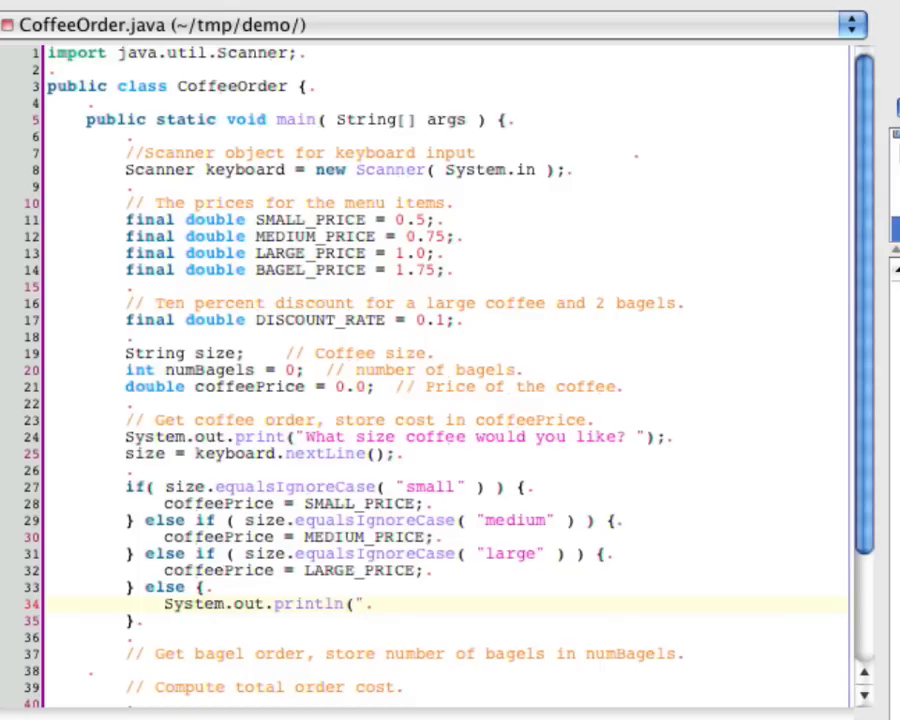
{"action": "type", "text": "I didn't"}
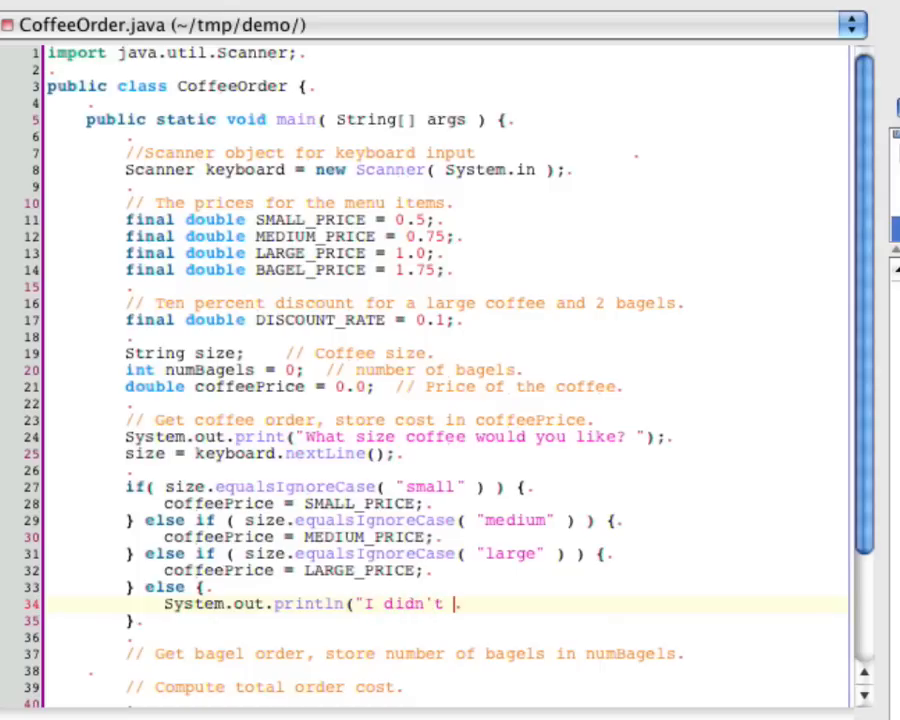
{"action": "type", "text": "recognize"}
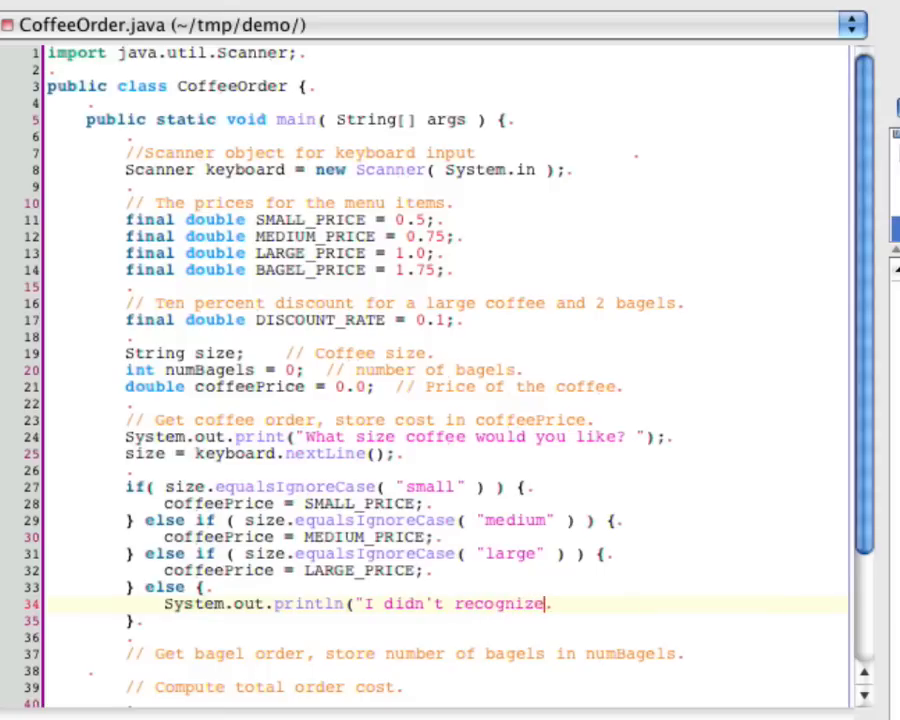
{"action": "type", "text": "that statement.\");"}
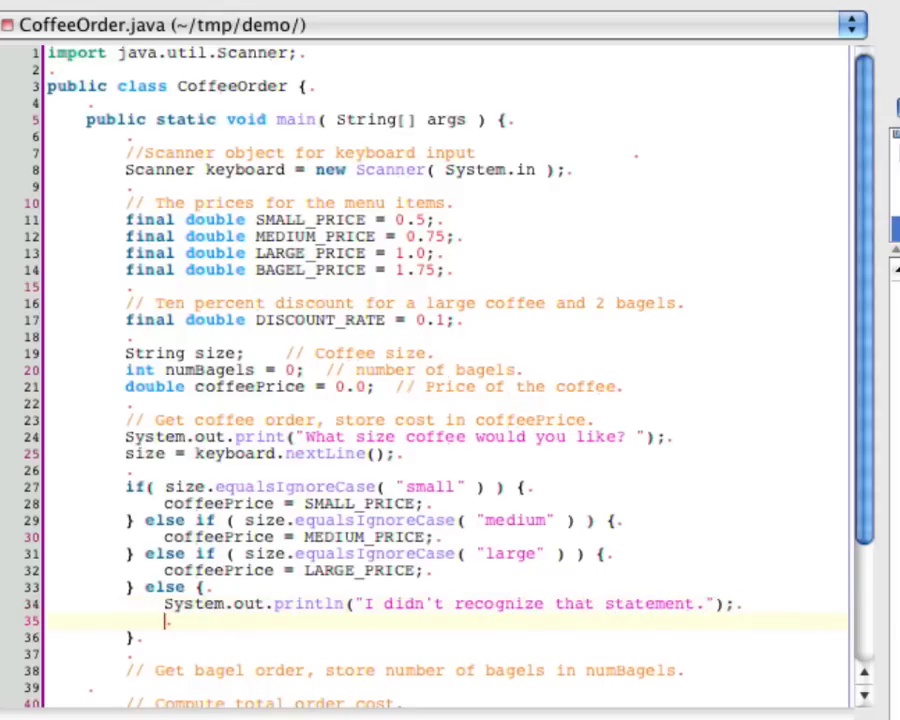
{"action": "type", "text": "System."}
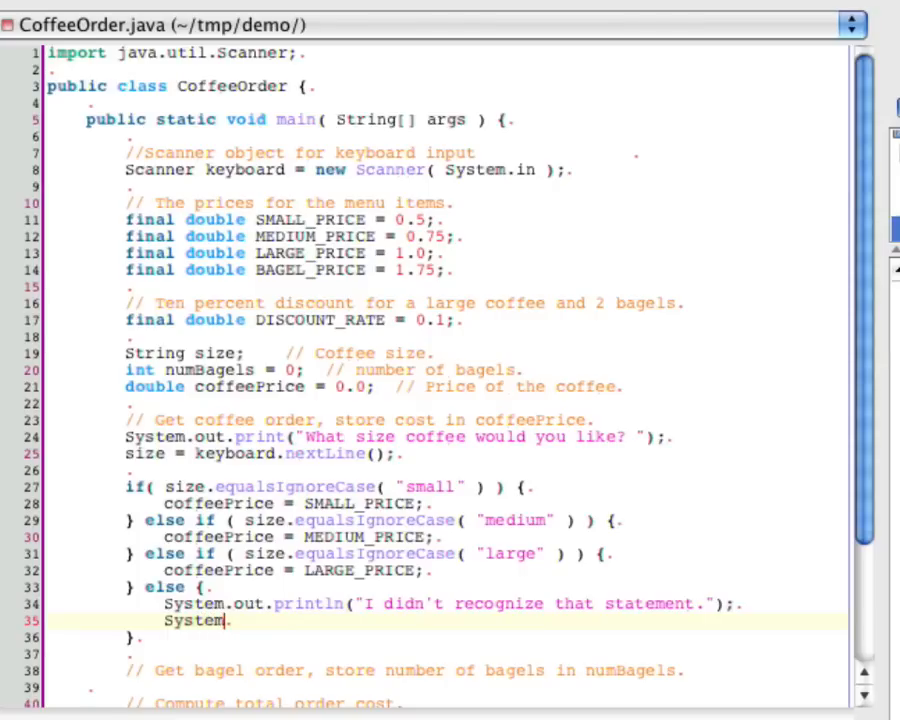
{"action": "type", "text": ".exit(1);"}
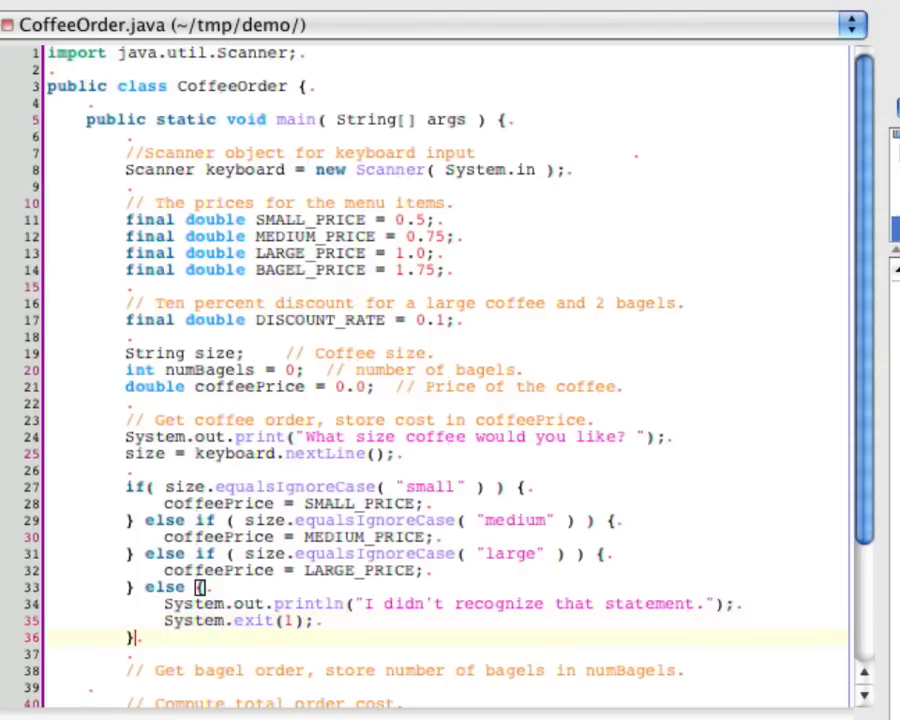
{"action": "scroll", "scroll_direction": "down", "scroll_amount": 3}
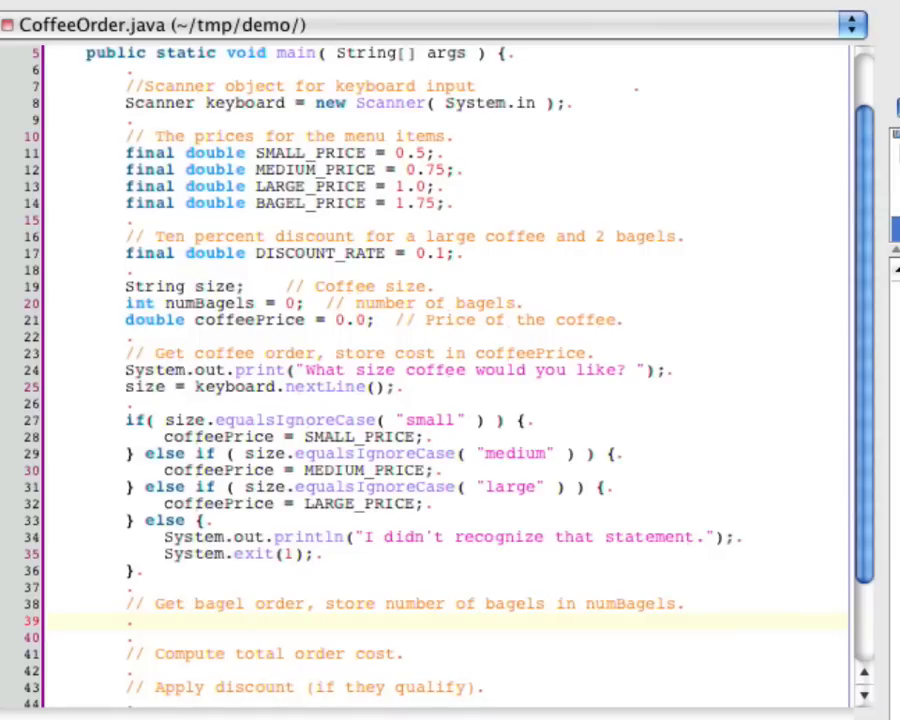
Step: Print the prompt "Would you like any bagels? " under the bagel-order comment
{"action": "type", "text": "System.out."}
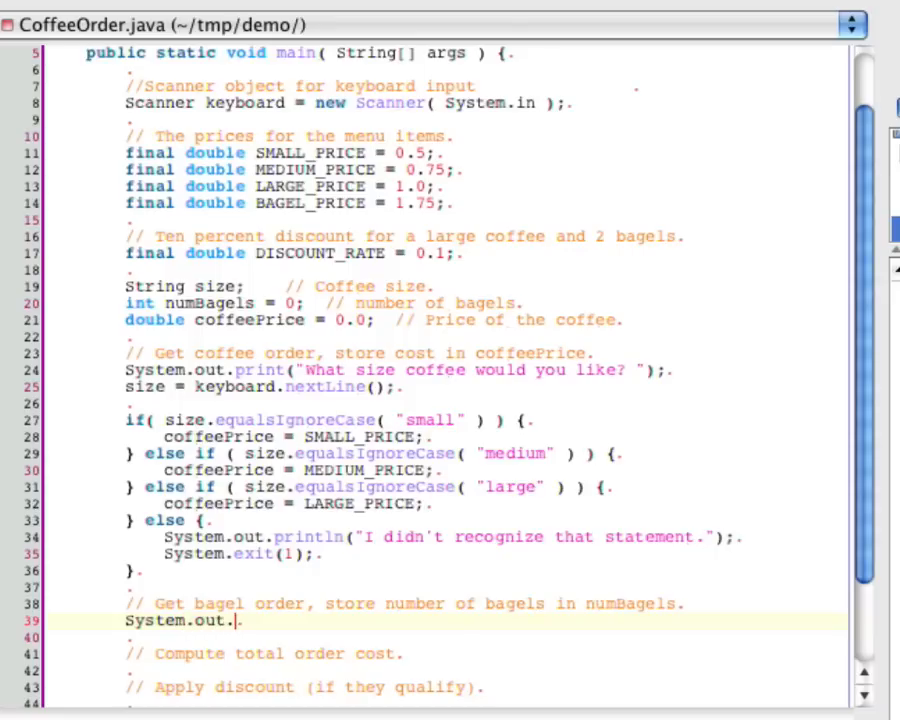
{"action": "type", "text": "println(\""}
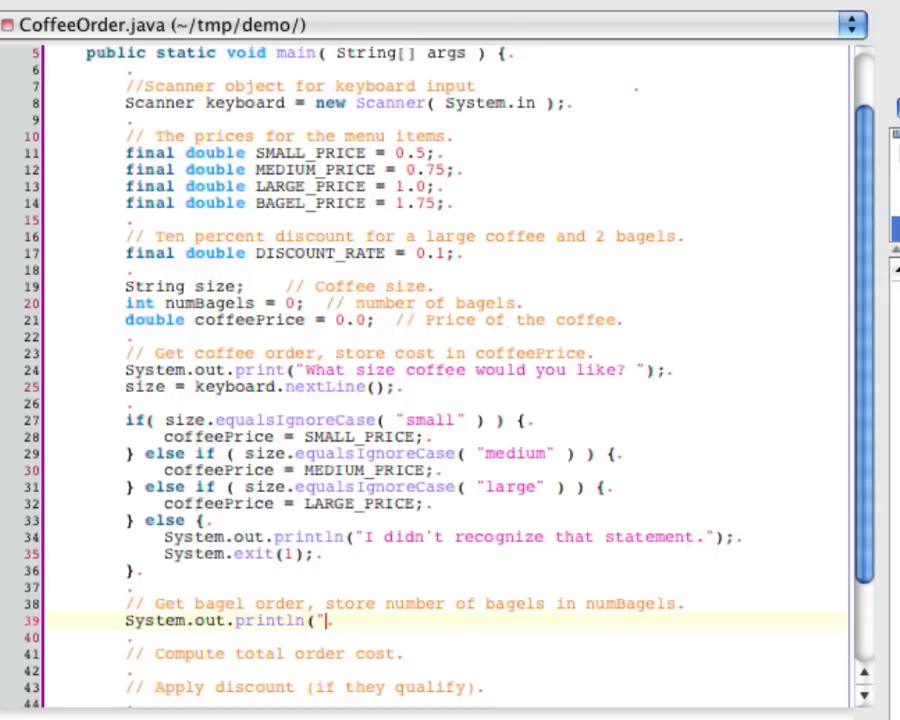
{"action": "type", "text": "W"}
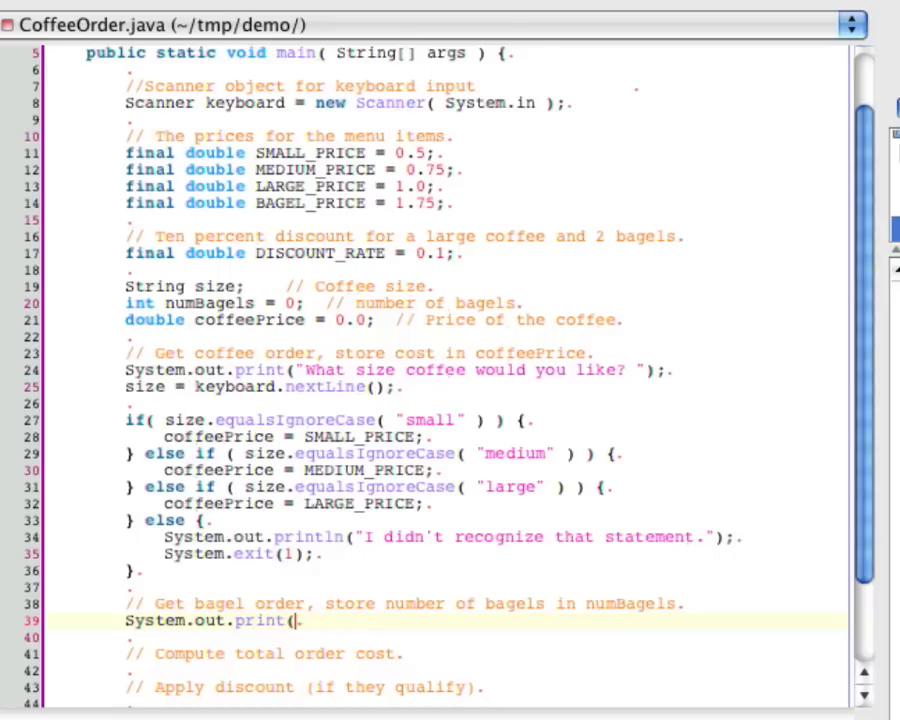
{"action": "type", "text": "\"Would you like any"}
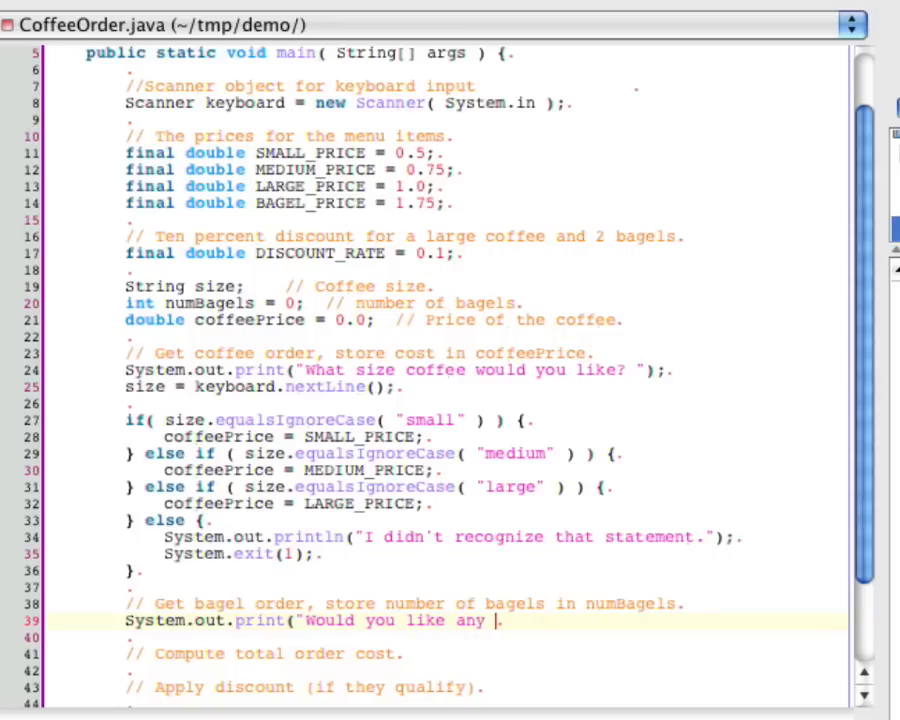
{"action": "type", "text": "bagels? \");"}
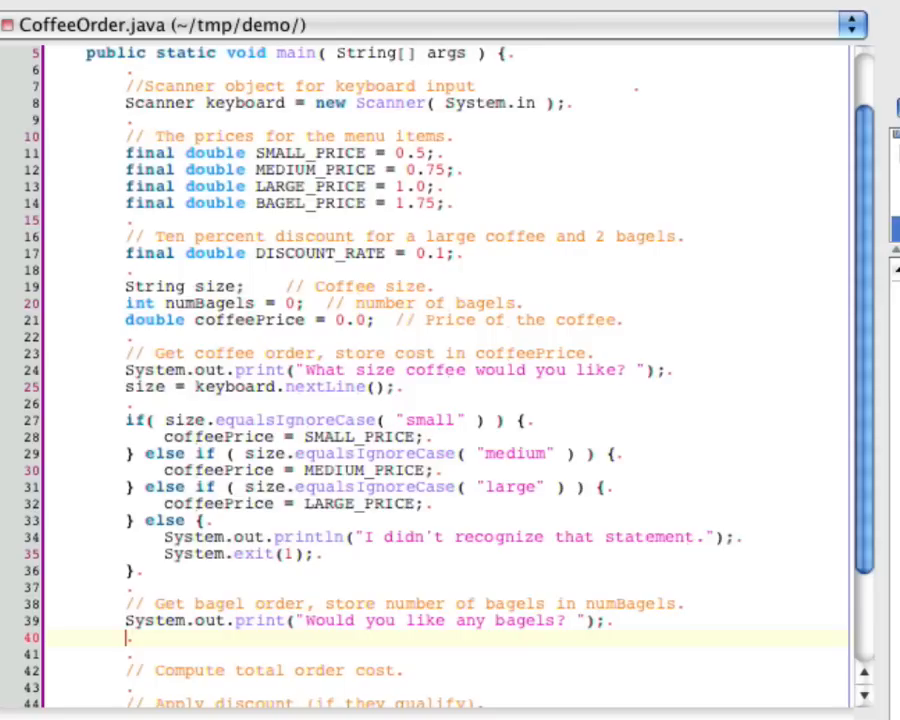
Step: Declare String response and read it with keyboard.nextLine()
{"action": "type", "text": "String response;"}
{"action": "type", "text": "response ="}
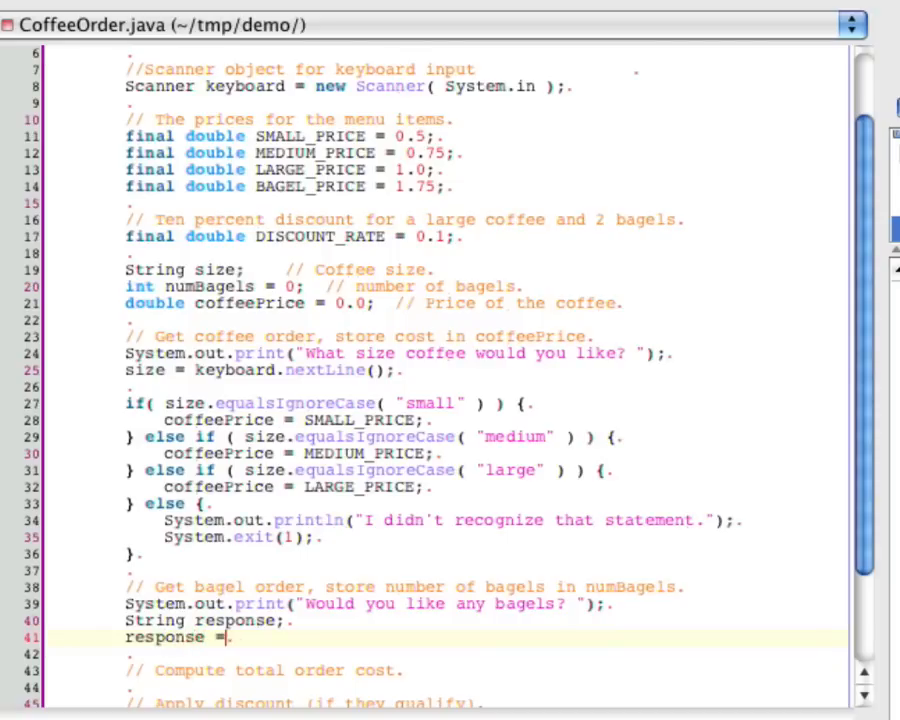
{"action": "type", "text": "key."}
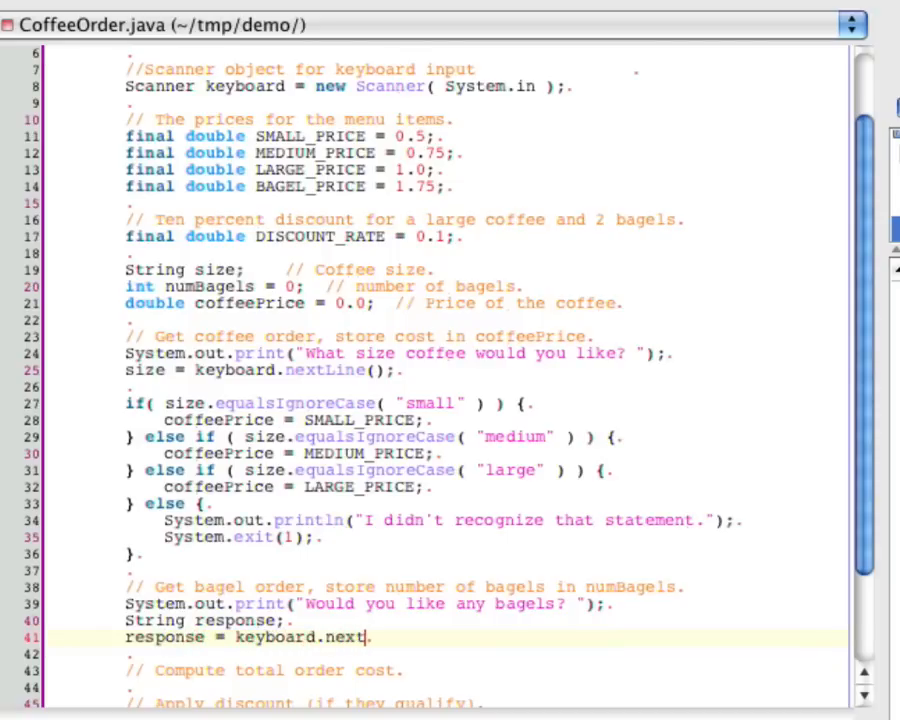
{"action": "type", "text": "Line();"}
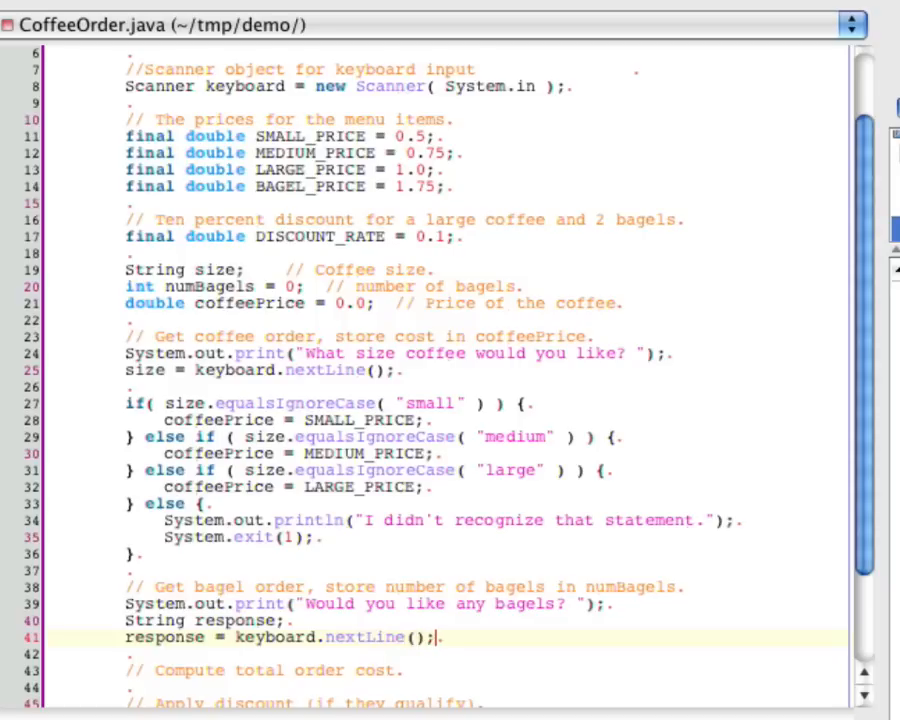
{"action": "type", "text": "if("}
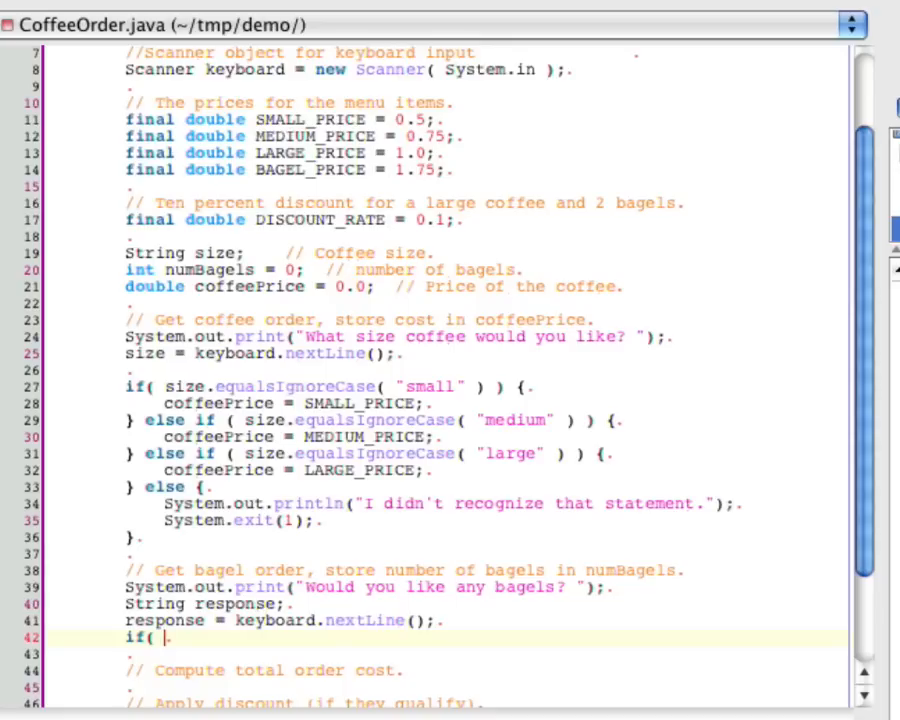
Step: Write the condition response.charAt(0) == 'Y' || response.charAt(0) == 'y'
{"action": "type", "text": "r"}
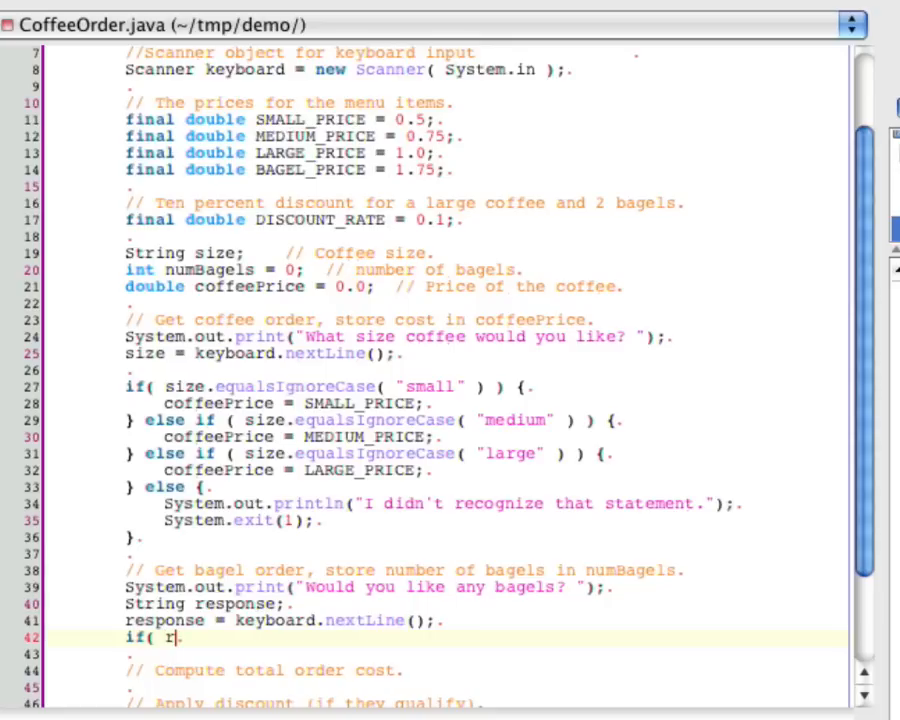
{"action": "type", "text": "esponse.ch"}
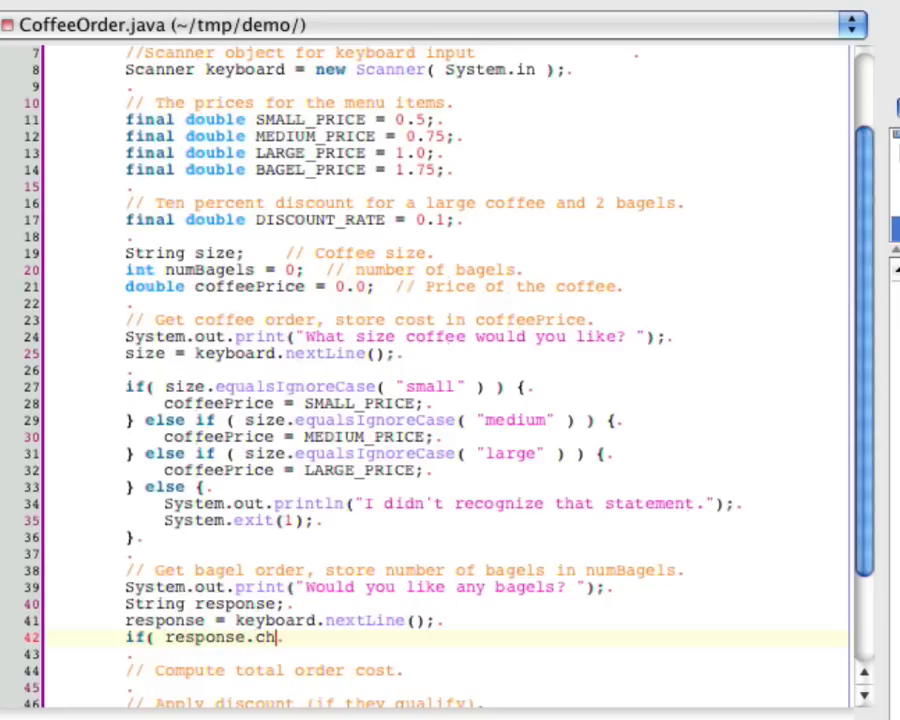
{"action": "type", "text": "arAt(0) =="}
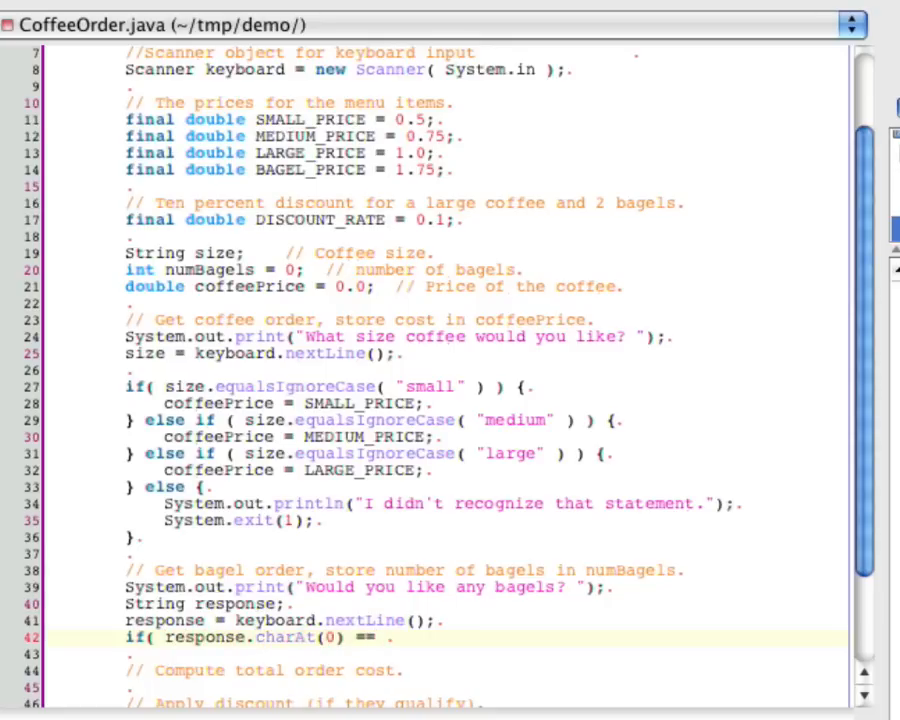
{"action": "type", "text": "'Y'"}
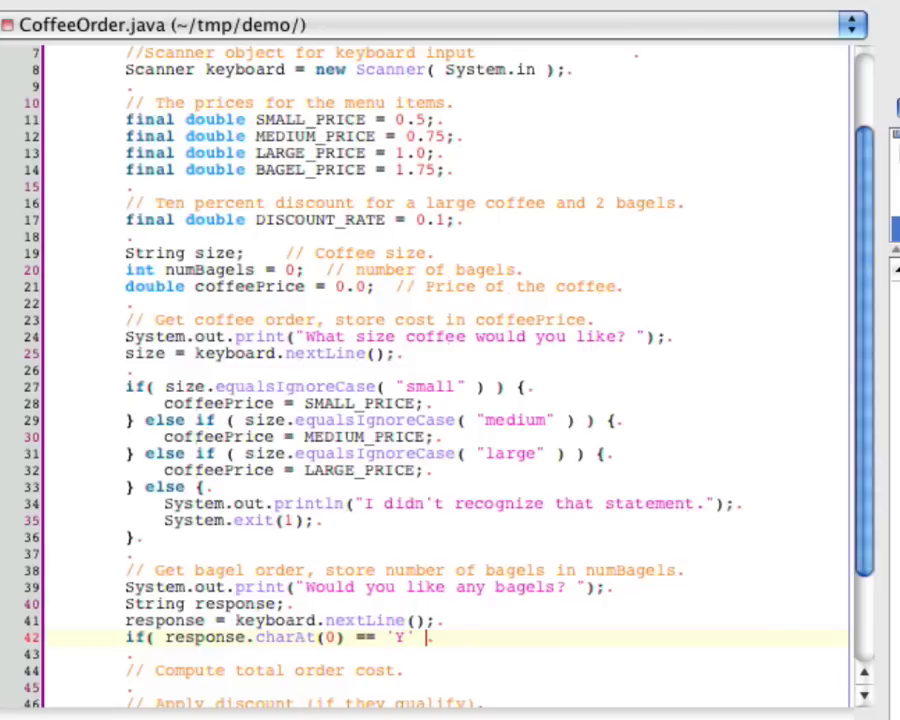
{"action": "type", "text": "|| respon"}
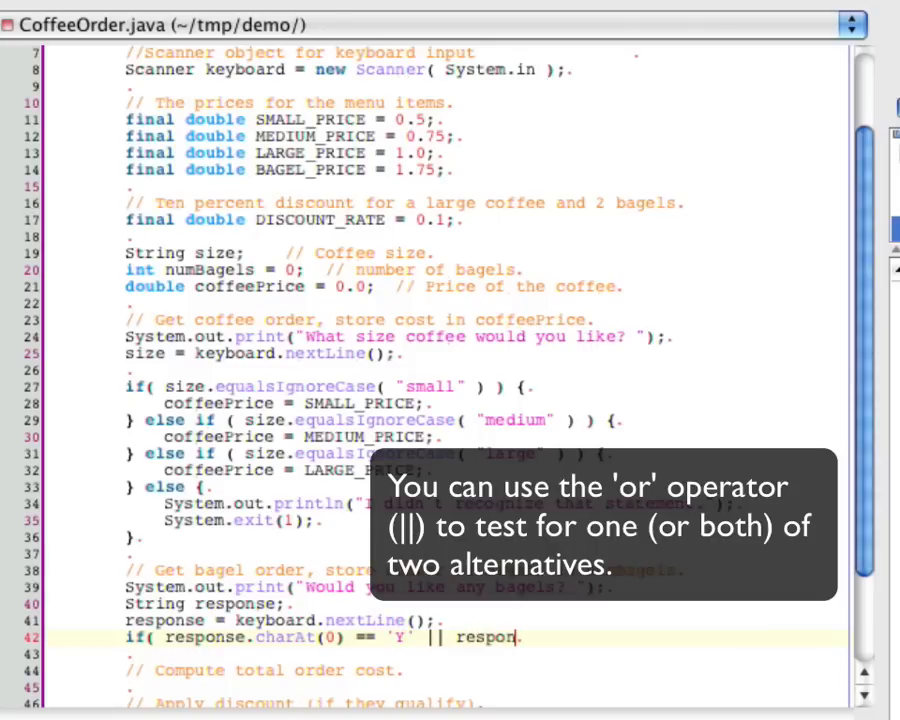
{"action": "type", "text": "se.charAt(0) == '"}
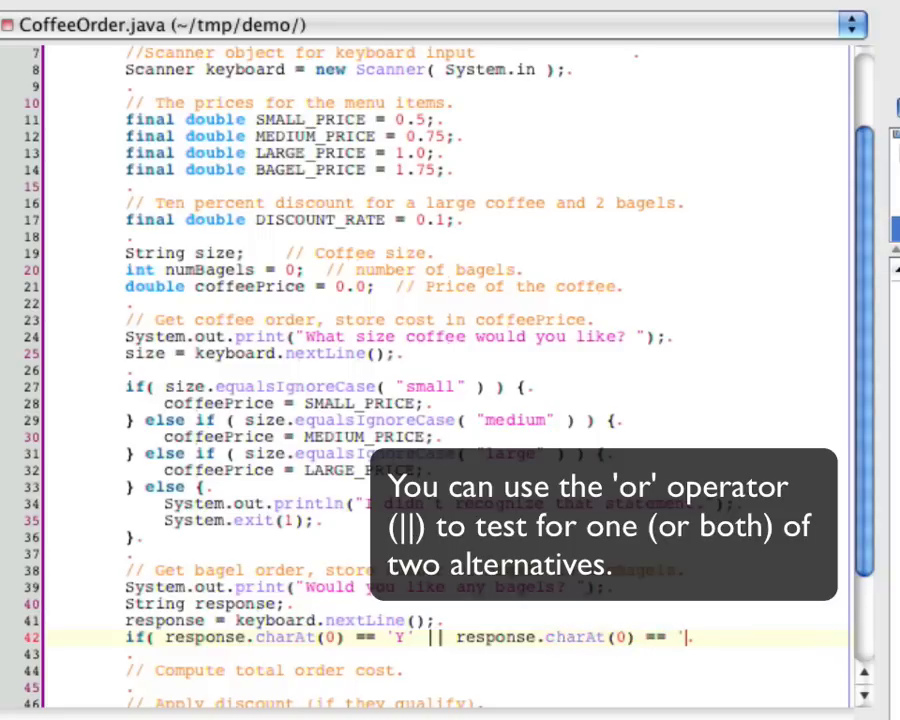
{"action": "type", "text": "y' ) {"}
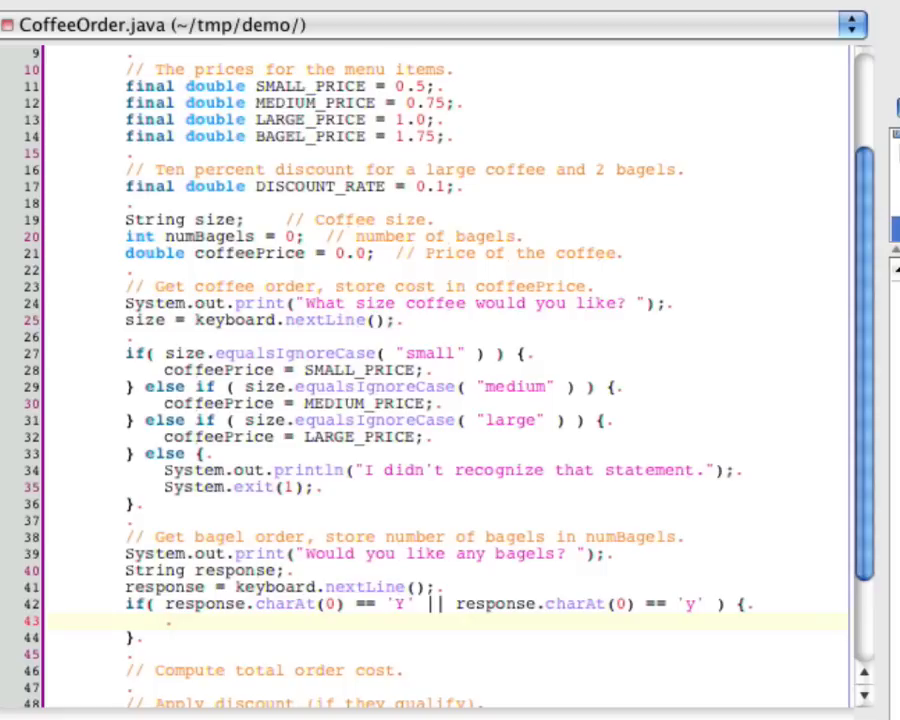
Step: Print "How many bagels? " and set numBagels = keyboard.nextInt(); inside the if
{"action": "type", "text": "System.out."}
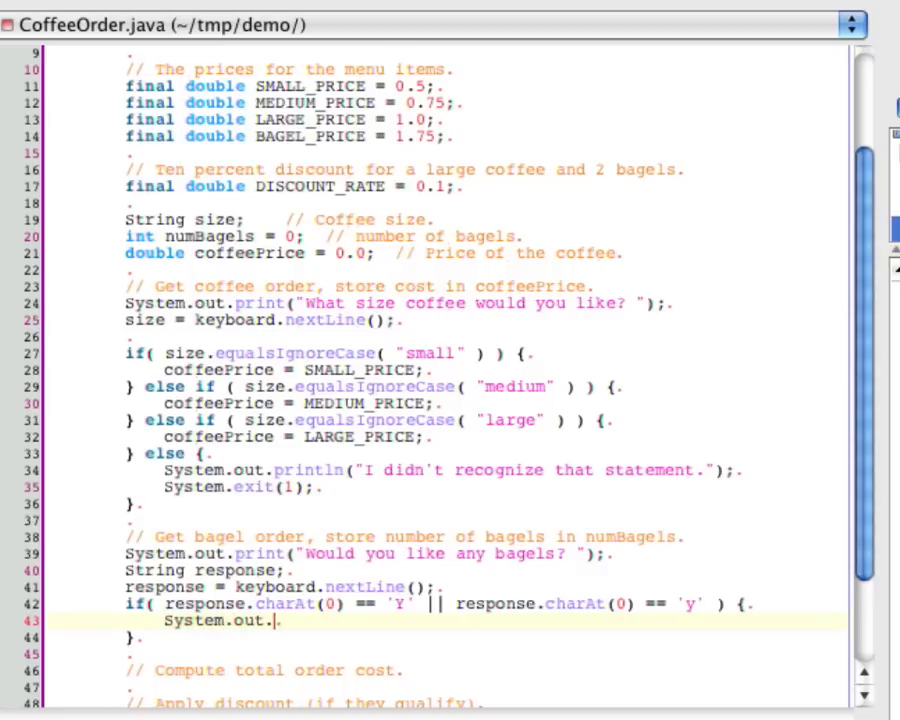
{"action": "type", "text": "print(\"H"}
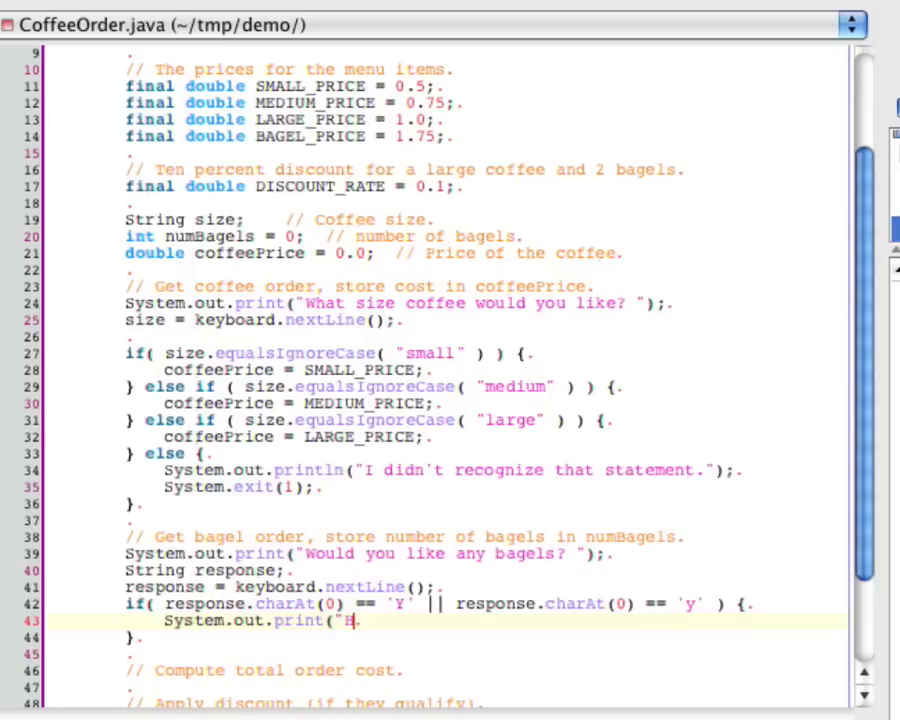
{"action": "type", "text": "ow many bagels? \" );"}
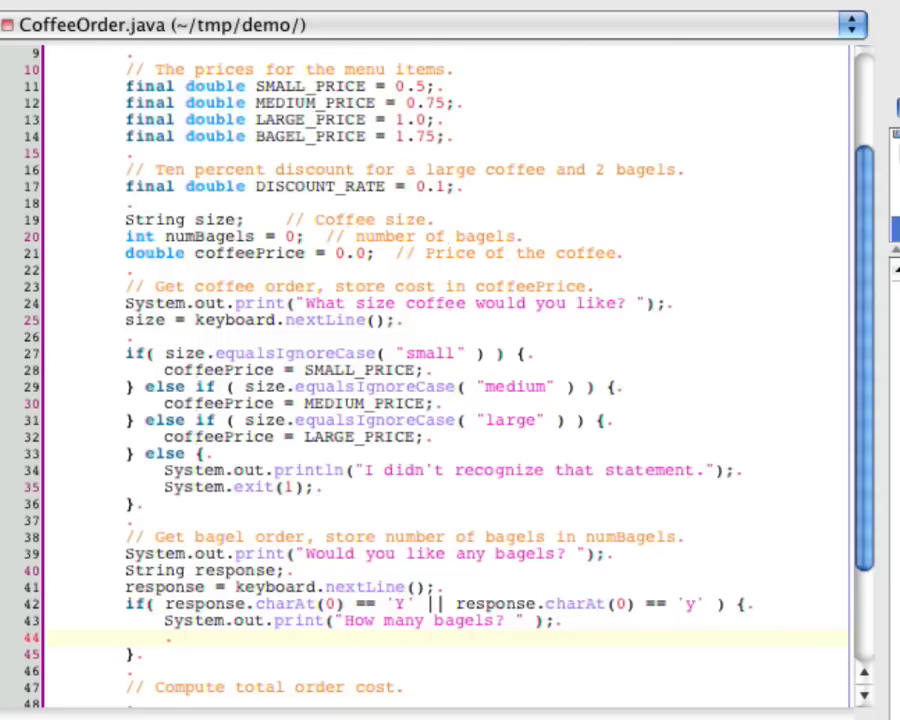
{"action": "type", "text": "num"}
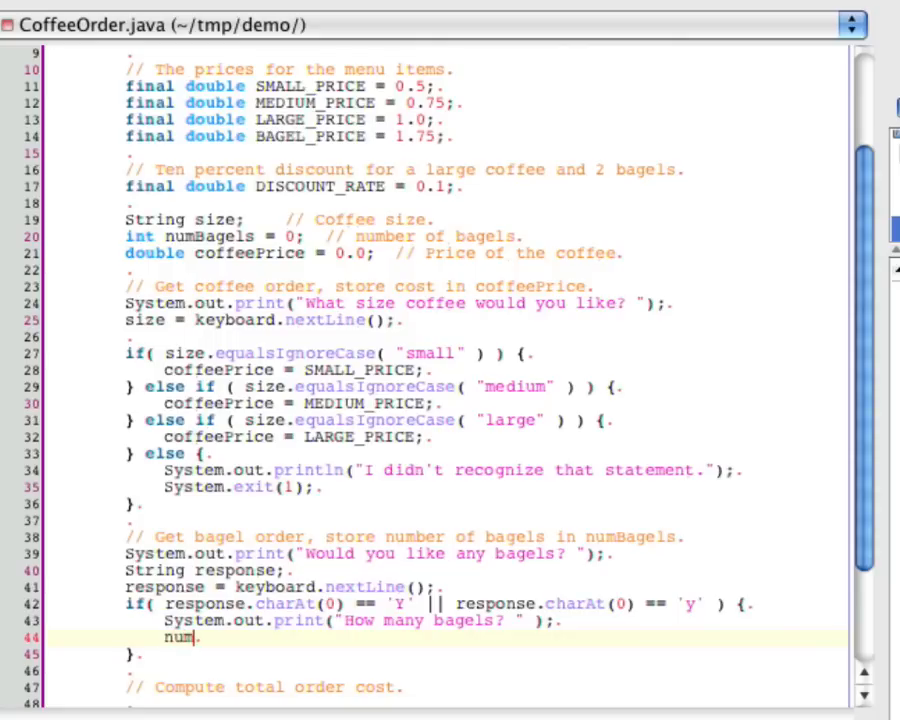
{"action": "type", "text": "Bagels"}
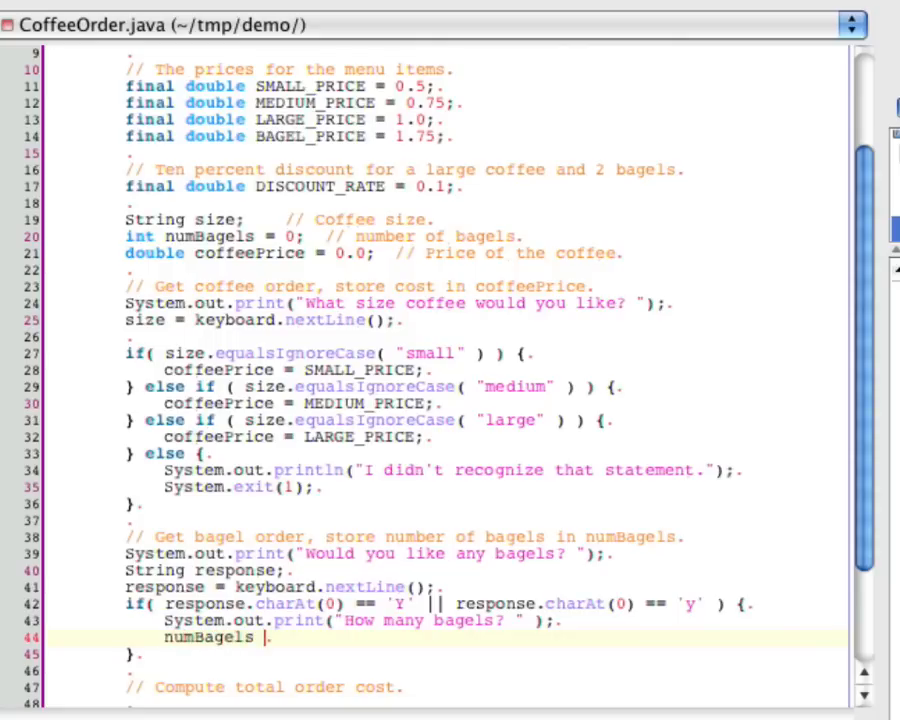
{"action": "type", "text": "= keyboa"}
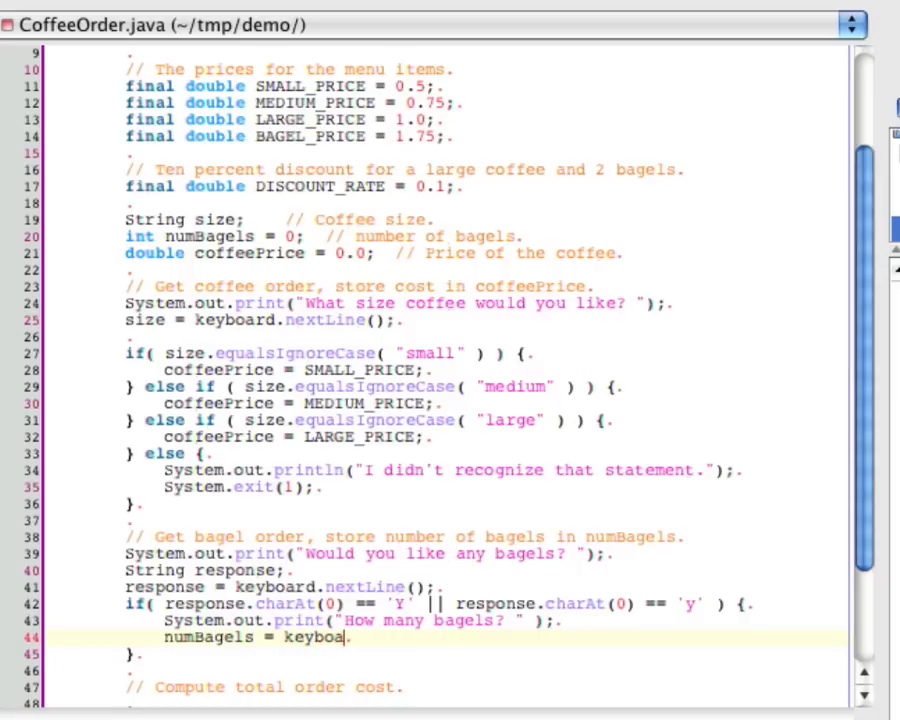
{"action": "type", "text": "rd.nextI"}
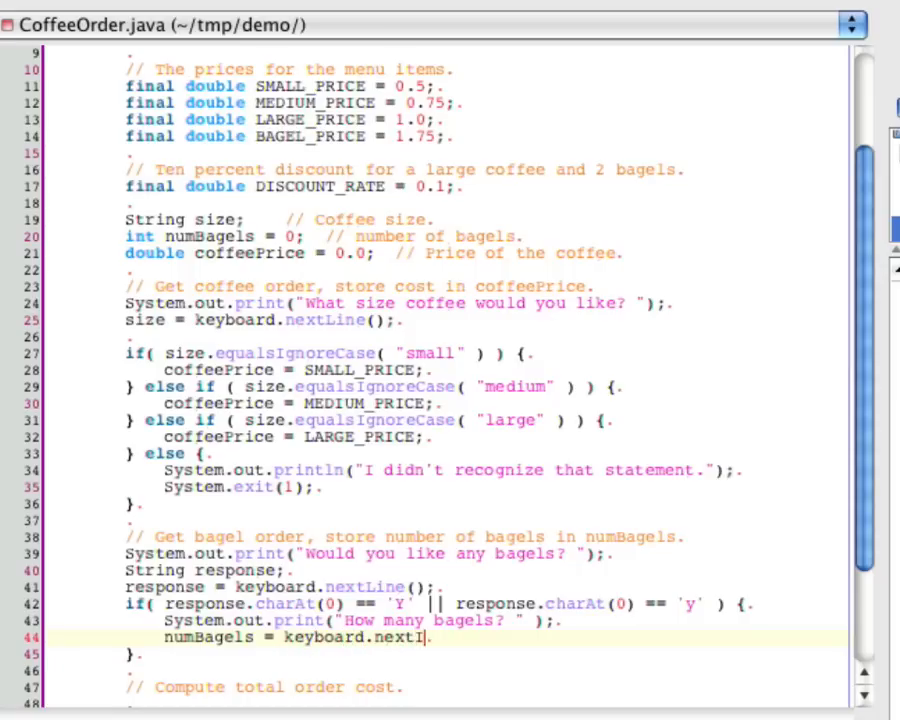
{"action": "type", "text": "nt();"}
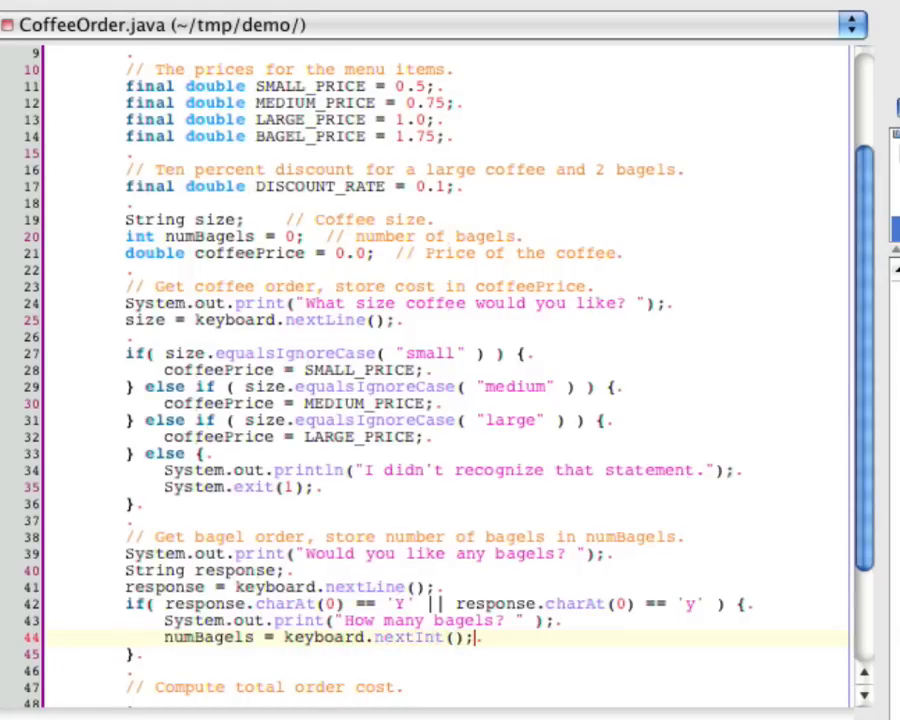
{"action": "scroll", "scroll_direction": "down", "scroll_amount": 3}
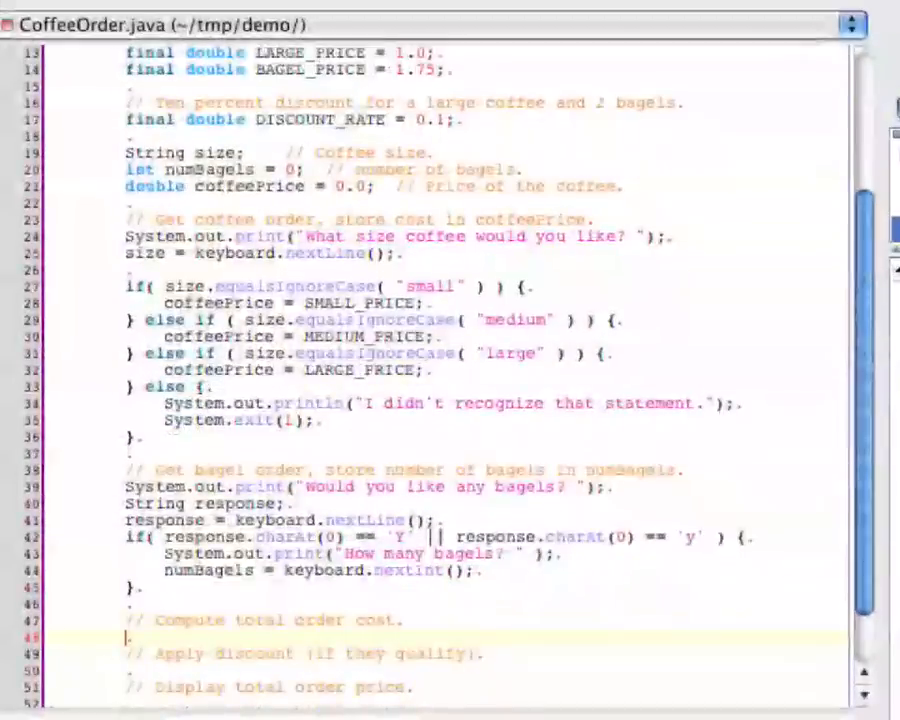
Step: Declare double total with the comment 'The total cost'
{"action": "scroll", "scroll_direction": "down", "scroll_amount": 3}
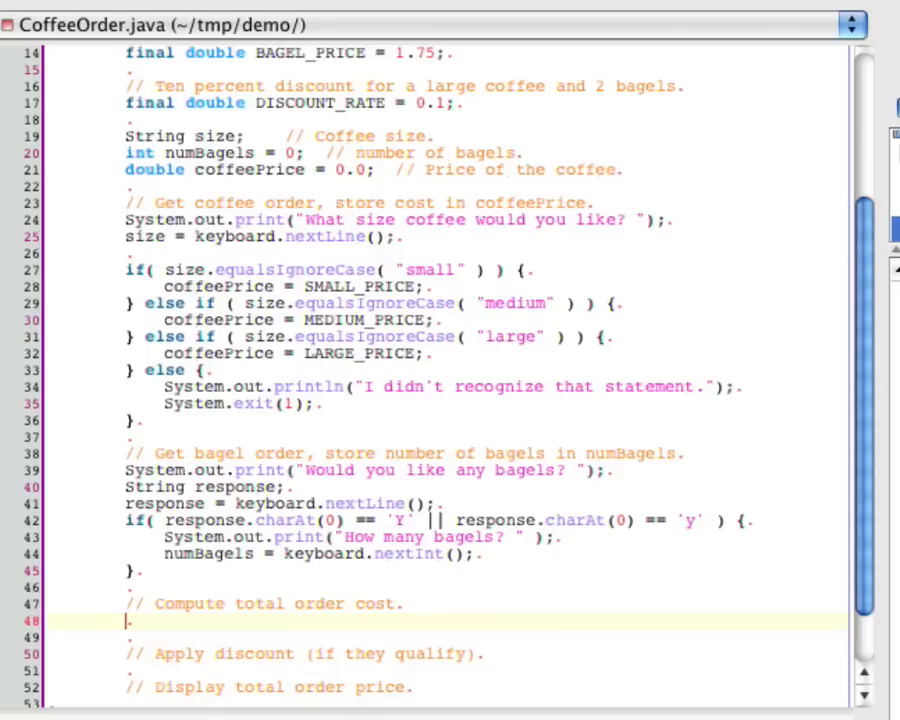
{"action": "type", "text": "double t"}
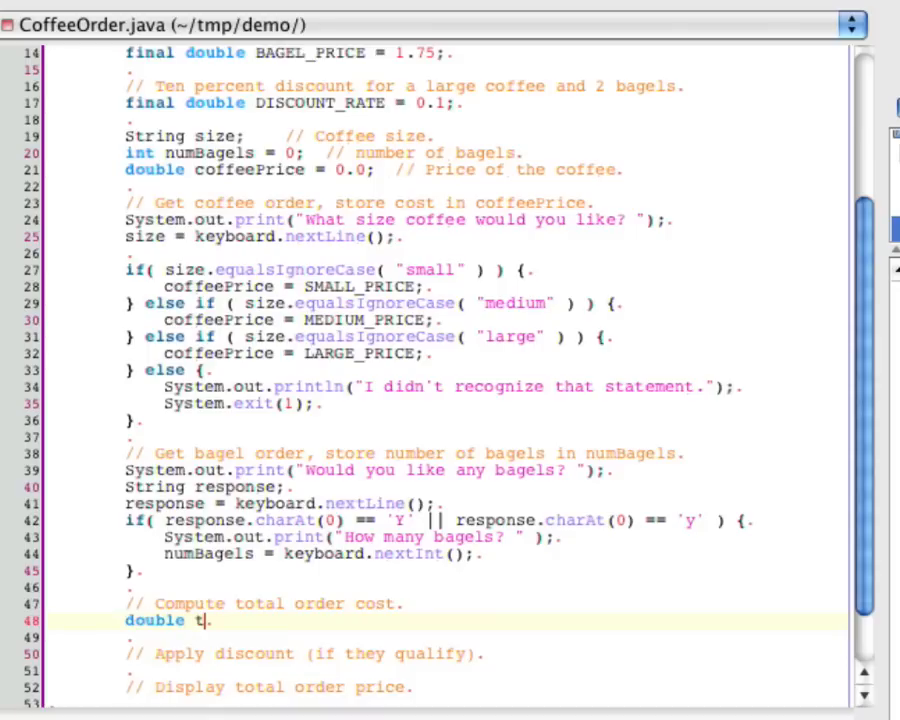
{"action": "type", "text": "otal;   //"}
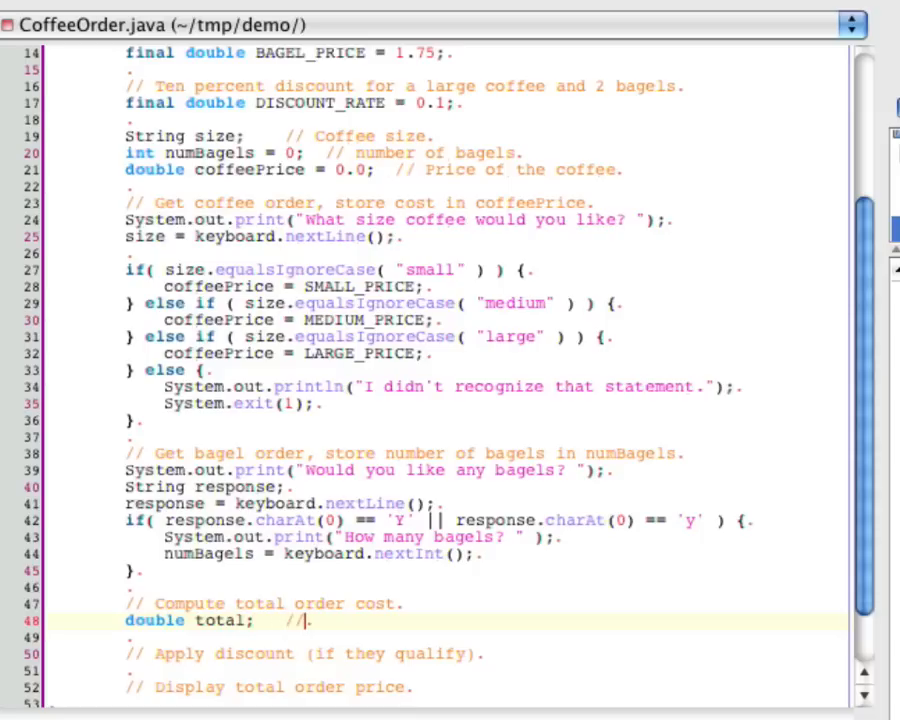
{"action": "type", "text": "The total co"}
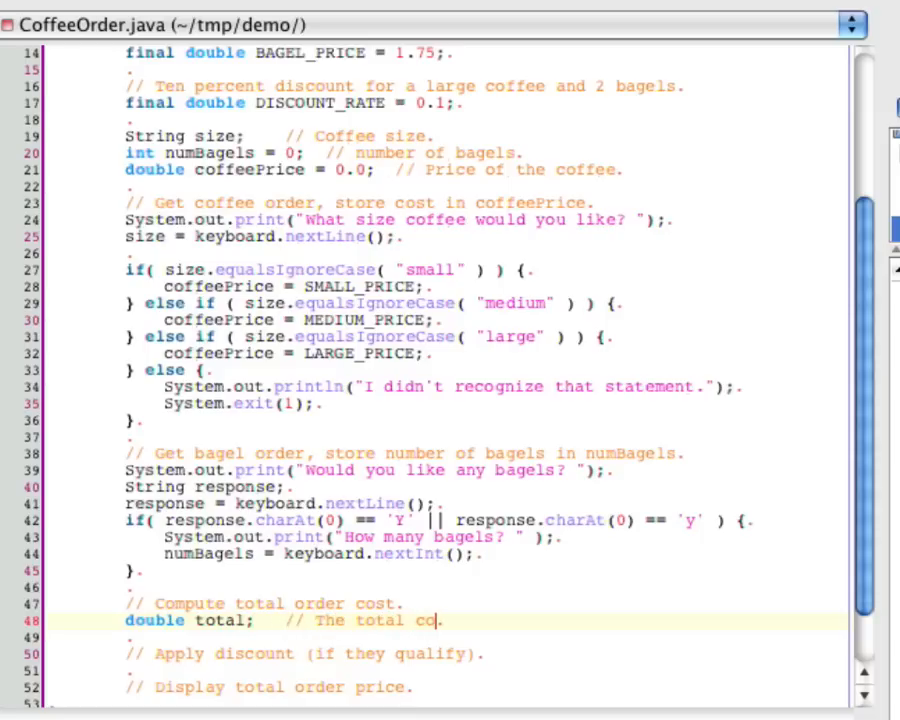
Step: Compute total = coffeePrice + ( numBagels * BAGEL_PRICE );
{"action": "type", "text": "total"}
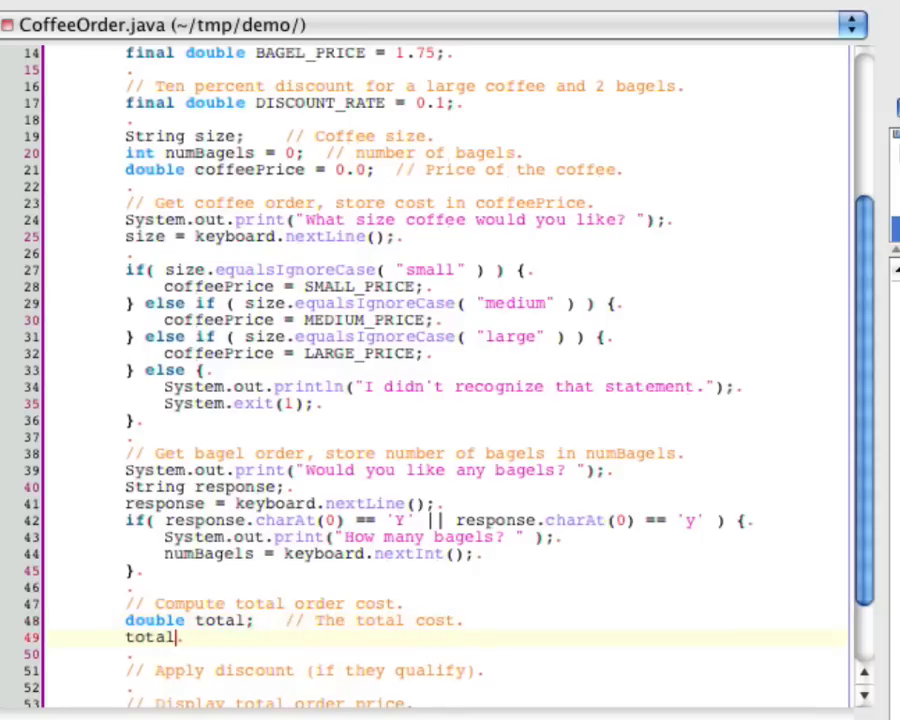
{"action": "type", "text": "= co"}
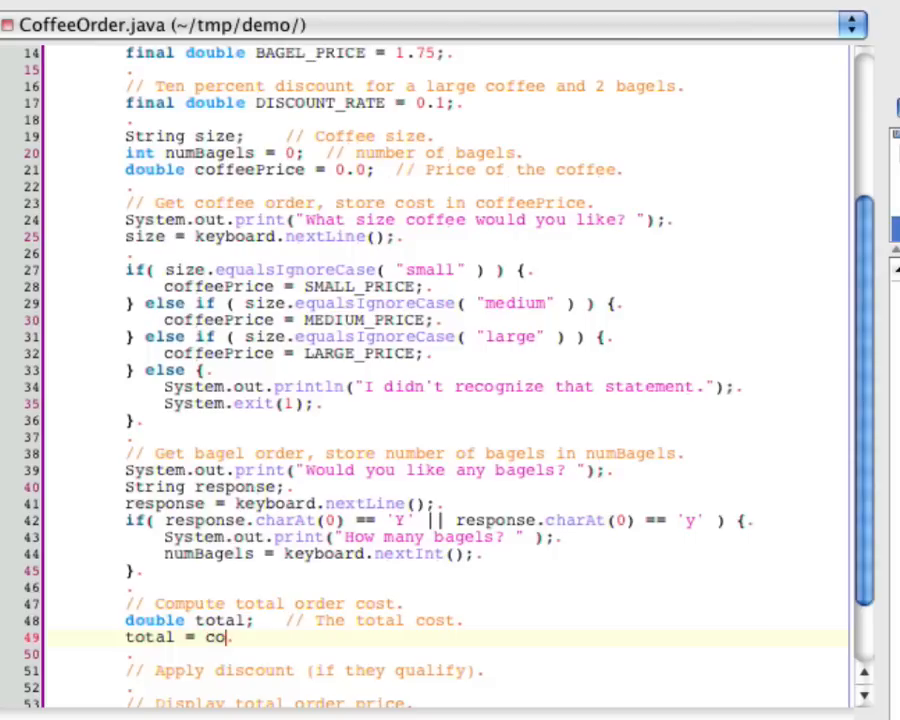
{"action": "type", "text": "ffee"}
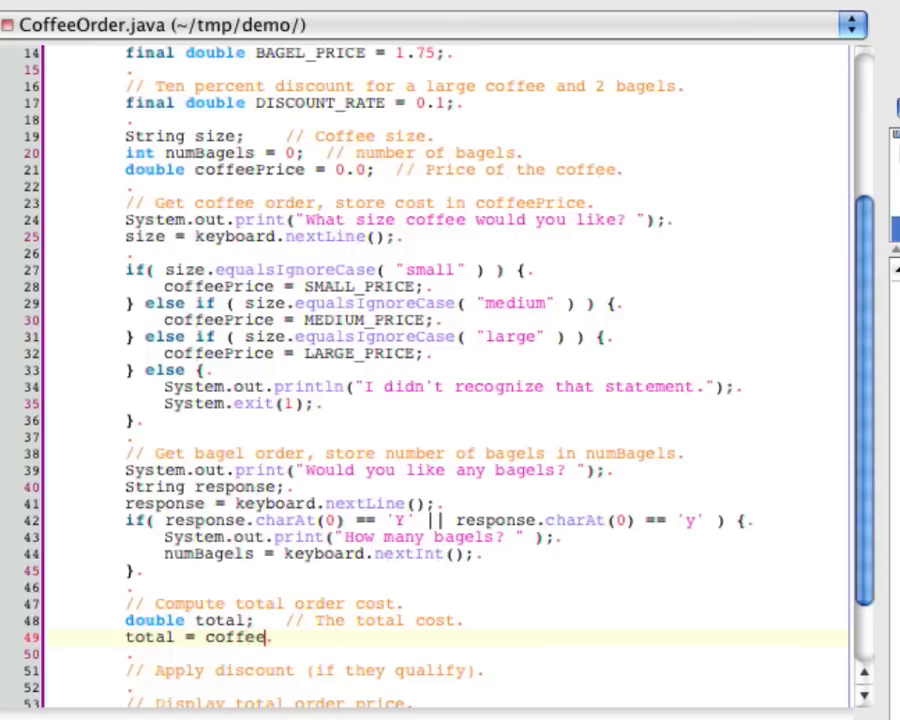
{"action": "type", "text": "Price +"}
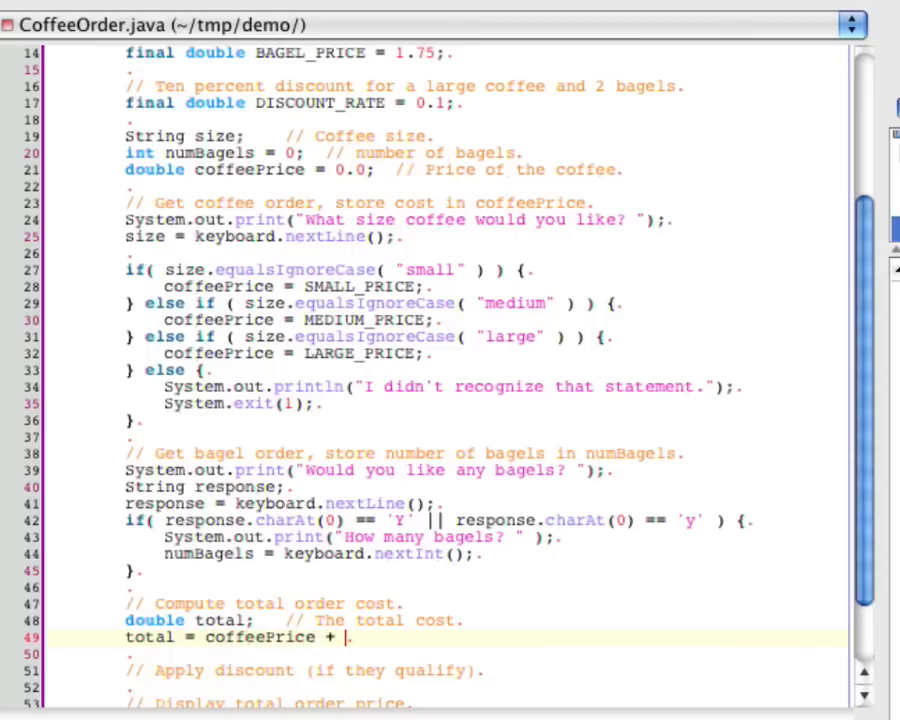
{"action": "type", "text": "( n"}
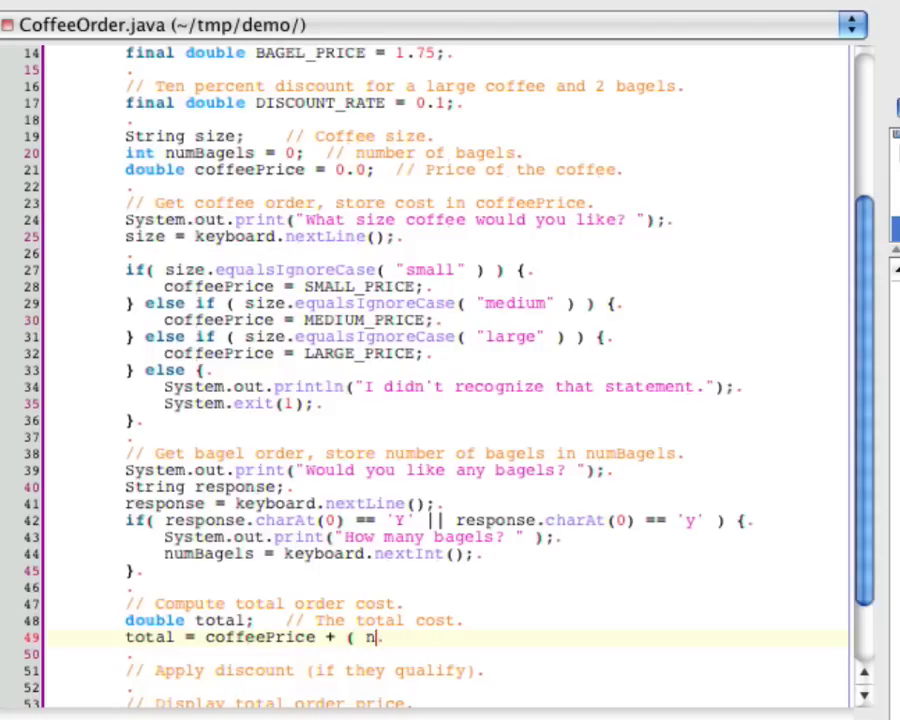
{"action": "type", "text": "umBagels"}
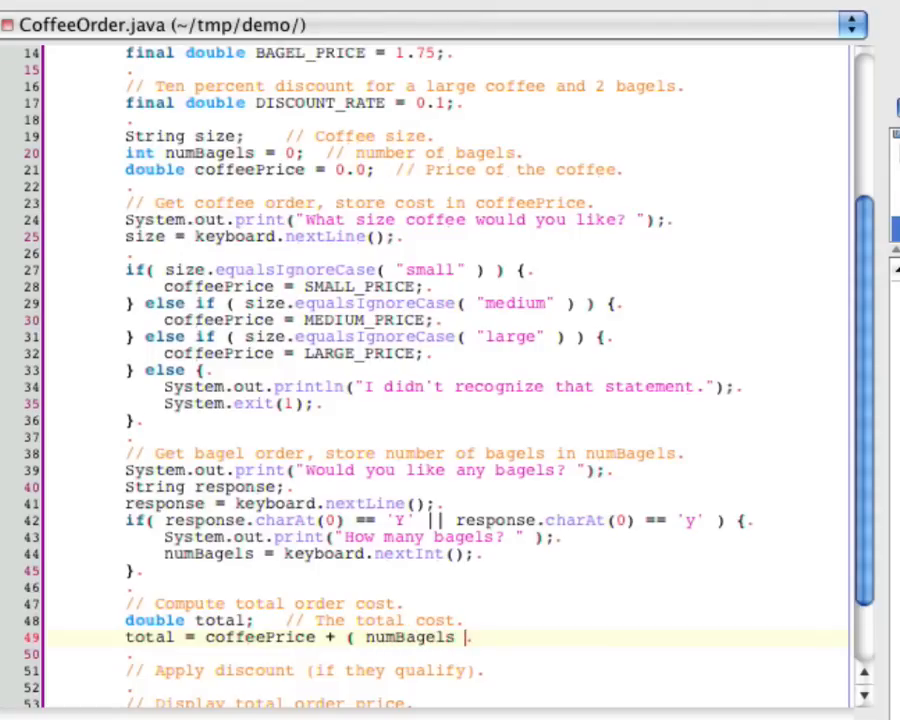
{"action": "type", "text": "* B"}
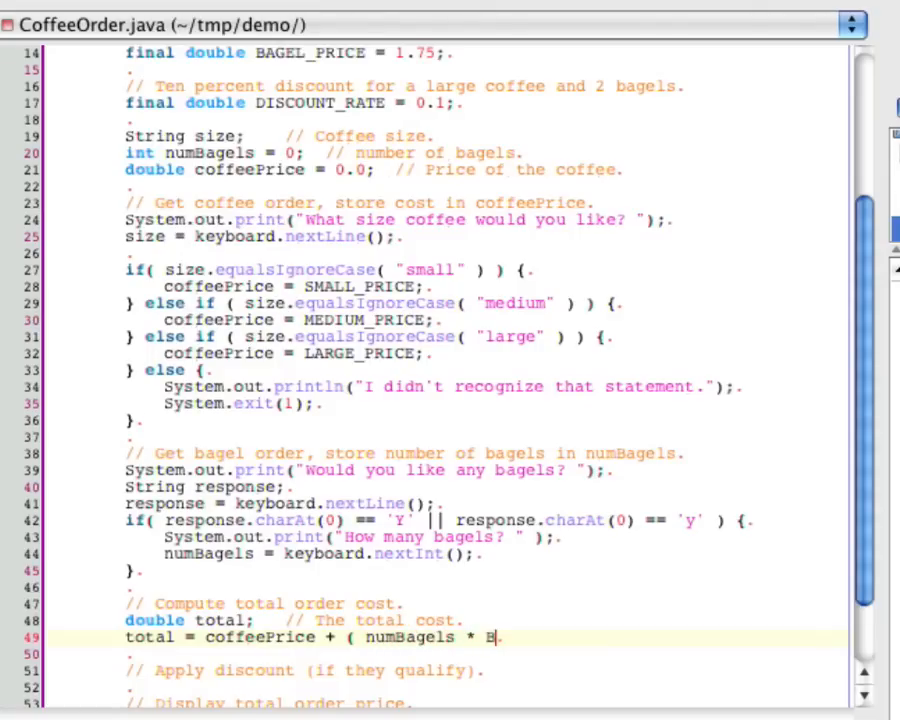
{"action": "type", "text": "AGE"}
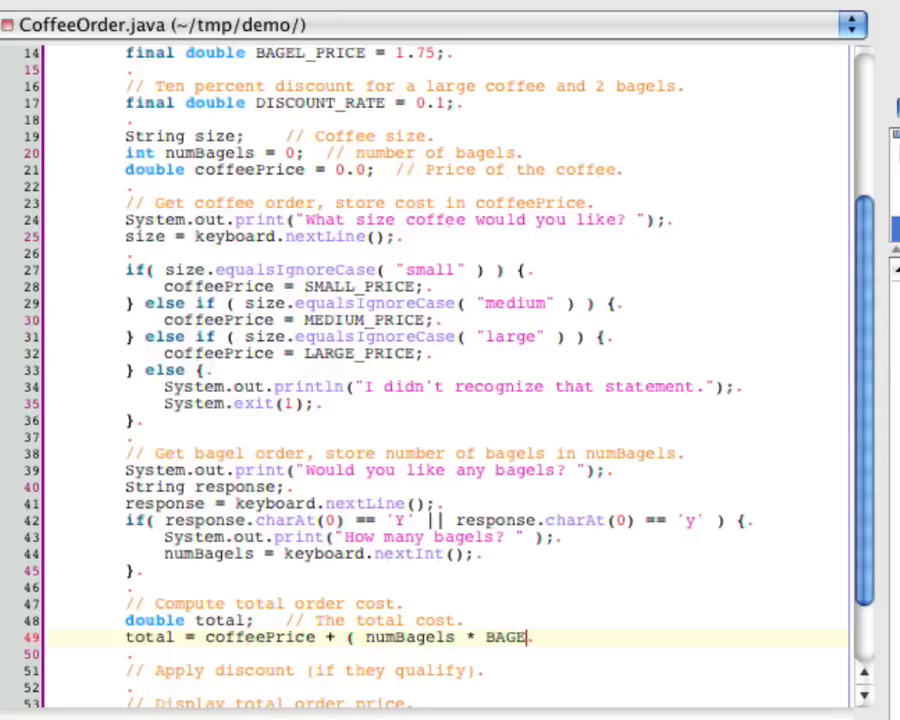
{"action": "type", "text": "L_PRICE"}
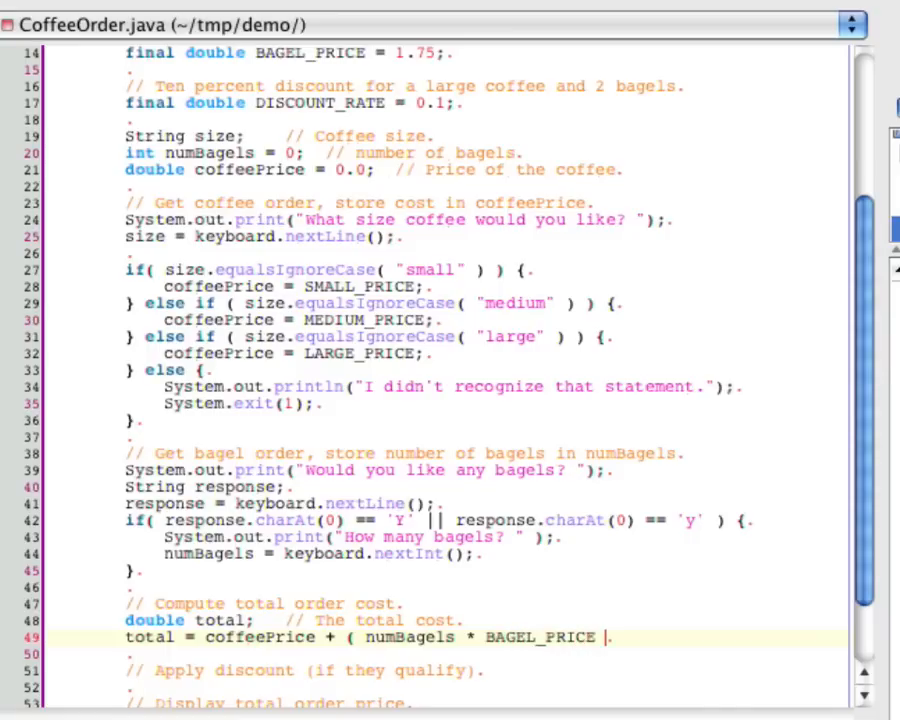
{"action": "type", "text": ");"}
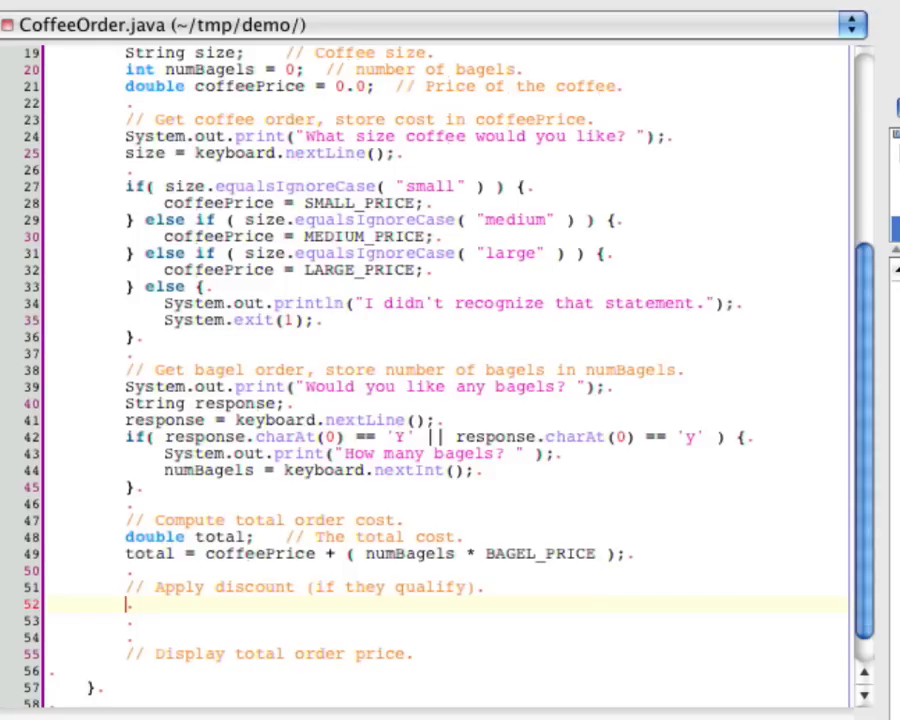
Step: Open an if block testing a large size with numBagels == 2
{"action": "type", "text": "if("}
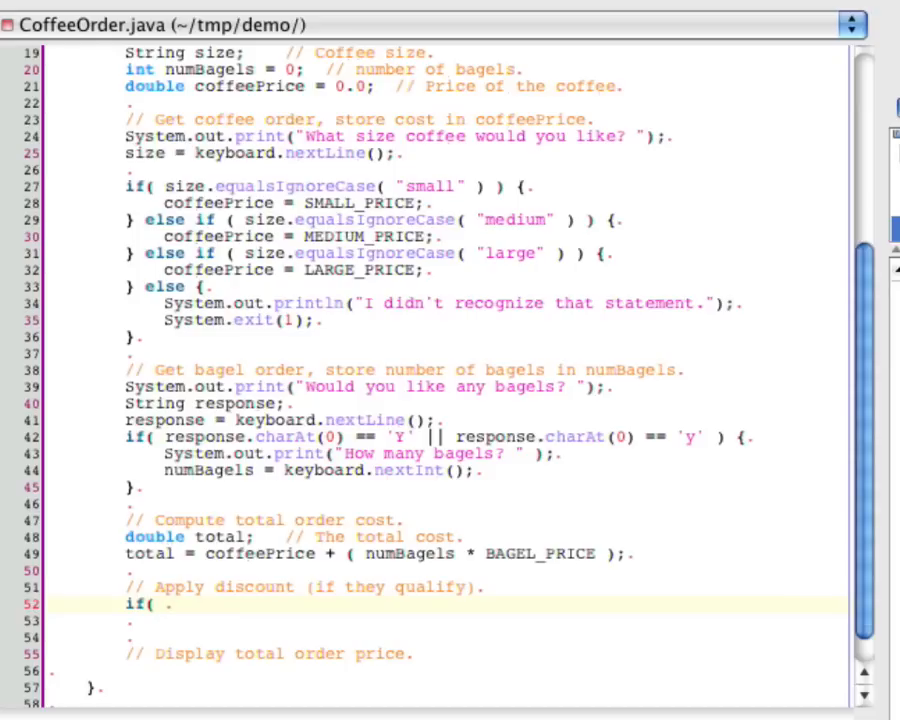
{"action": "type", "text": "size."}
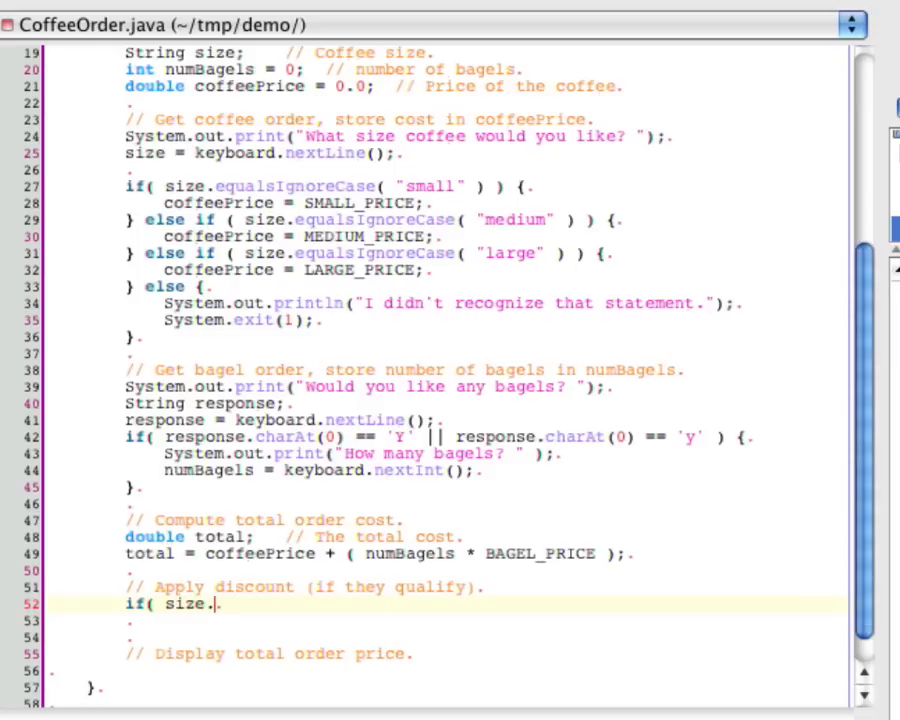
{"action": "type", "text": "euq"}
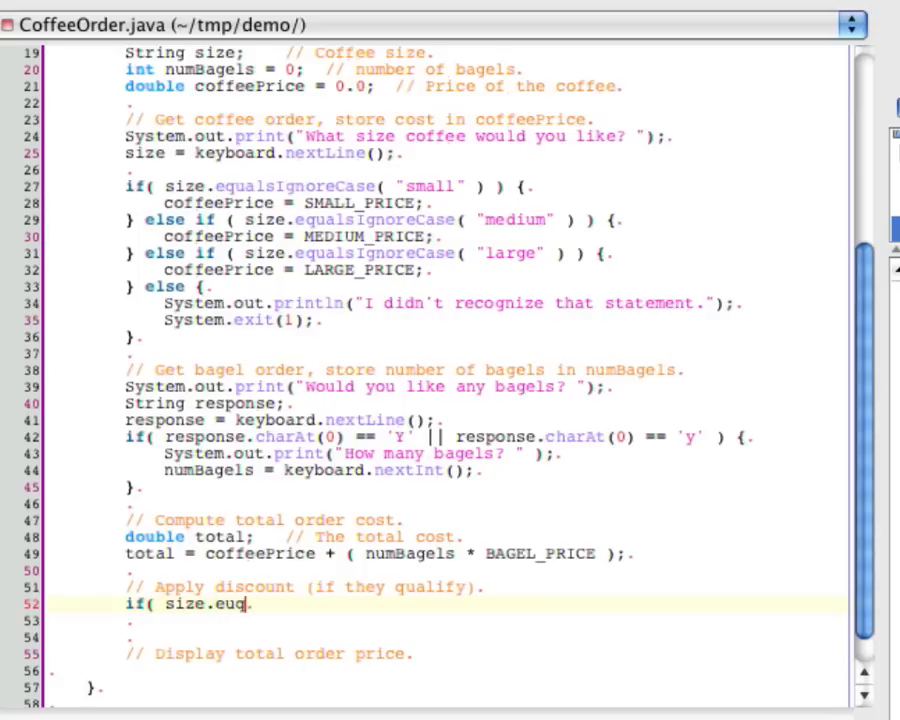
{"action": "type", "text": "equalsIgnoreCase( \"large\""}
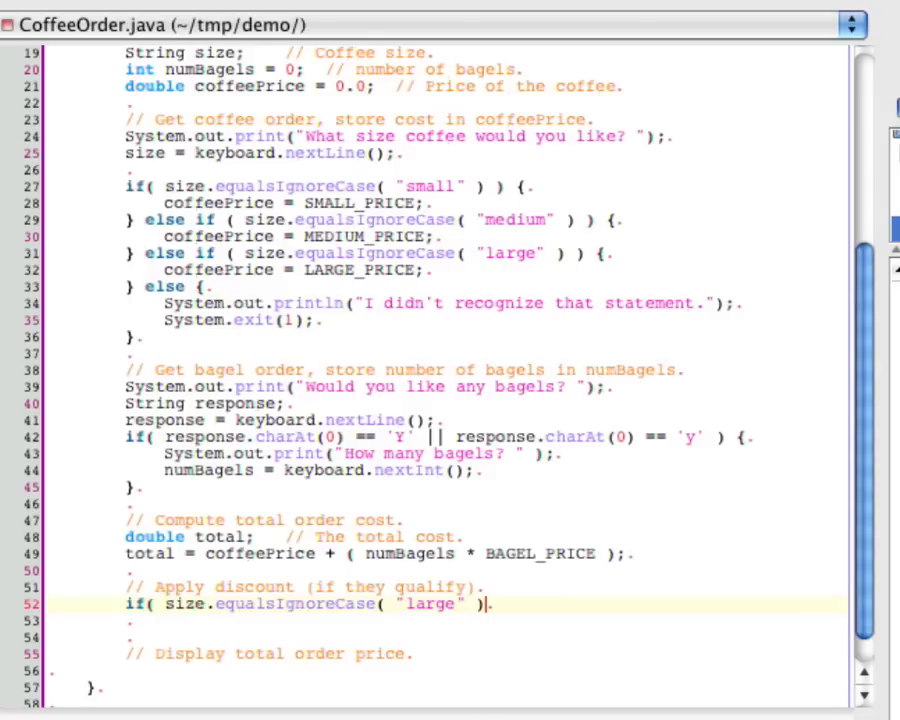
{"action": "type", "text": "&&"}
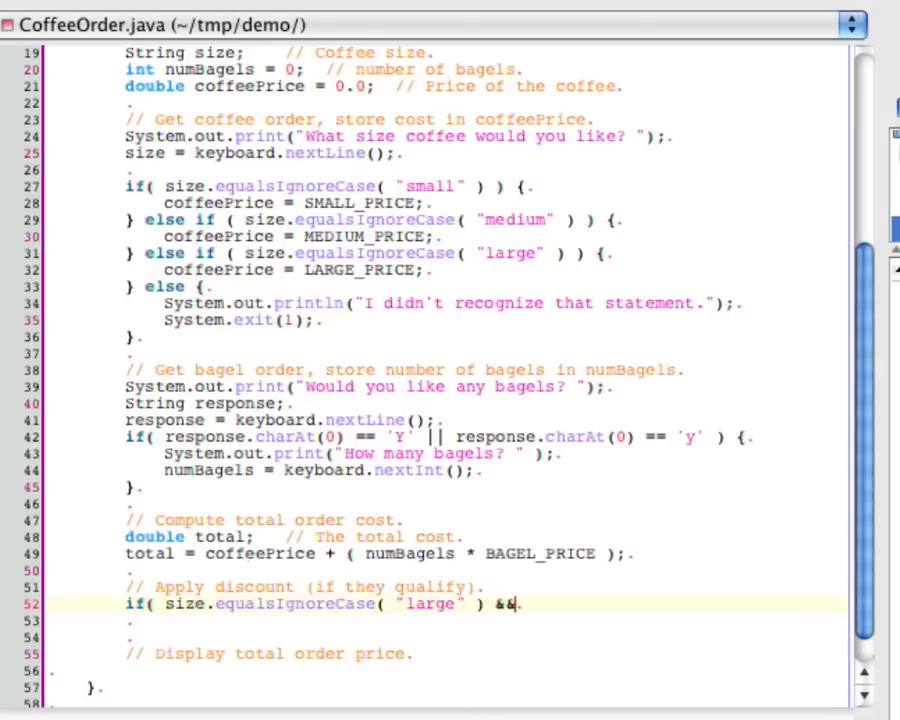
{"action": "type", "text": "nu"}
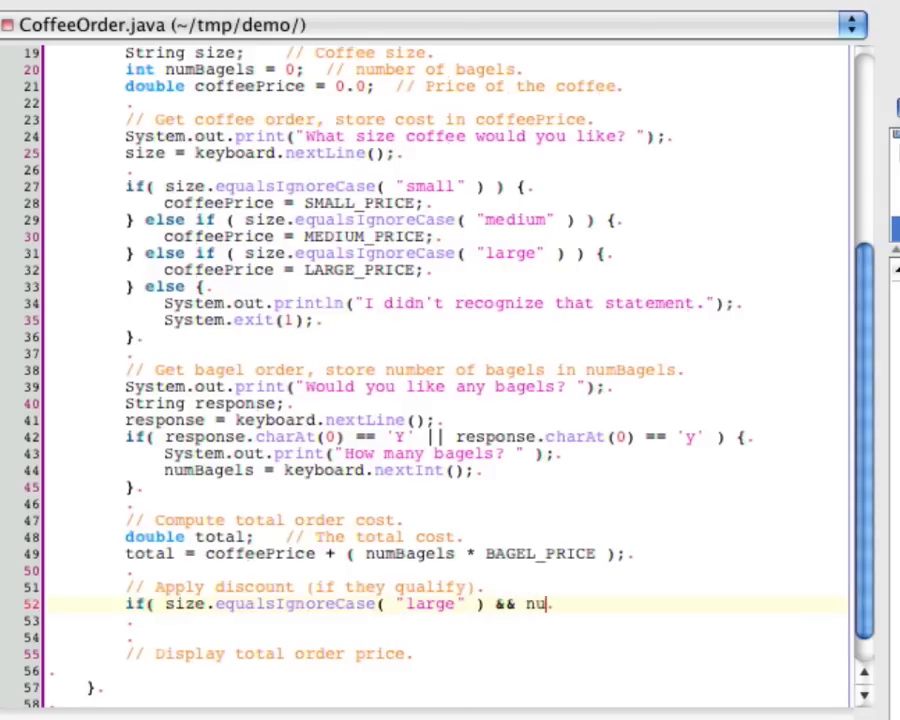
{"action": "type", "text": "mBagels ="}
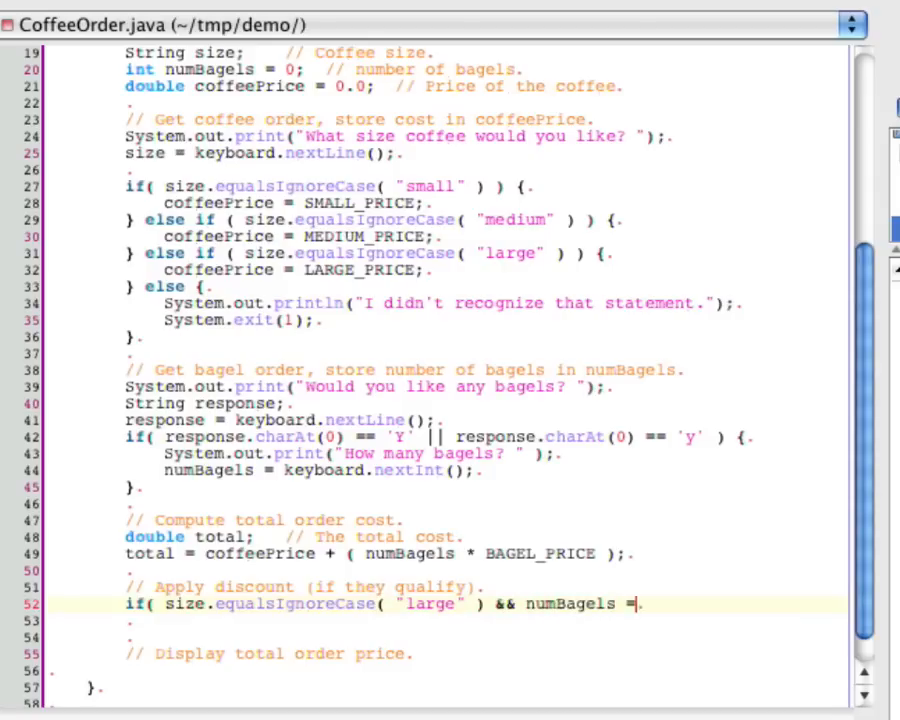
{"action": "type", "text": "= 2 ) {"}
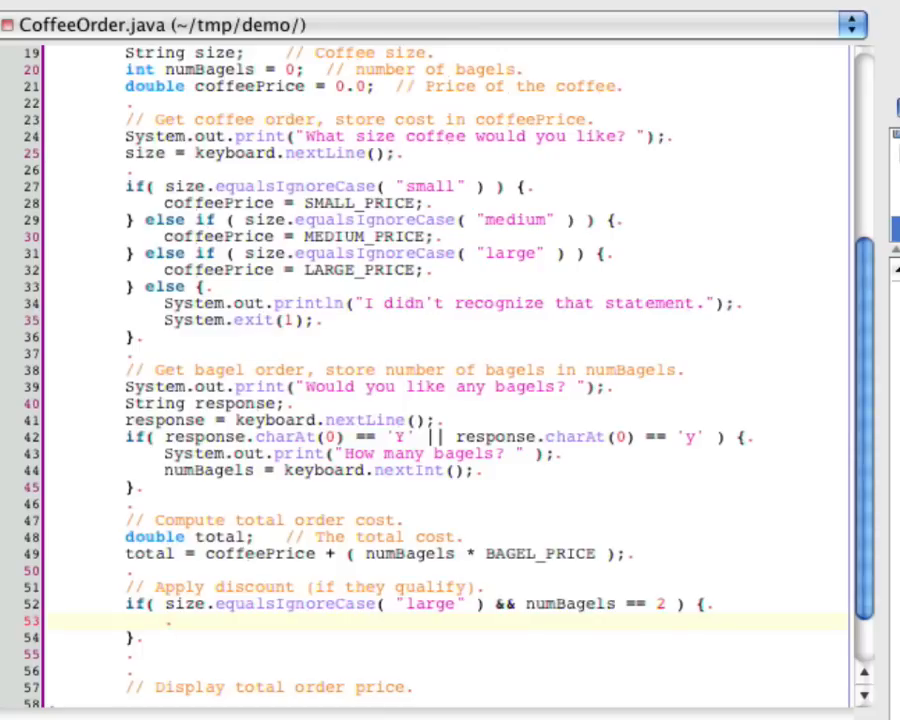
Step: Print "You qualify for the discount!" and set total = total * (1.0 - DISCOUNT_RATE)
{"action": "type", "text": "System"}
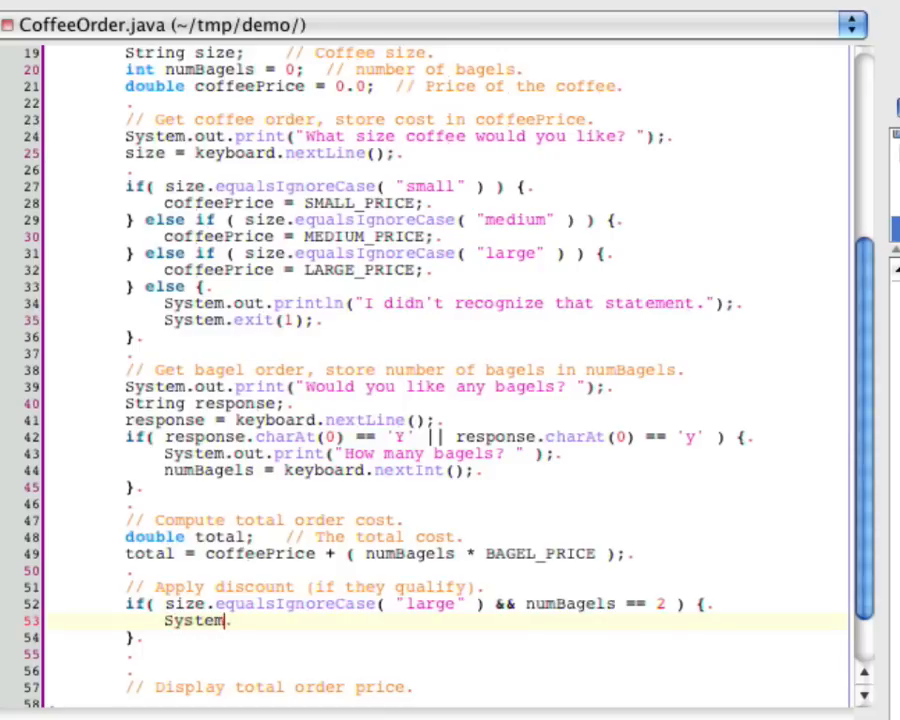
{"action": "type", "text": ".out.print("}
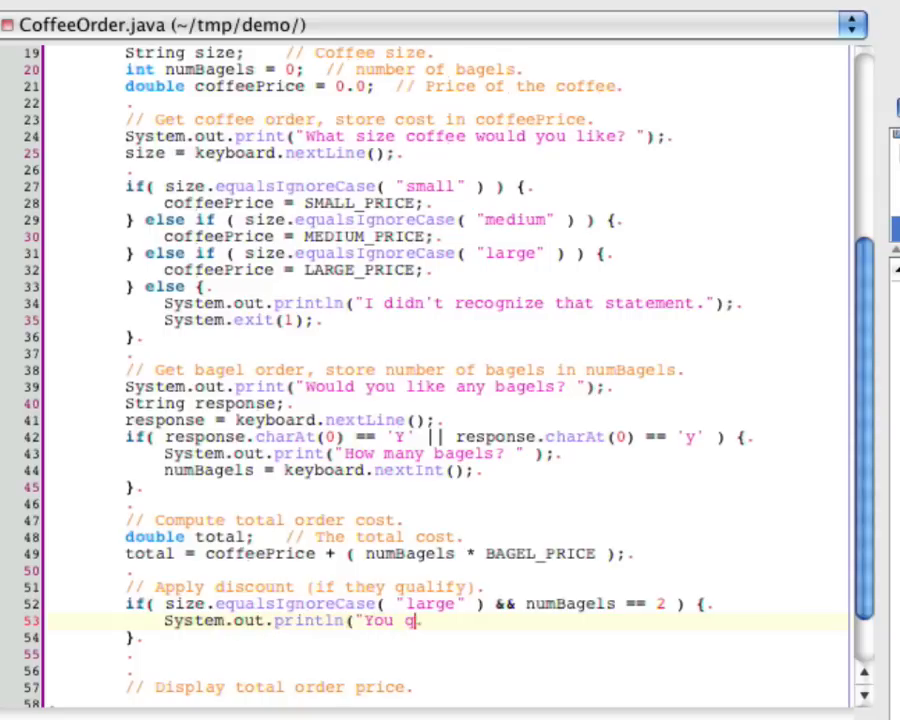
{"action": "type", "text": "ualify for the"}
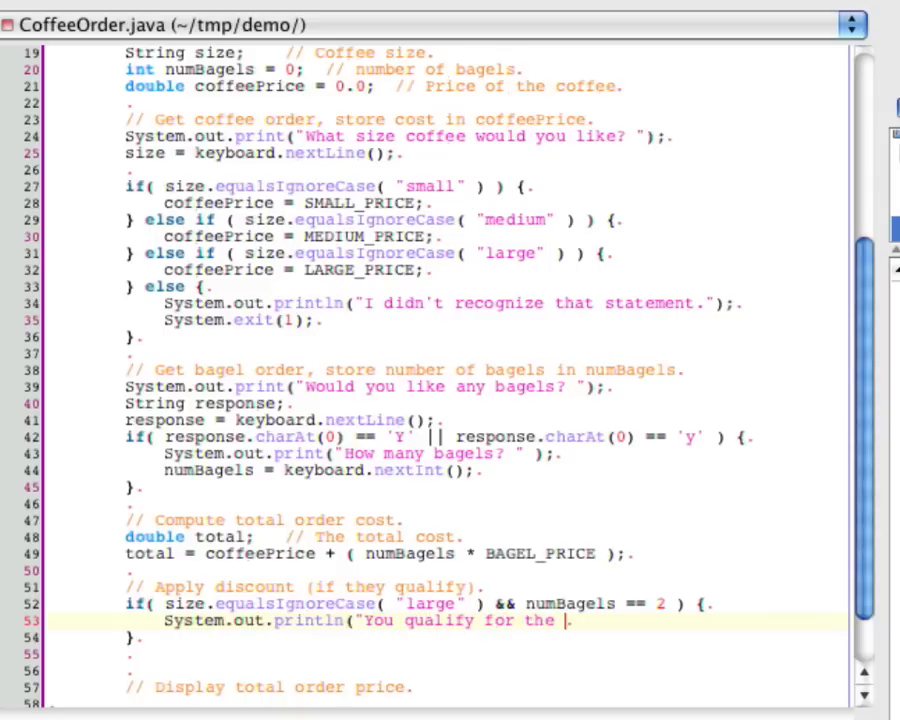
{"action": "type", "text": "discount!."}
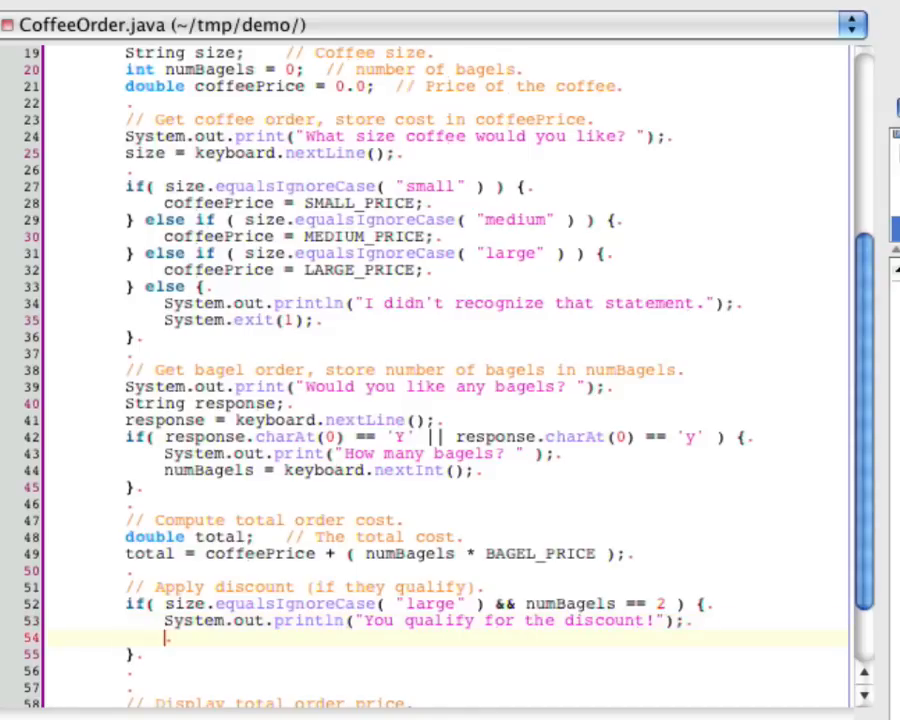
{"action": "type", "text": "total = total"}
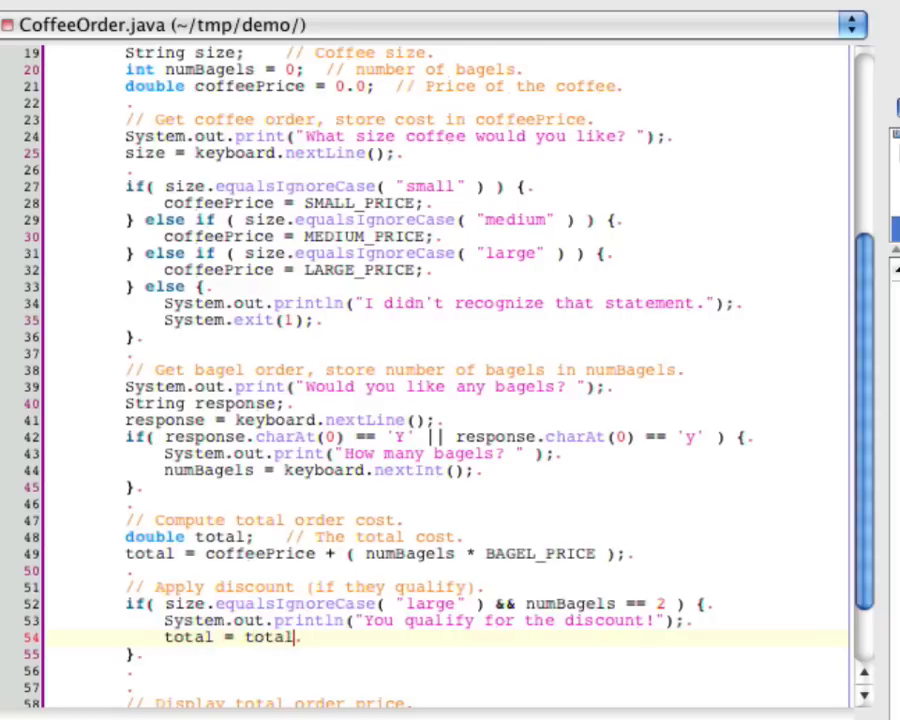
{"action": "type", "text": "* ("}
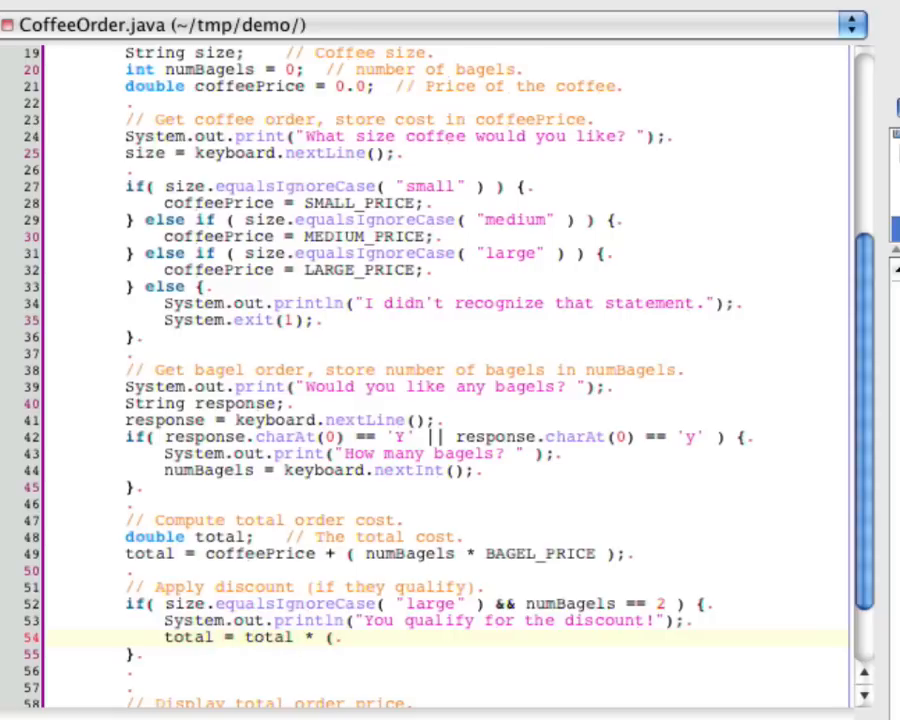
{"action": "type", "text": "1.0 -"}
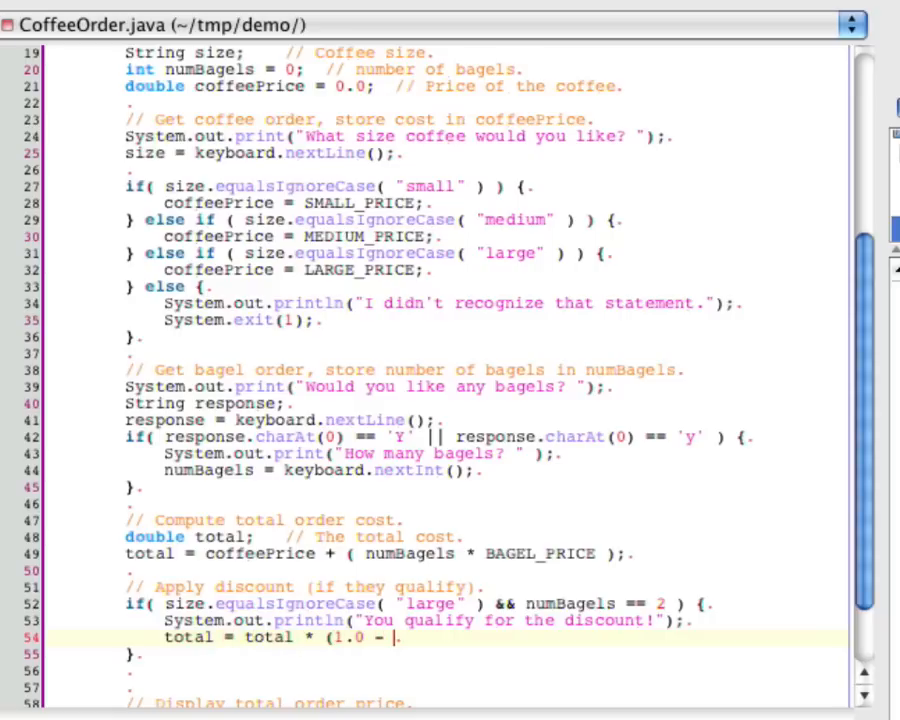
{"action": "type", "text": "DISCOUNT"}
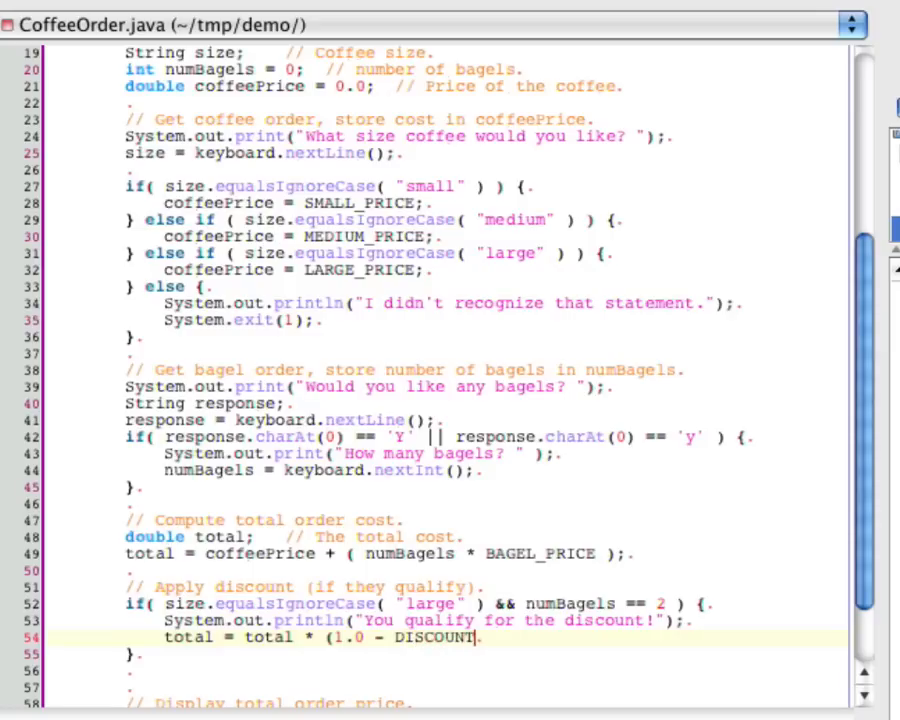
{"action": "type", "text": "_RATE);"}
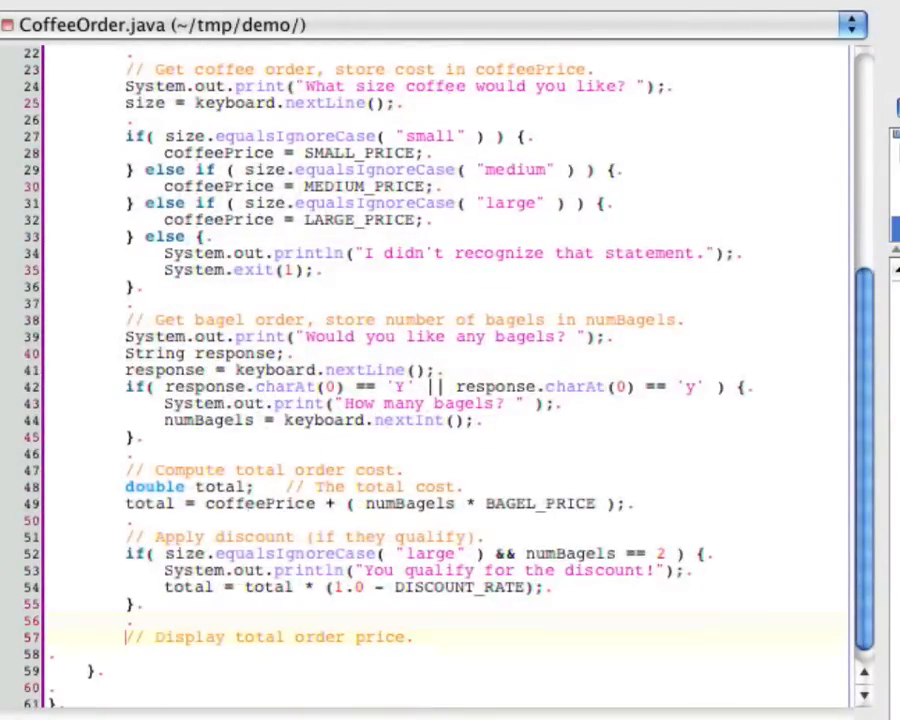
Step: Add System.out.println("Total cost: $" + total); below the Display total comment
{"action": "scroll", "scroll_direction": "down", "scroll_amount": 3}
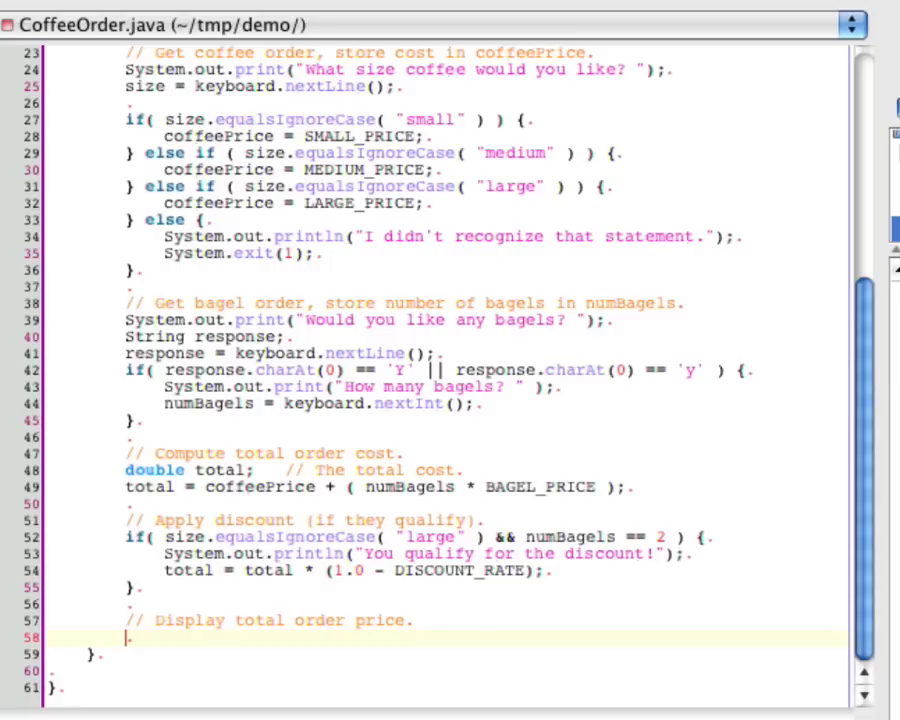
{"action": "type", "text": "Sy"}
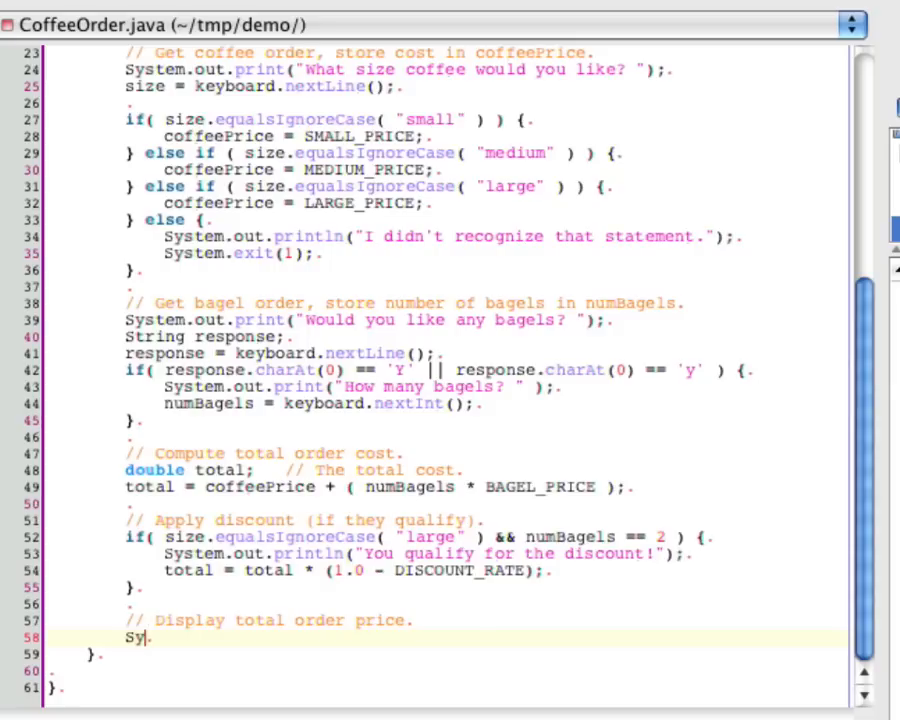
{"action": "type", "text": "stem.out"}
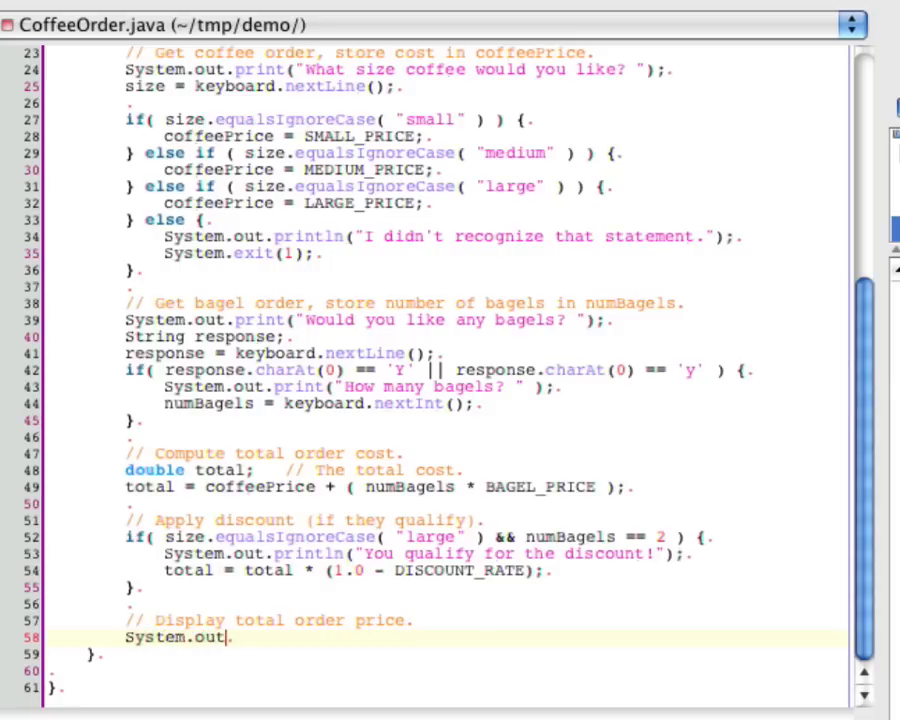
{"action": "type", "text": ".println(\"T"}
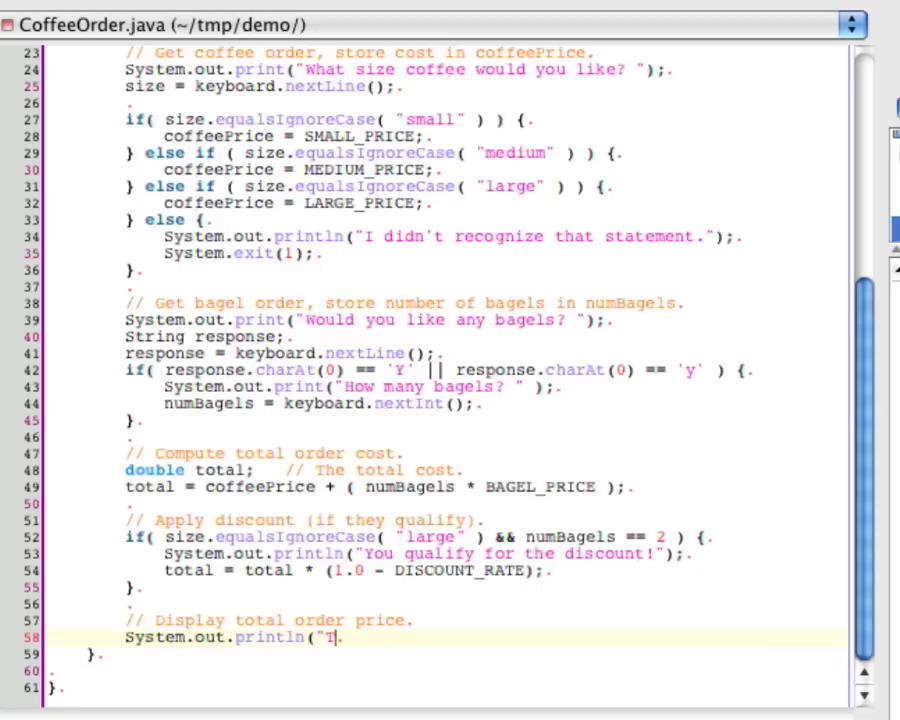
{"action": "type", "text": "otal cost"}
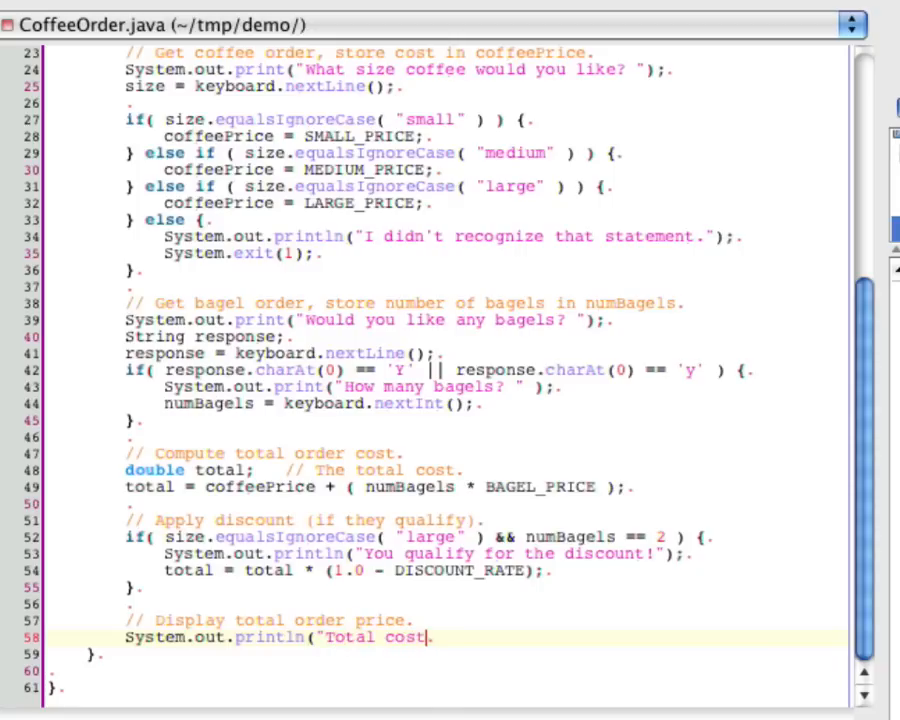
{"action": "type", "text": ": $\""}
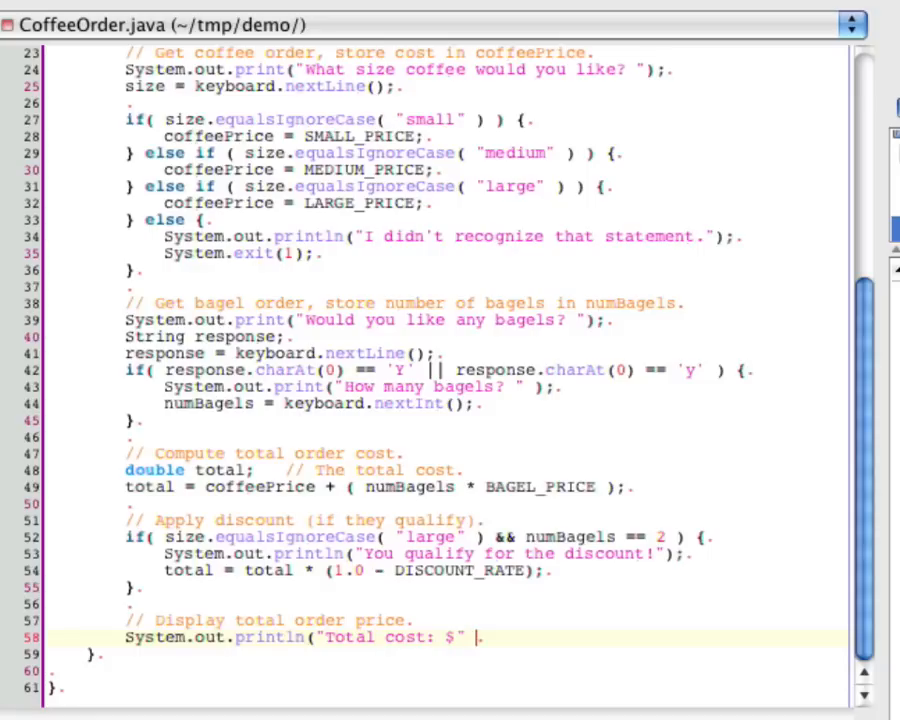
{"action": "type", "text": "+ total);"}
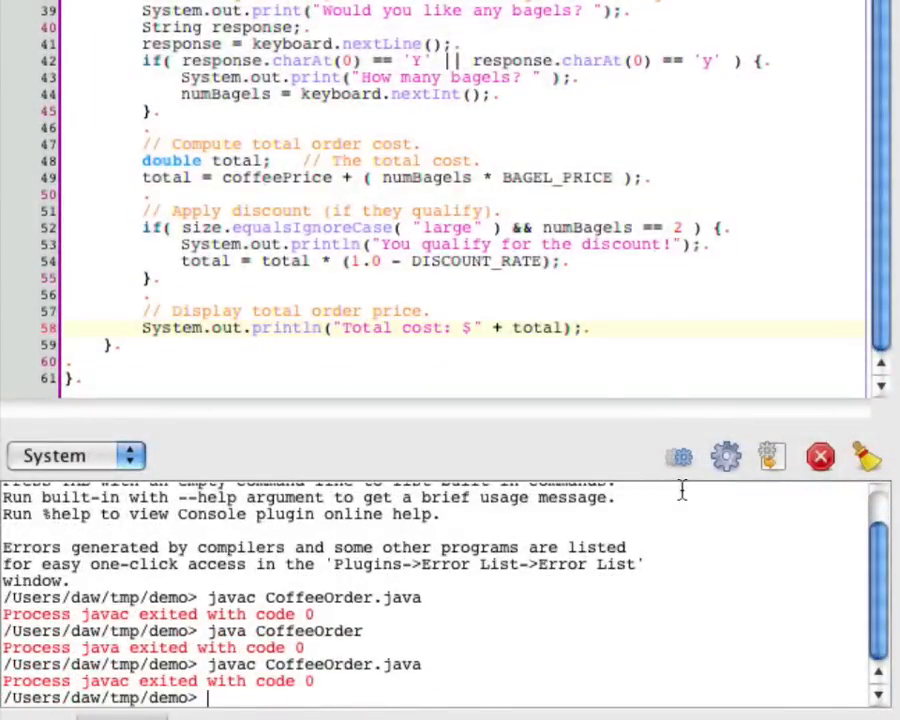
Step: Run java CoffeeOrder in the console, answering lArGe and yes for bagels
{"action": "type", "text": "java C"}
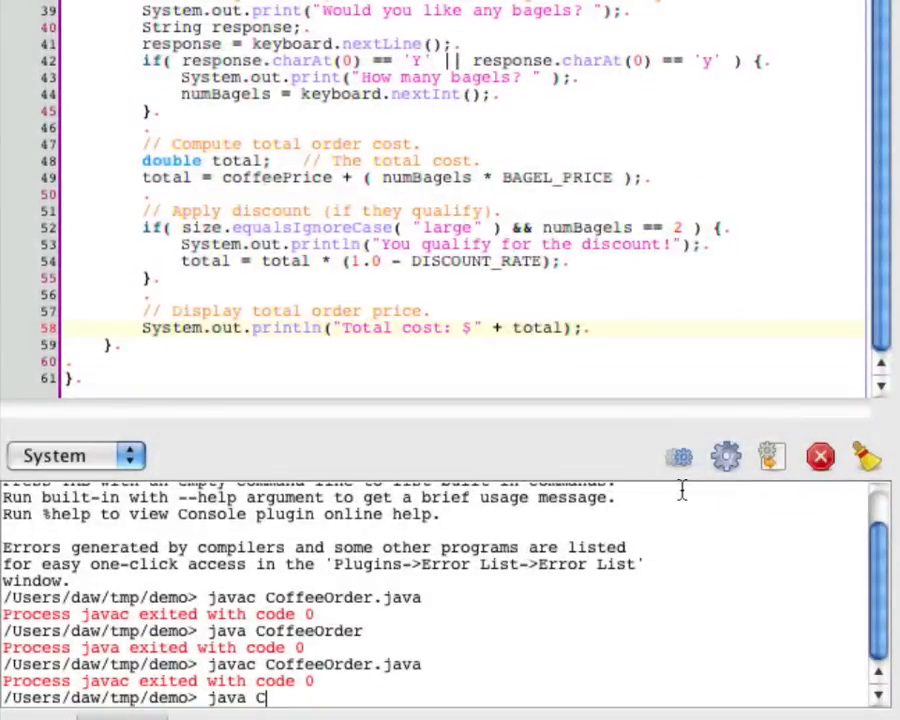
{"action": "type", "text": "offeeOrder"}
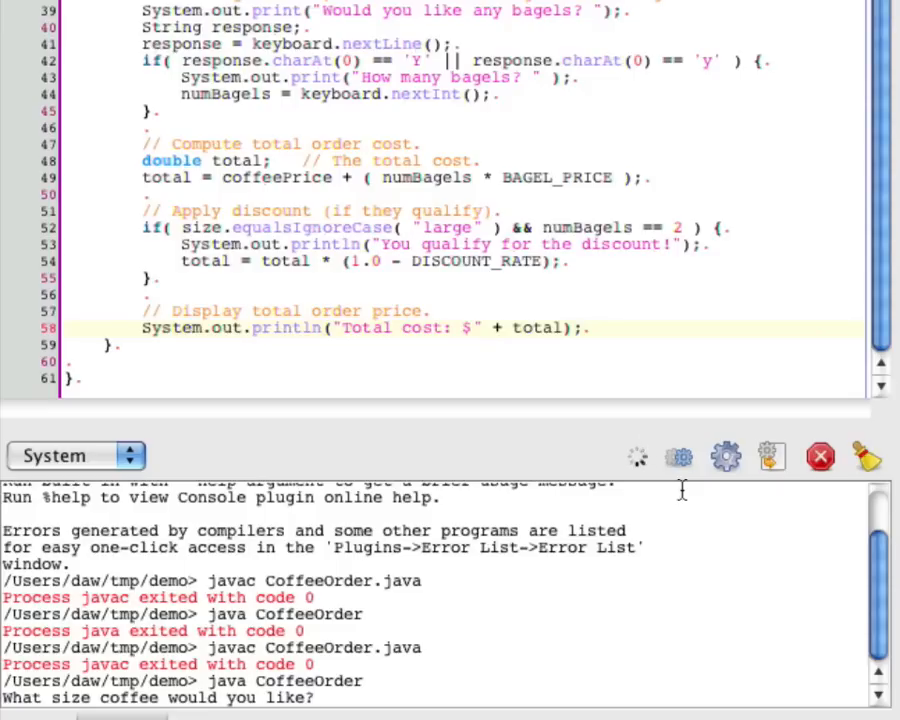
{"action": "type", "text": "large"}
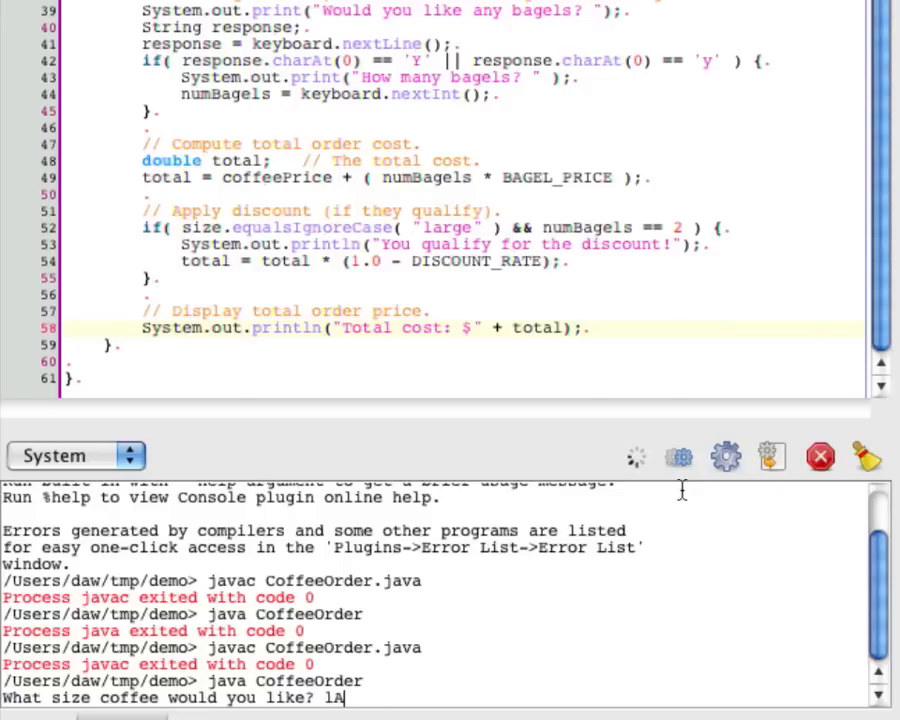
{"action": "type", "text": "r"}
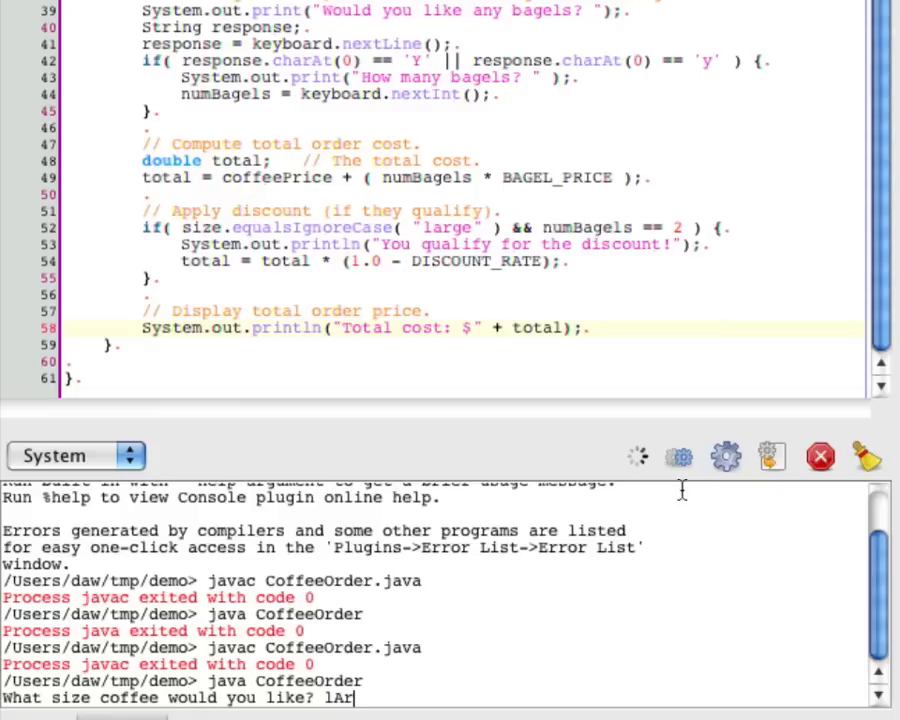
{"action": "type", "text": "Ge"}
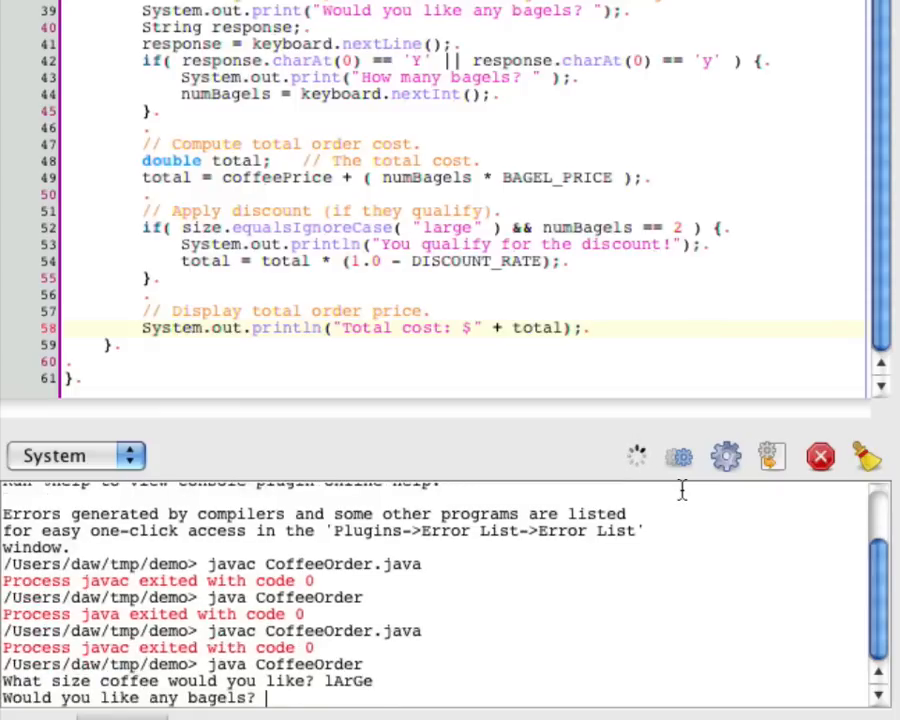
{"action": "type", "text": "yes"}
{"action": "type", "text": "2"}
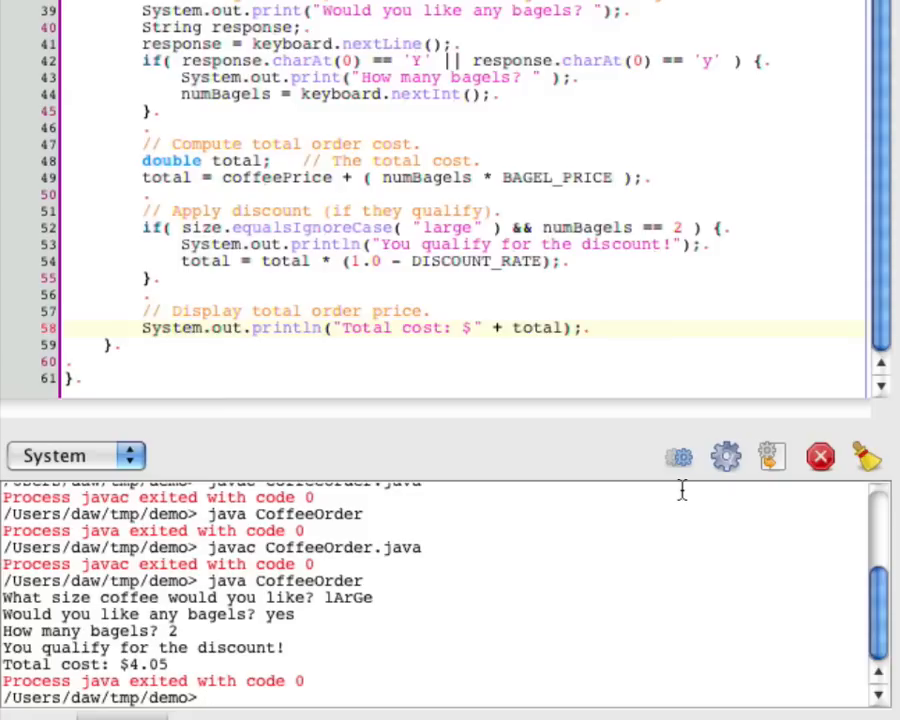
{"action": "type", "text": "java"}
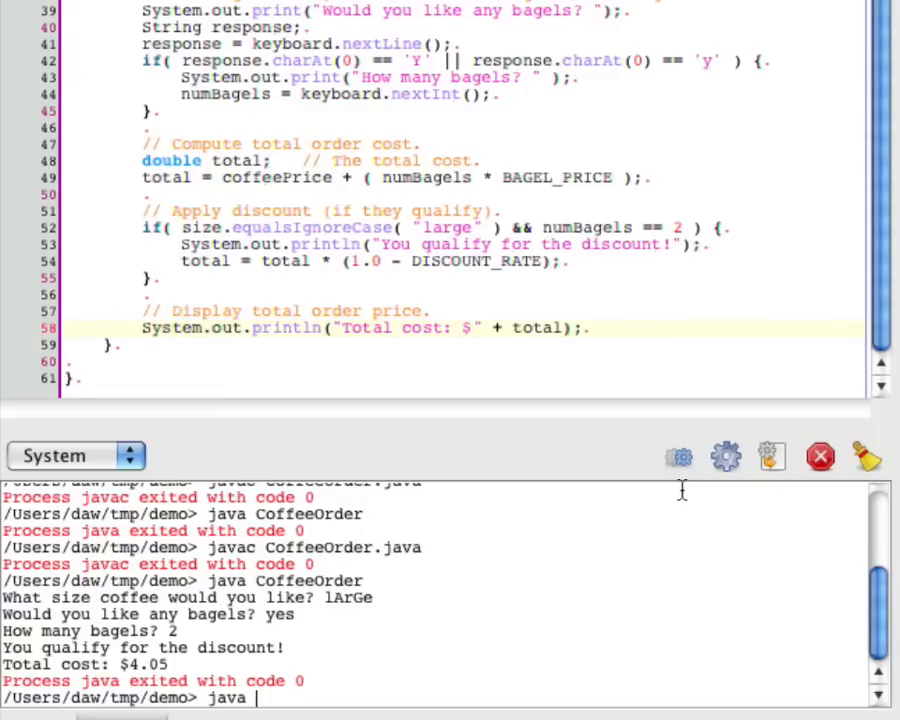
Step: Run CoffeeOrder with size 'dave', then rerun it with small and no bagels
{"action": "type", "text": "CoffeeOrder"}
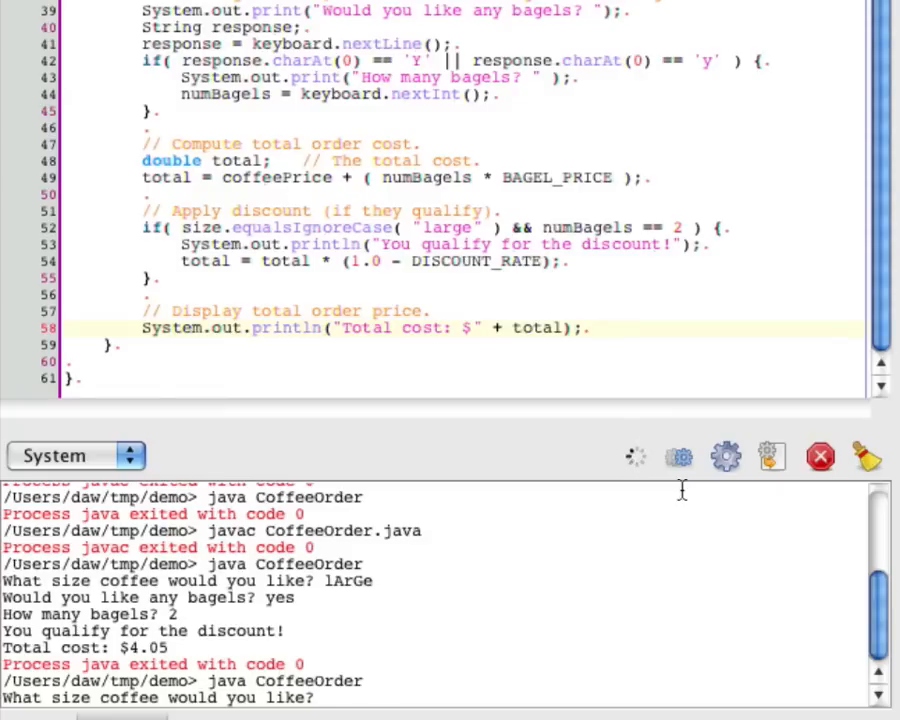
{"action": "type", "text": "dave"}
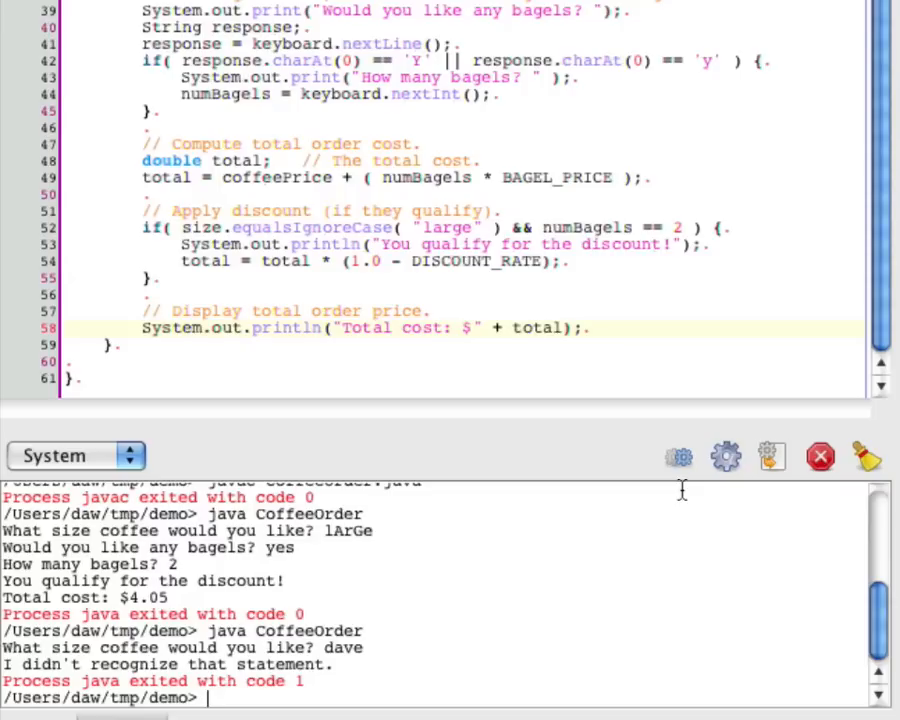
{"action": "type", "text": "dave"}
{"action": "type", "text": "java CoffeeOrder"}
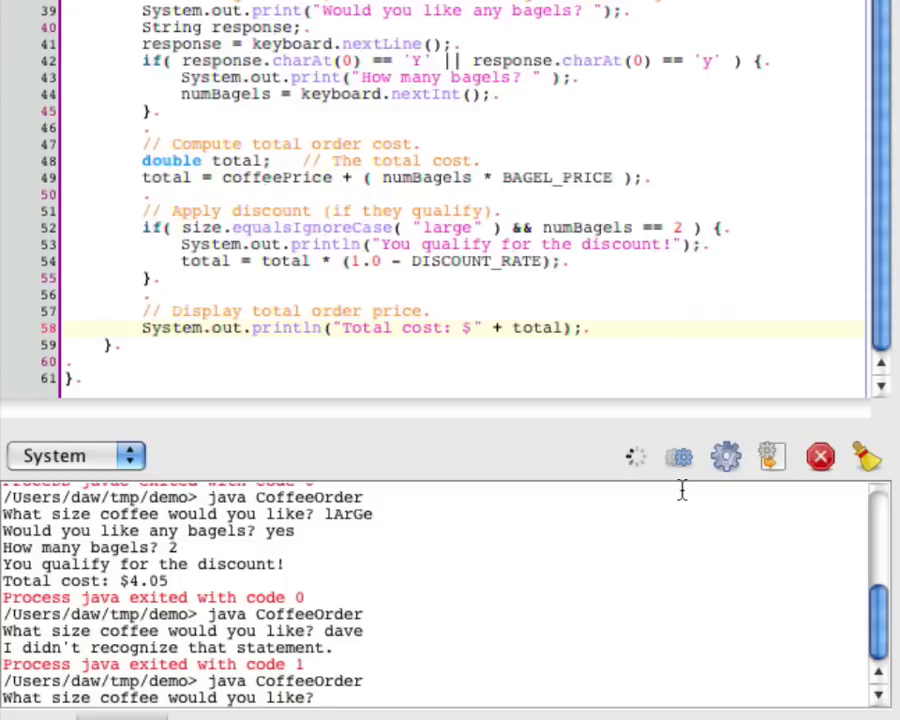
{"action": "type", "text": "small"}
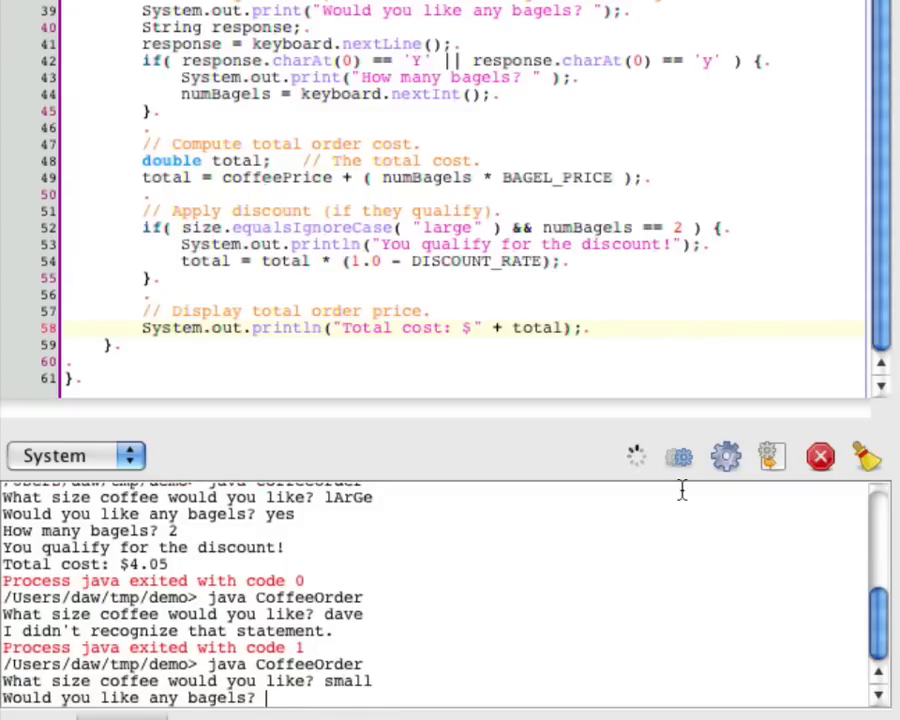
{"action": "type", "text": "no"}
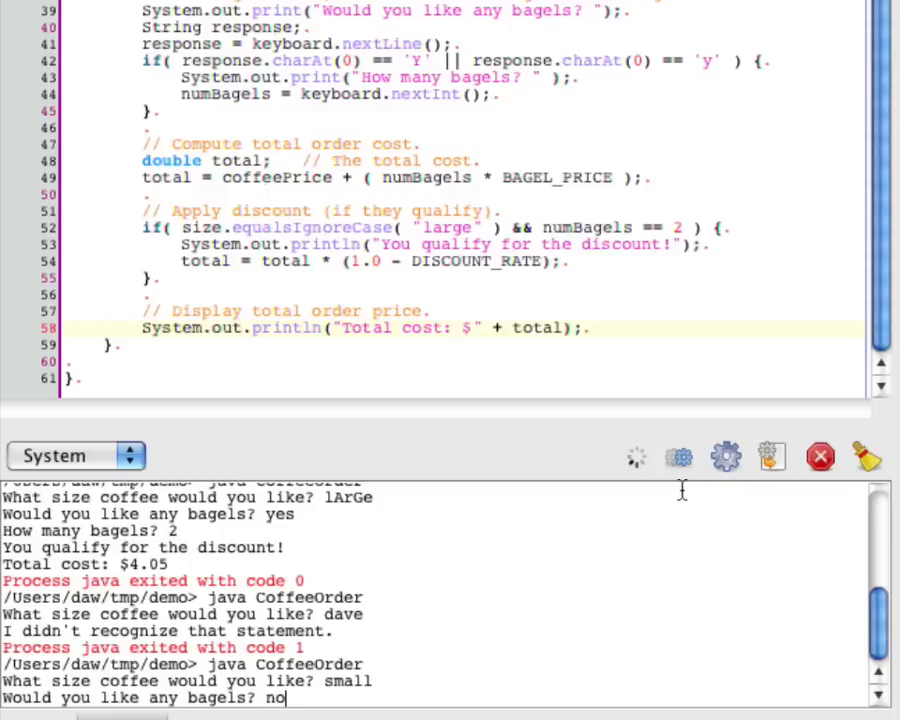